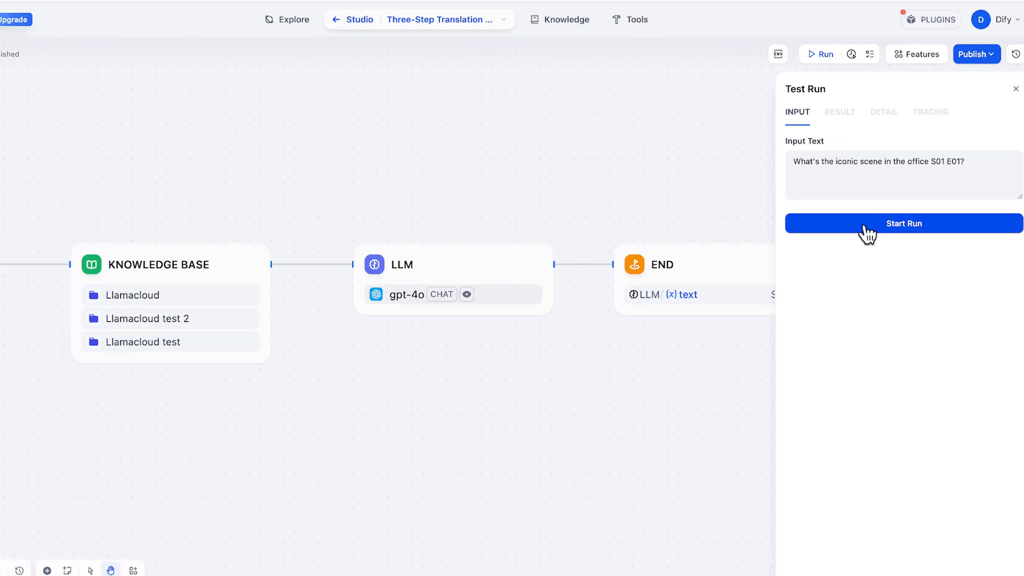
Step: Run the workflow on the Office question, then upload Welcome to Dify.pdf into a new knowledge base and preview its chunks
click(904, 224)
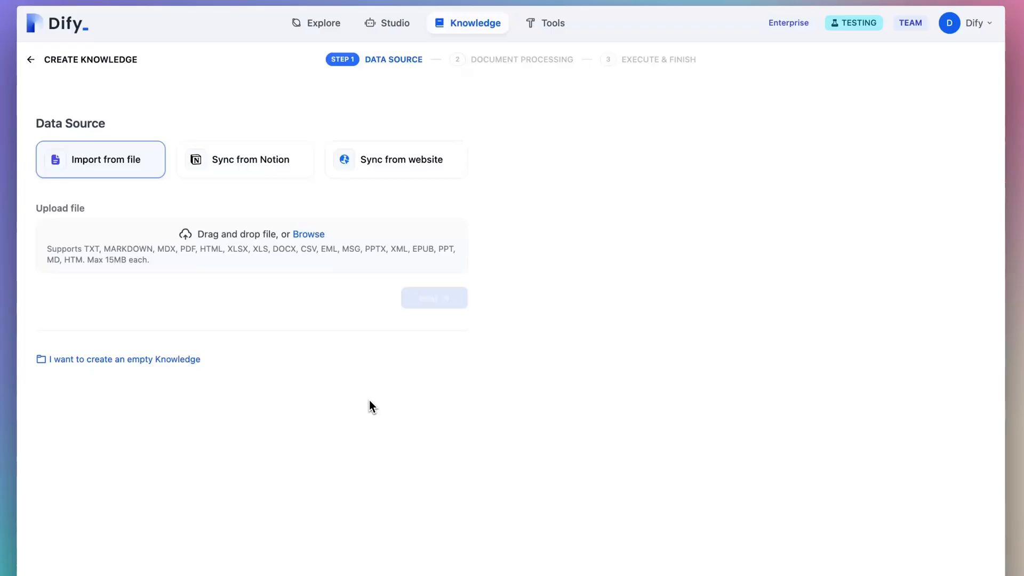
click(308, 234)
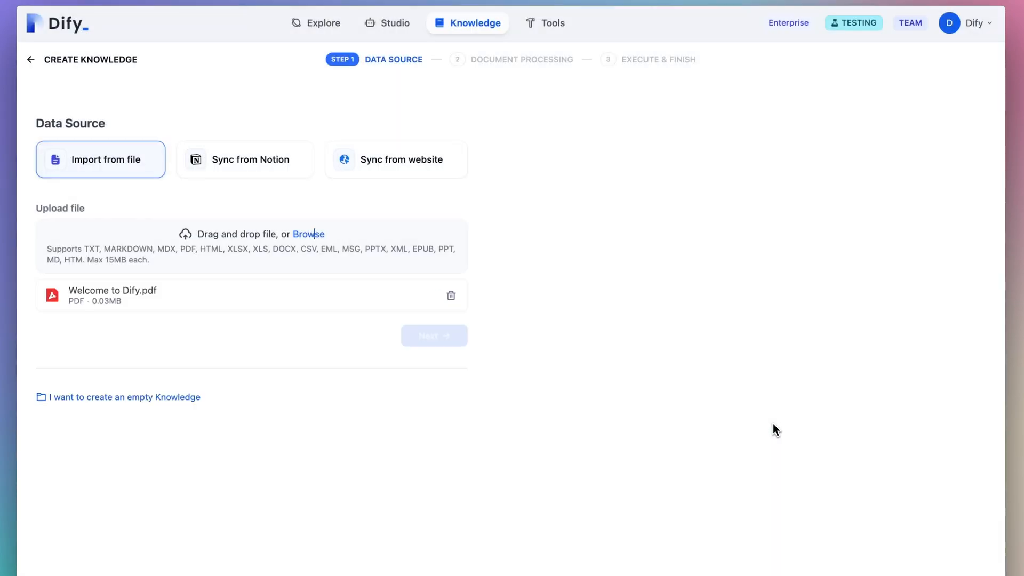
click(434, 335)
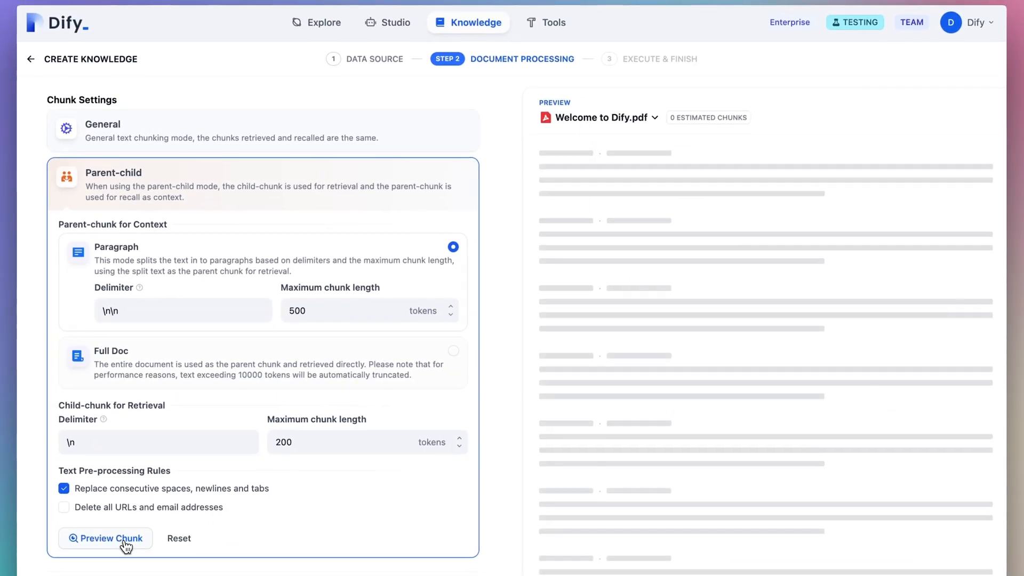
click(106, 537)
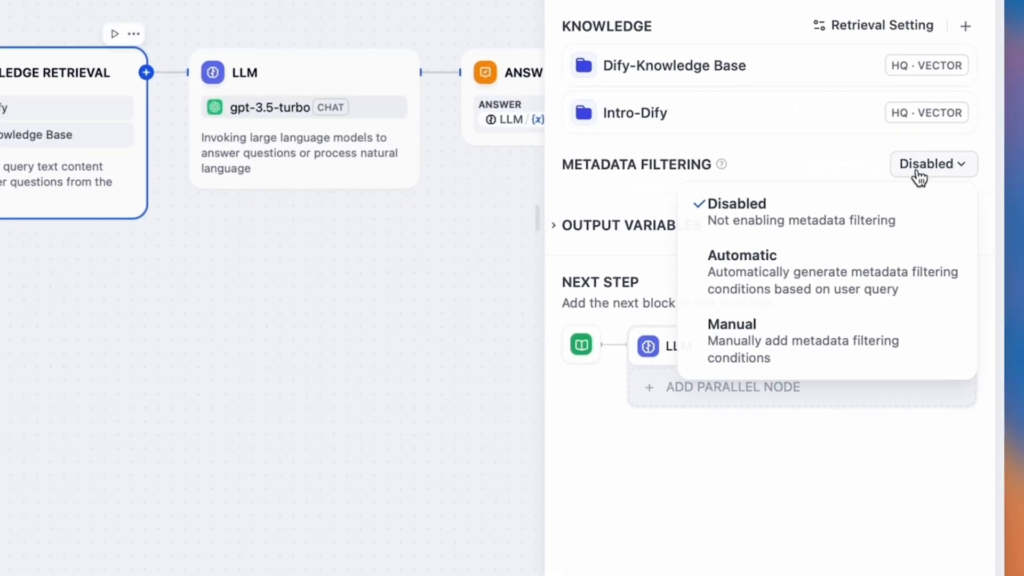
Step: Set metadata filtering to manual and add a filter condition for knowledge retrieval
click(730, 324)
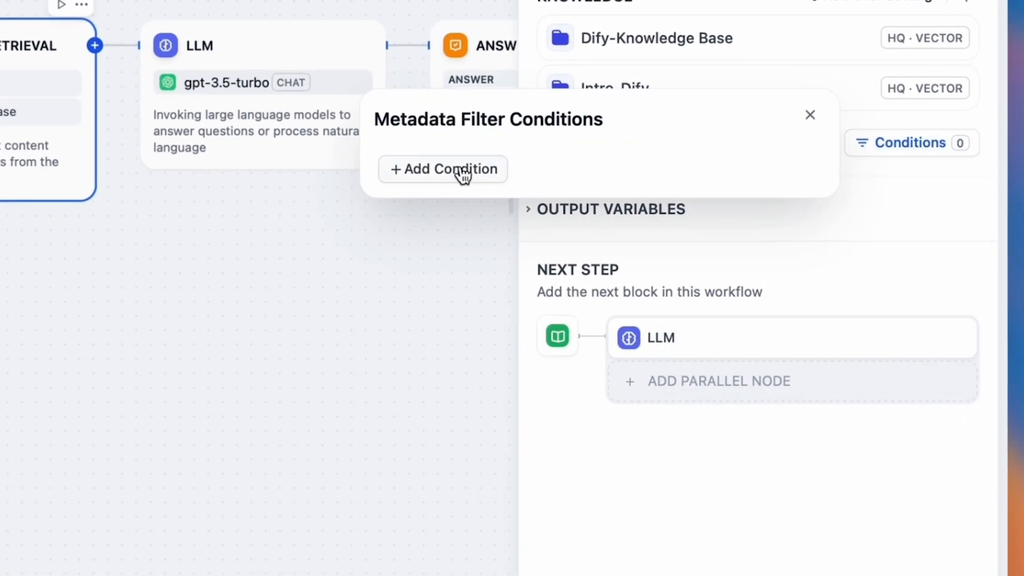
click(442, 168)
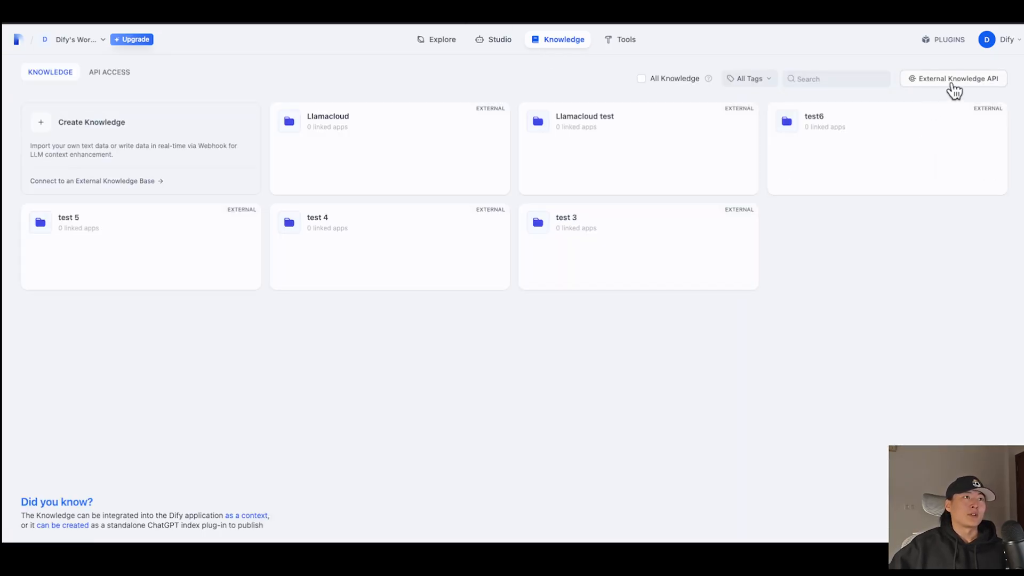
Step: Show the external knowledge APIs list and start adding a new external knowledge API
click(953, 79)
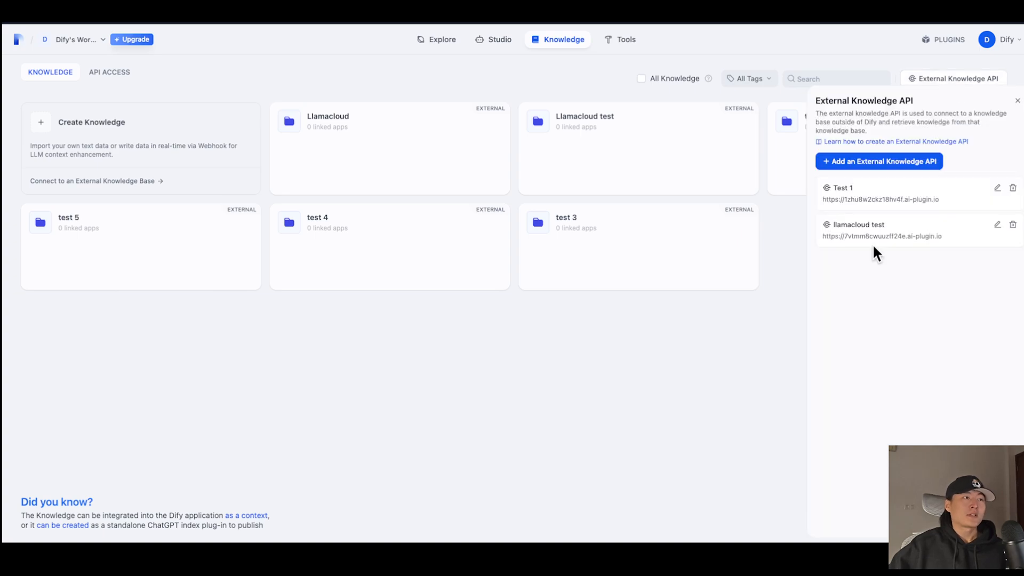
mouse_move(920, 316)
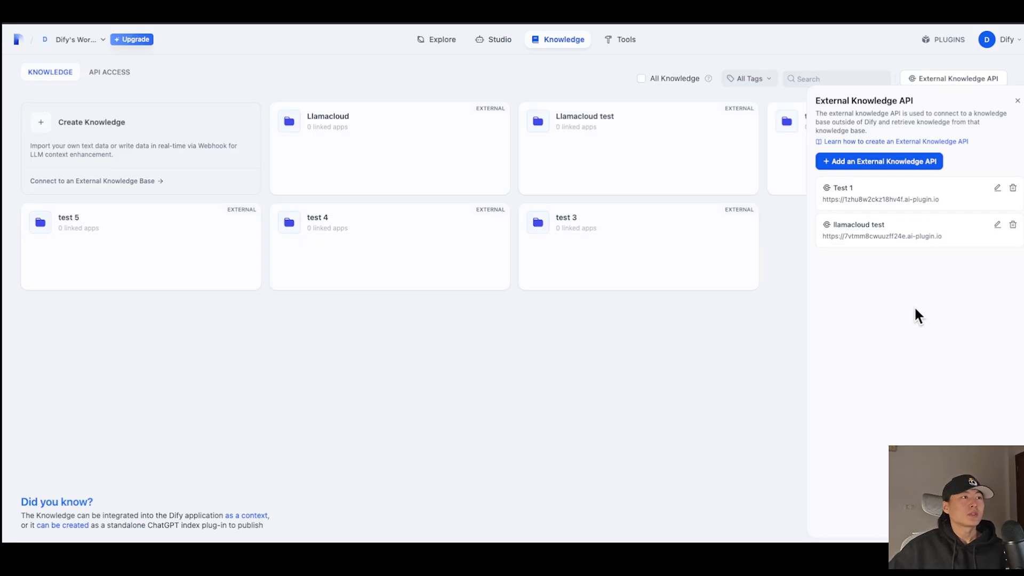
click(879, 161)
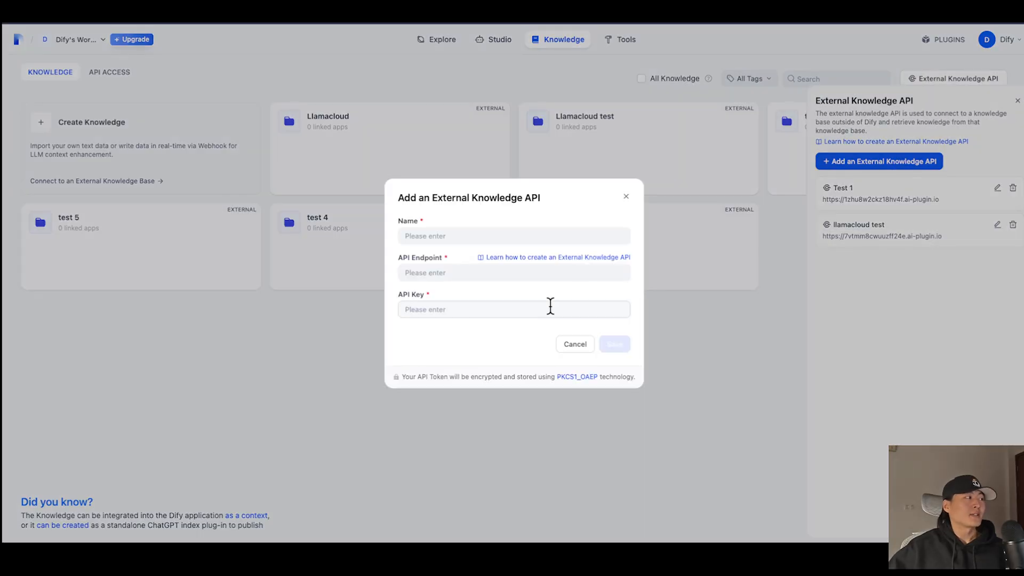
mouse_move(412, 303)
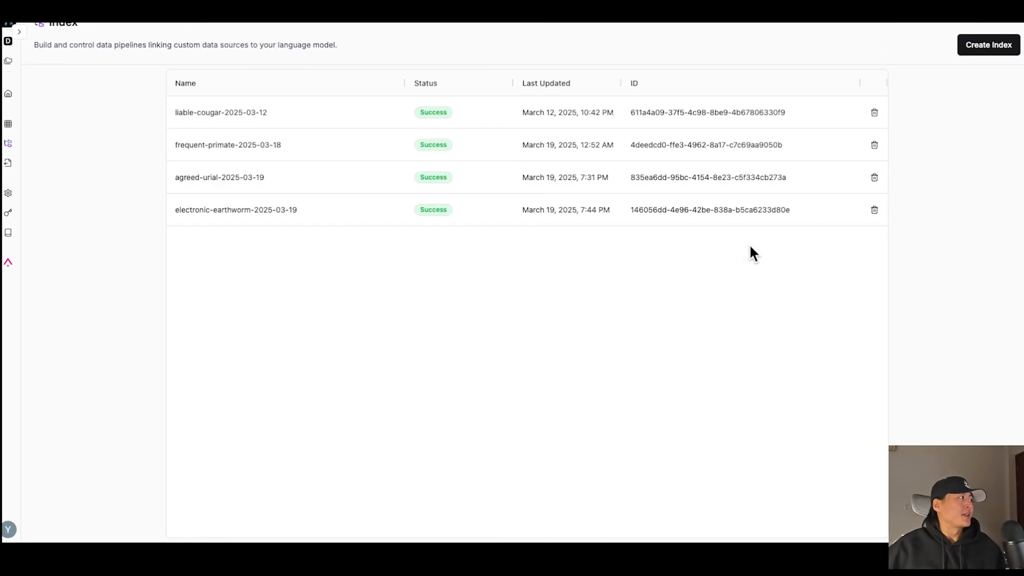
mouse_move(8, 144)
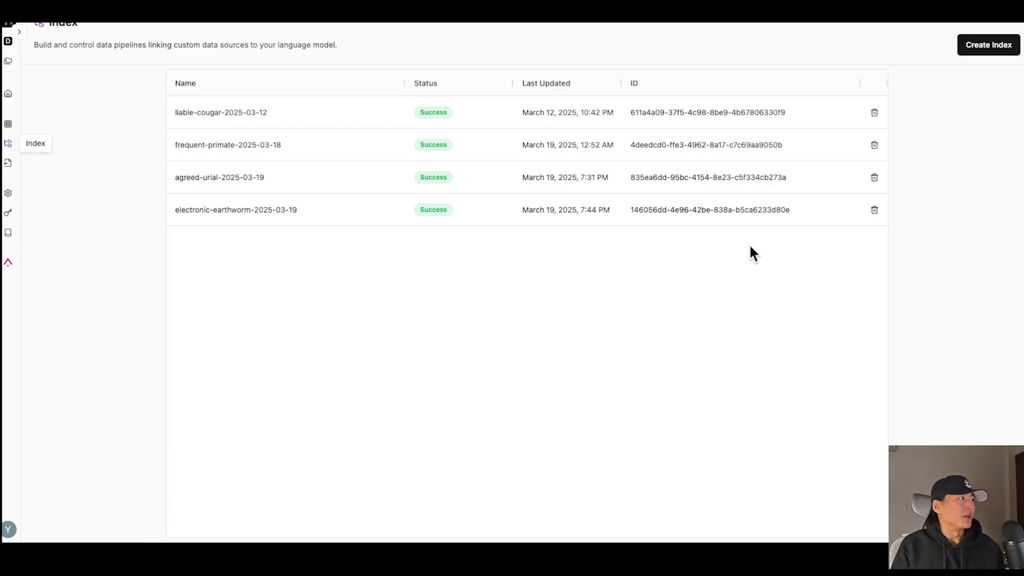
mouse_move(749, 253)
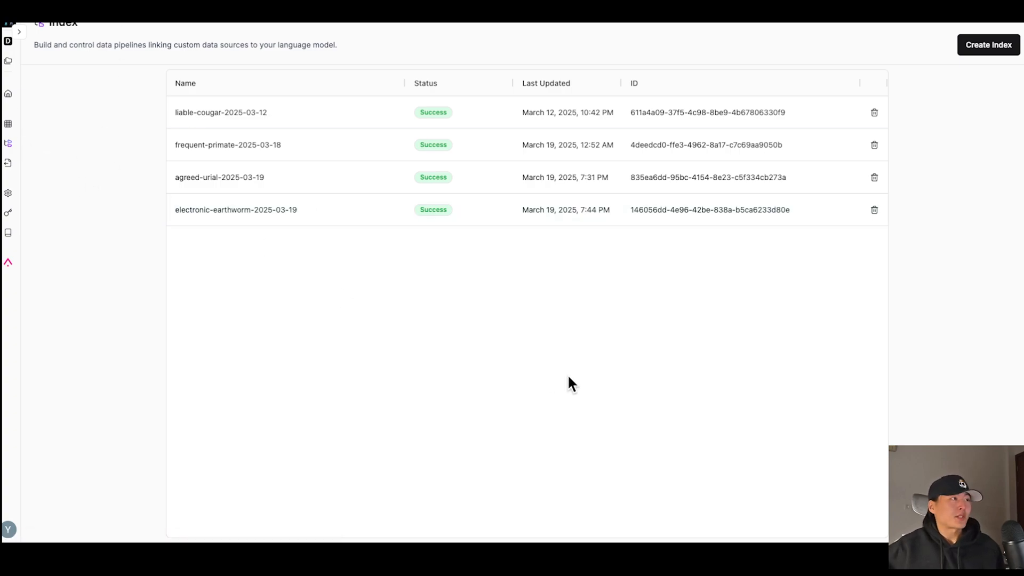
mouse_move(951, 168)
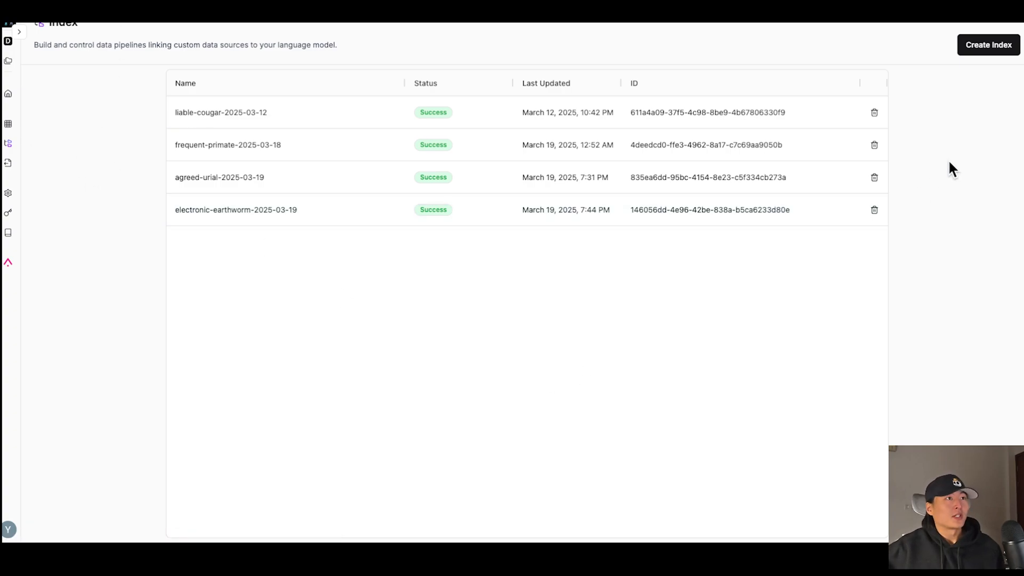
Step: Start creating a new LlamaCloud index from the Index page
click(985, 44)
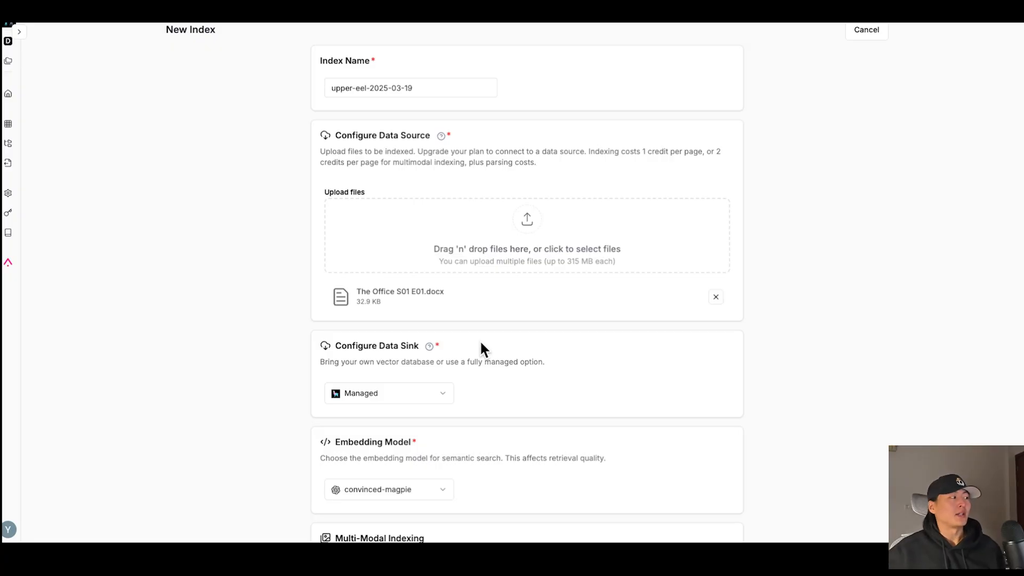
Step: Choose the ready-vulture data sink for the upper-eel-2025-03-19 index
scroll(down, 3)
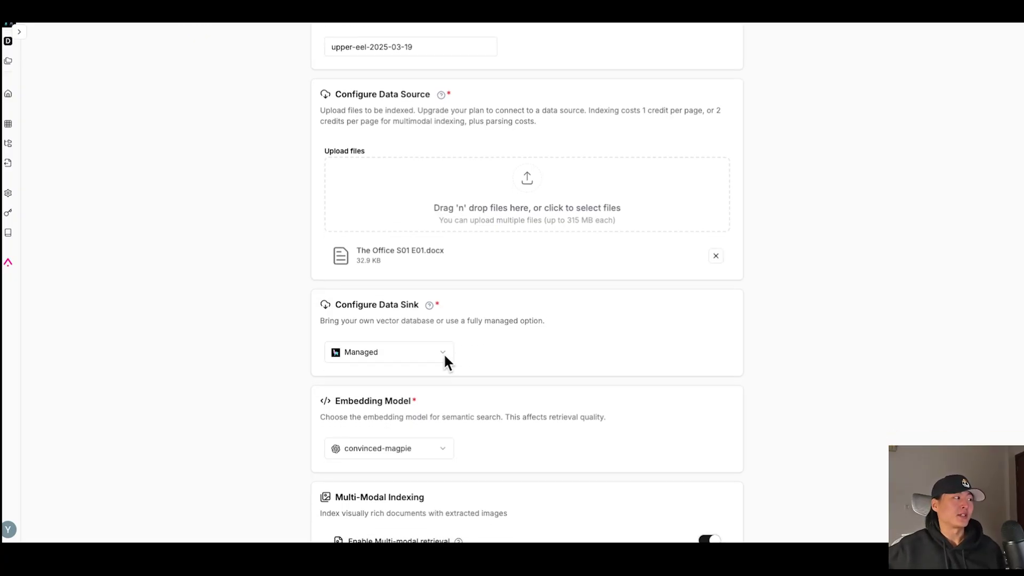
click(388, 352)
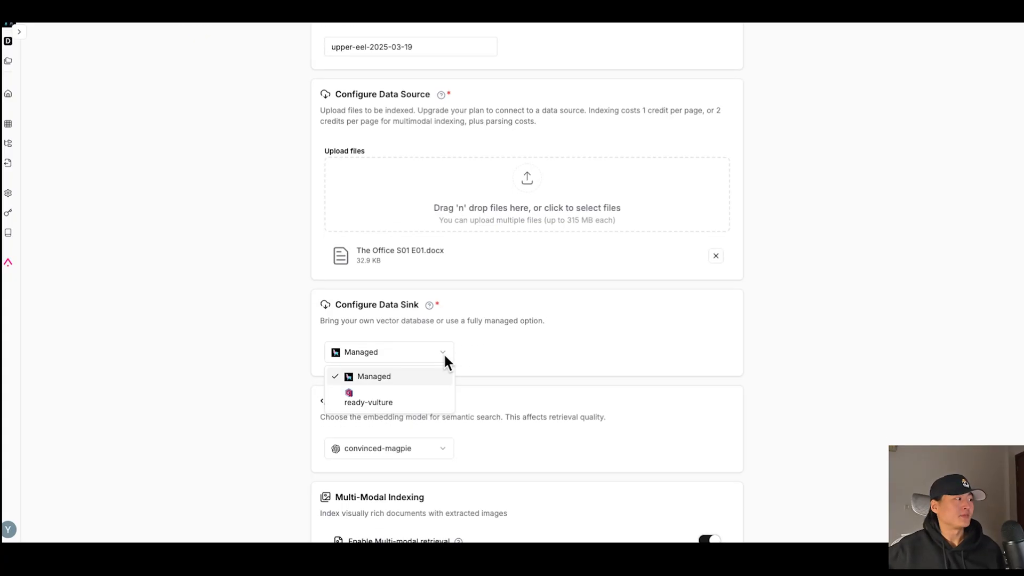
click(368, 402)
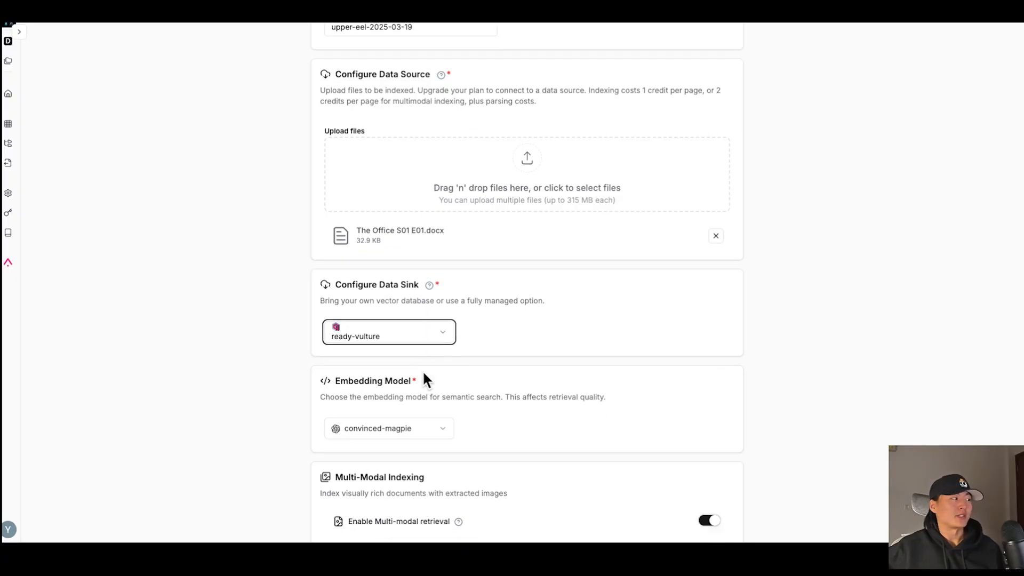
Step: Review the remaining settings and deploy the index
scroll(down, 3)
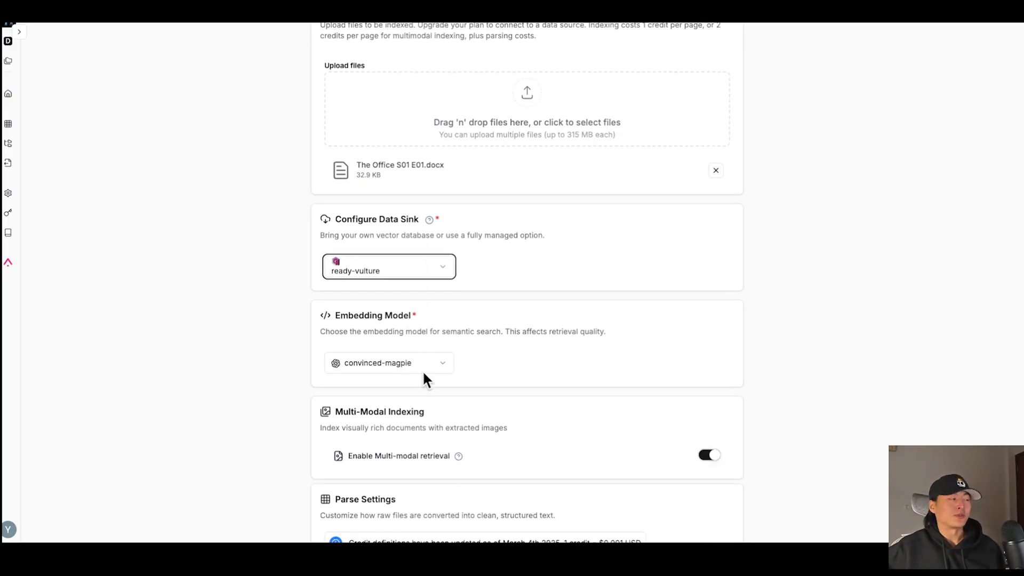
mouse_move(380, 386)
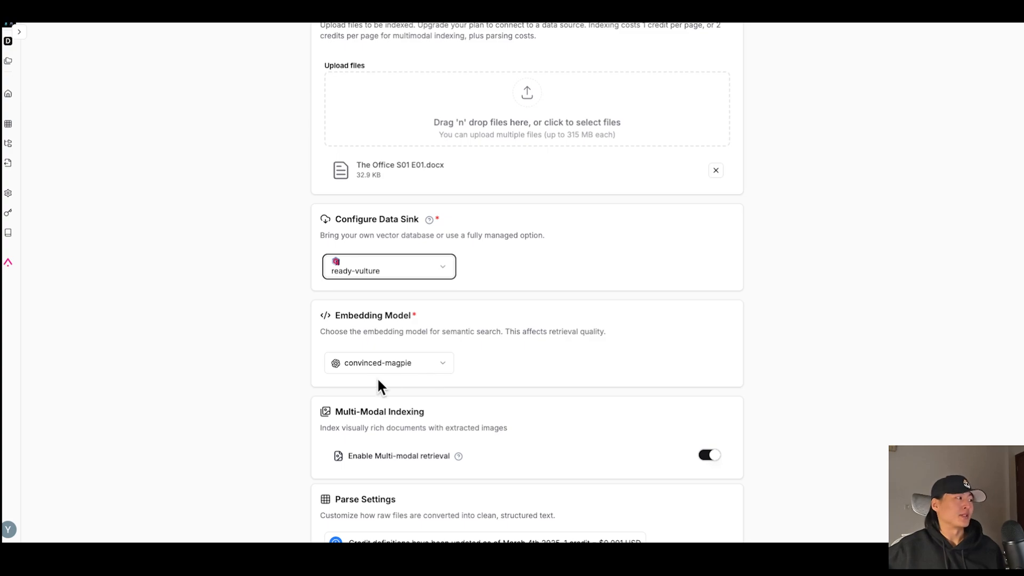
scroll(down, 3)
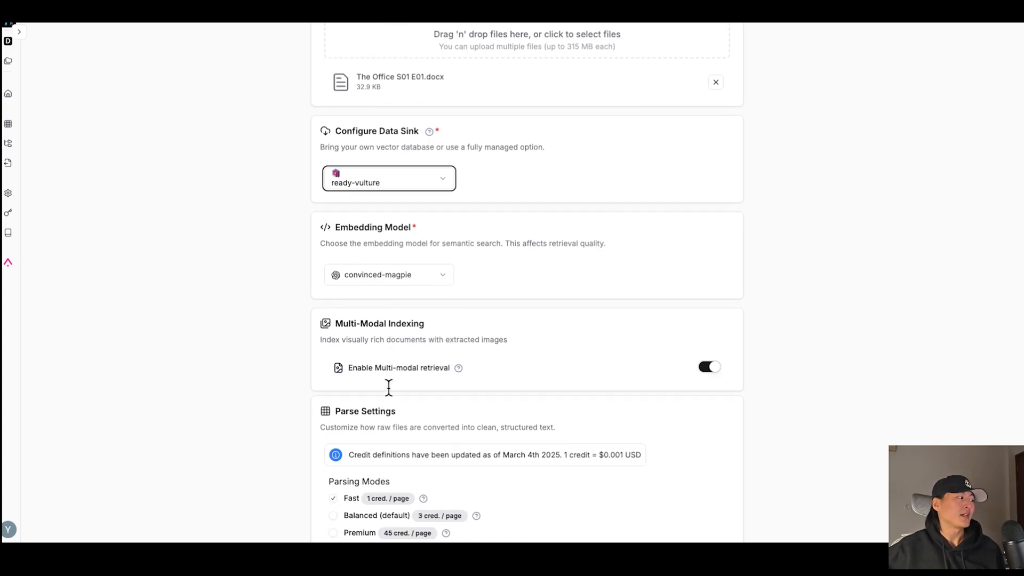
scroll(down, 3)
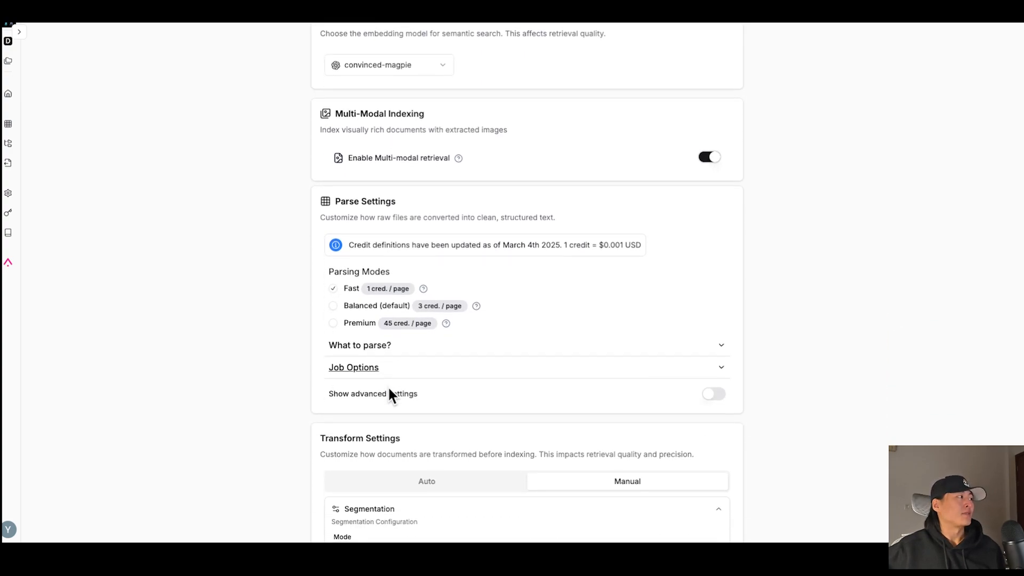
scroll(down, 3)
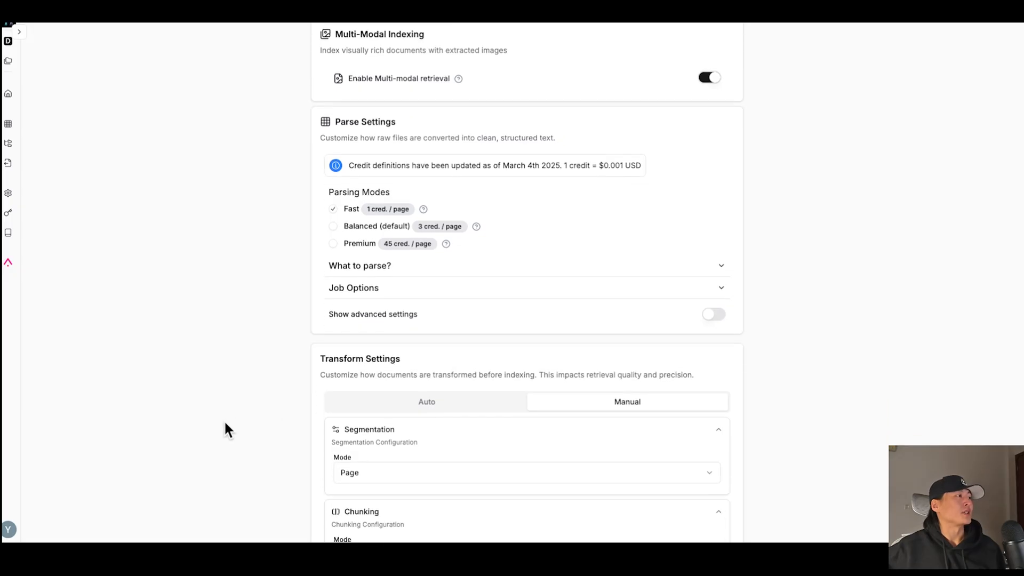
scroll(down, 3)
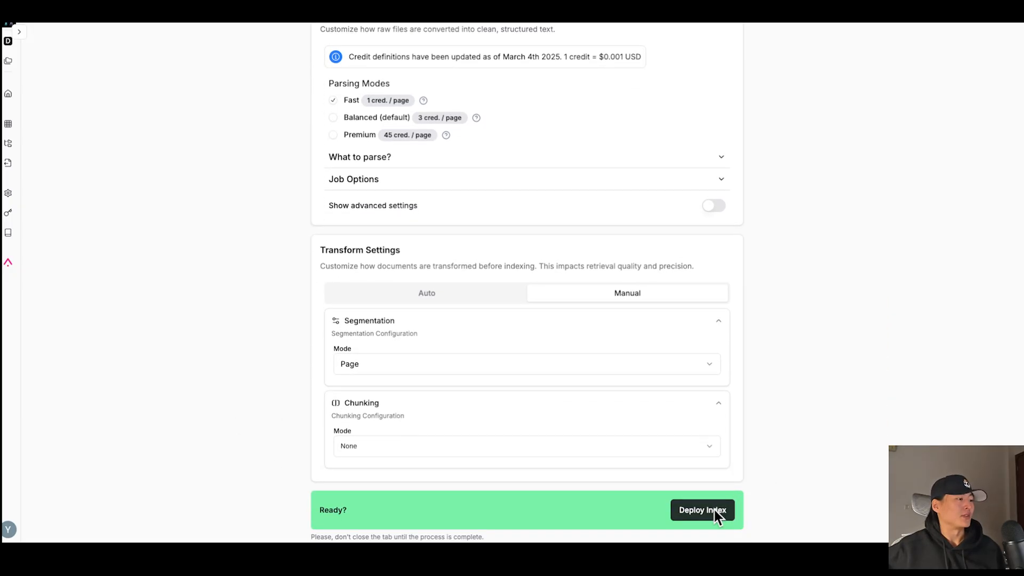
click(702, 510)
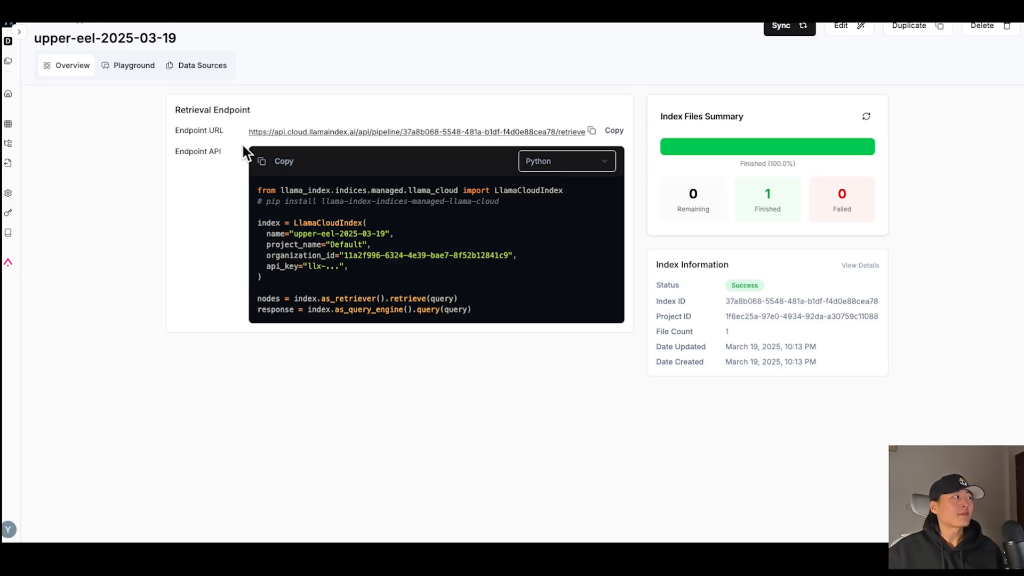
mouse_move(203, 154)
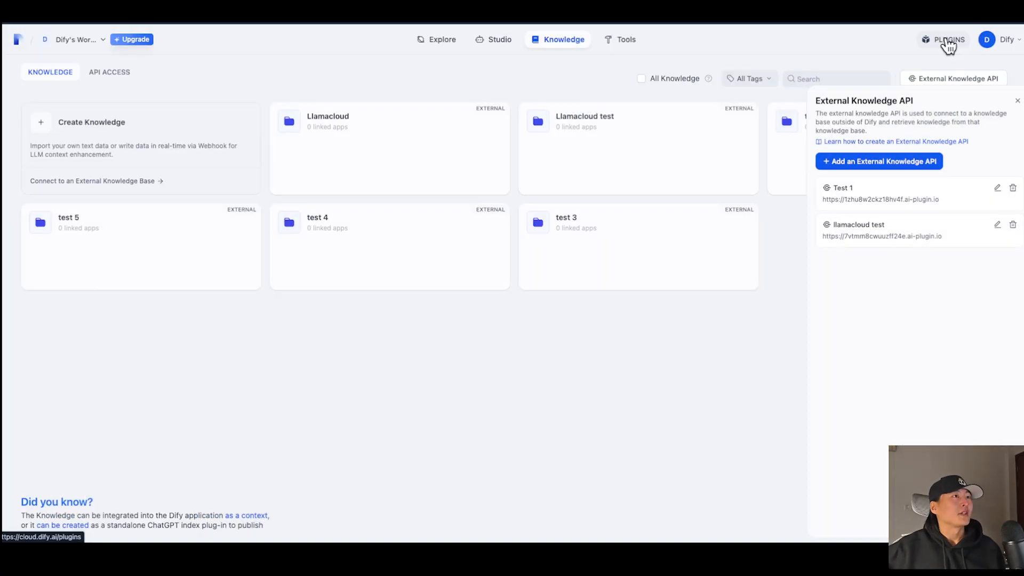
Step: Open the Plugins area's marketplace and browse through the plugin cards
click(947, 38)
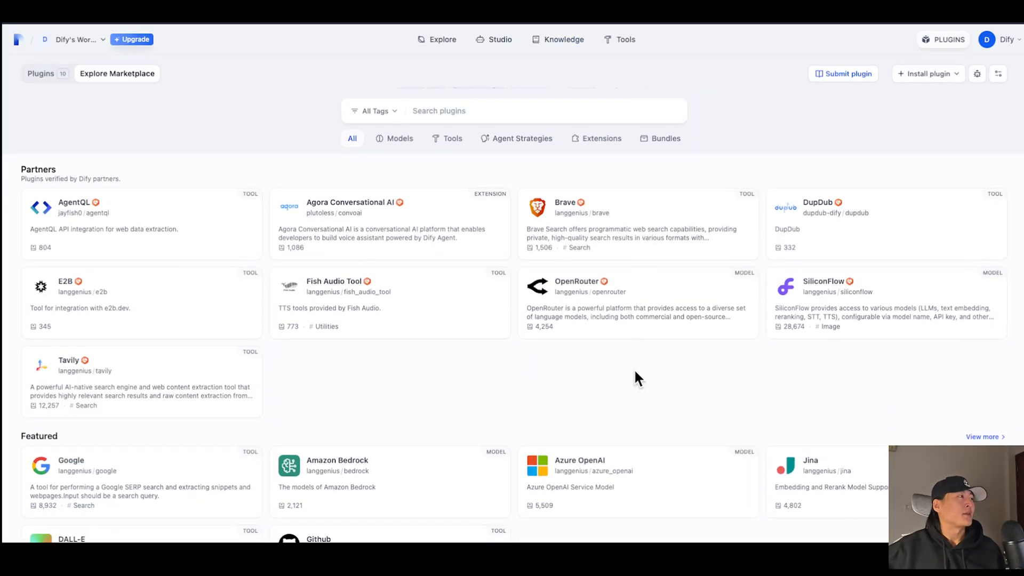
scroll(down, 3)
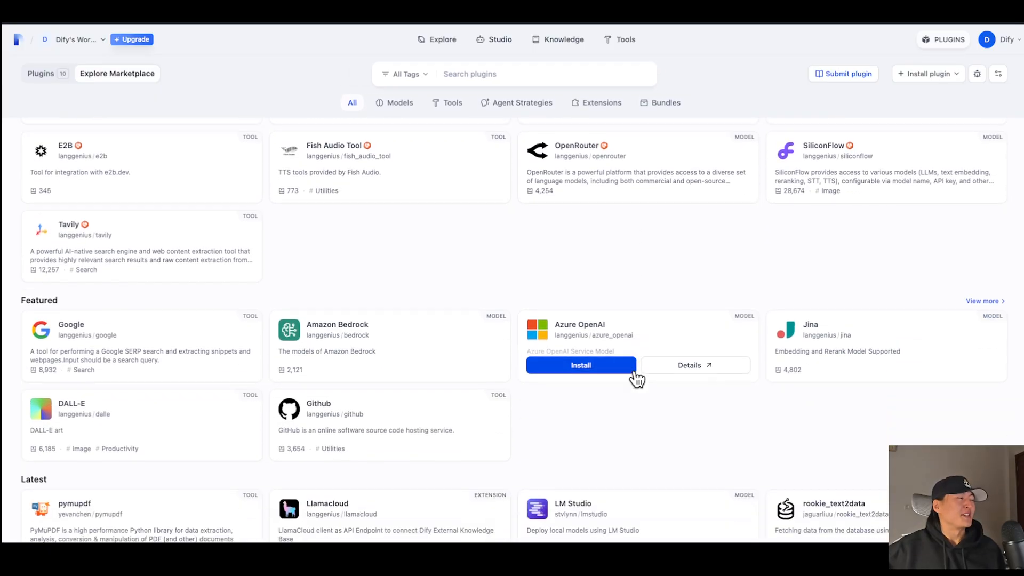
scroll(down, 3)
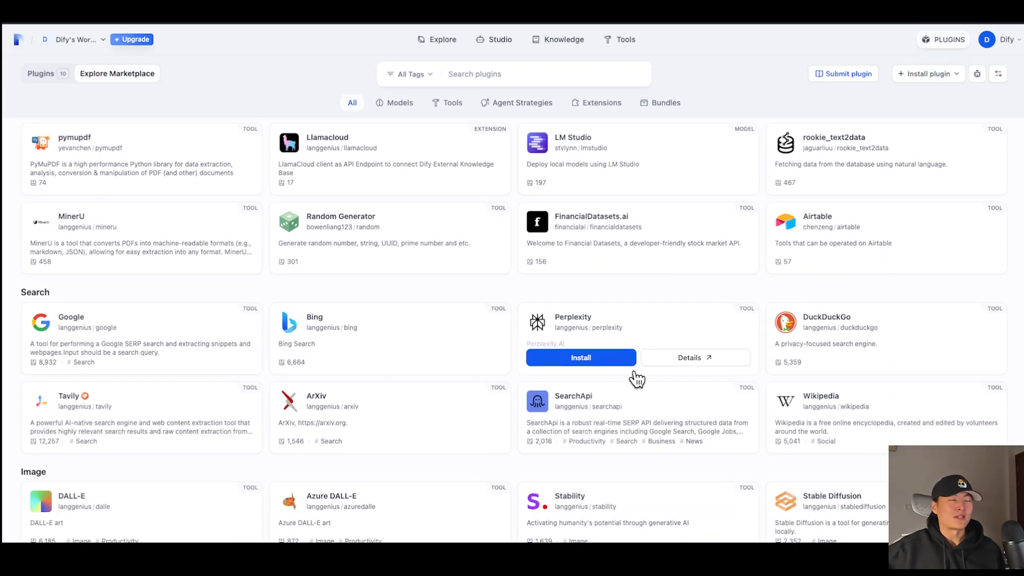
scroll(down, 3)
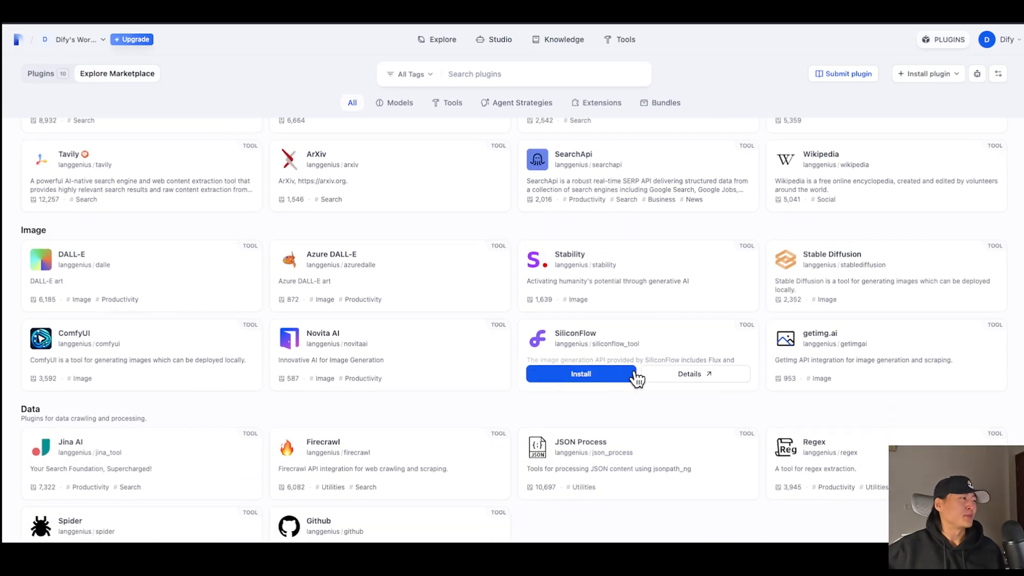
scroll(down, 3)
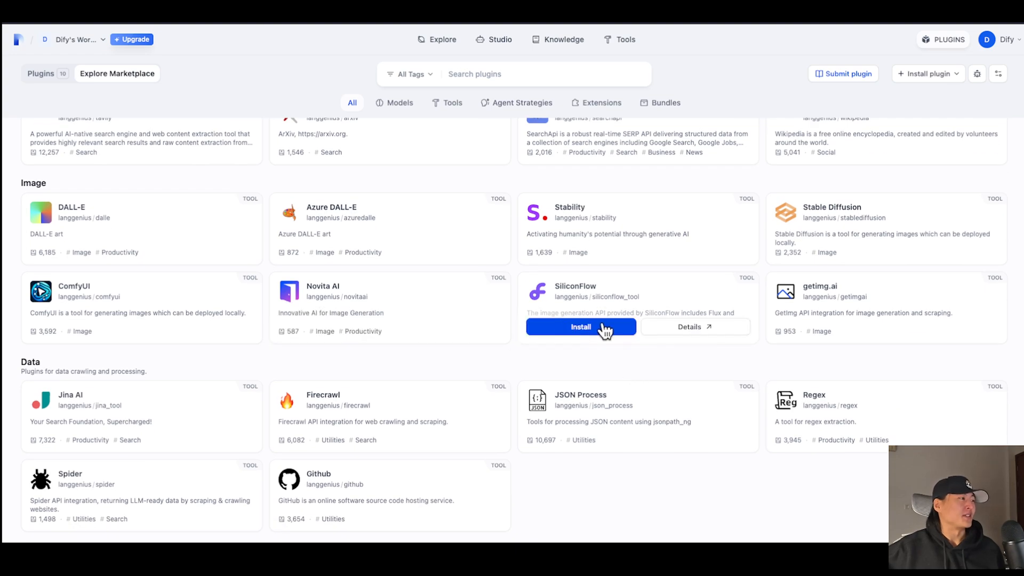
click(582, 327)
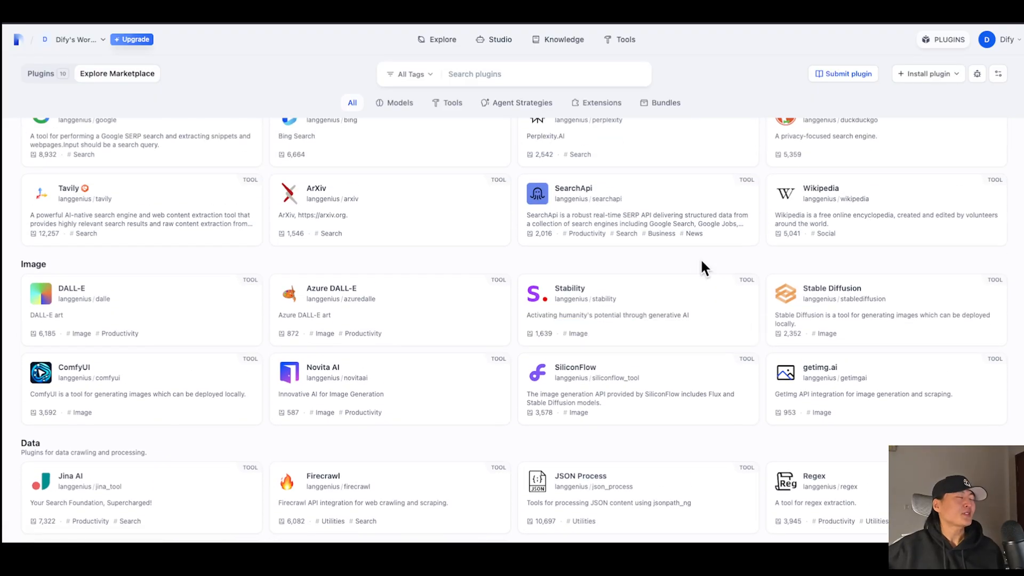
Step: Install the Llamacloud extension plugin from the Extensions marketplace and dismiss the success dialog
click(602, 167)
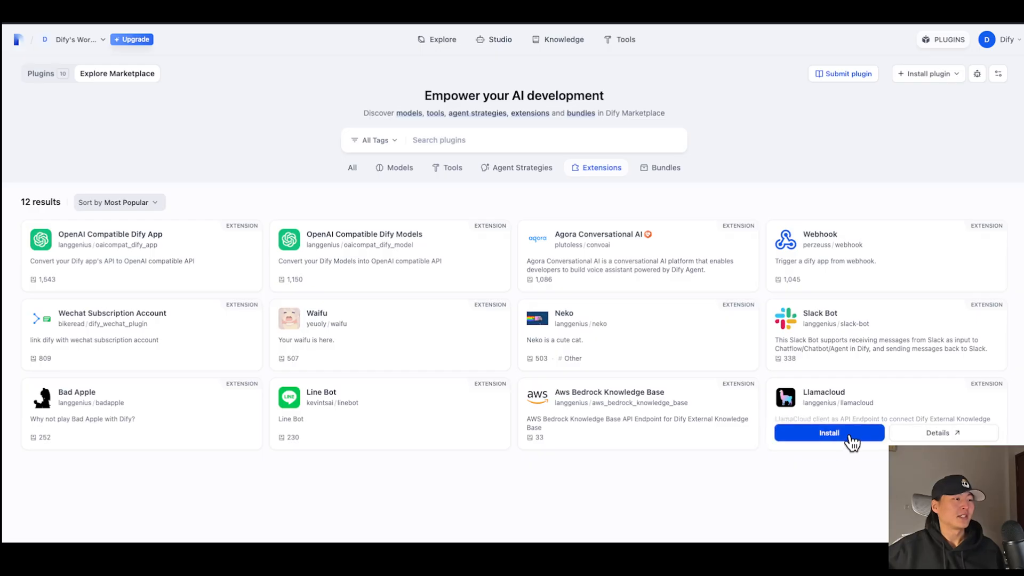
click(944, 433)
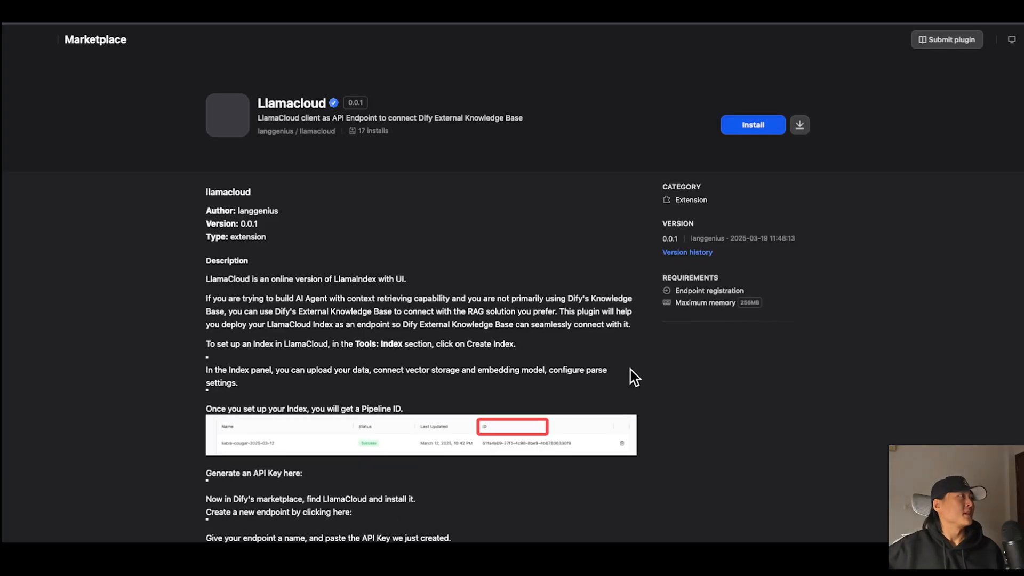
scroll(down, 3)
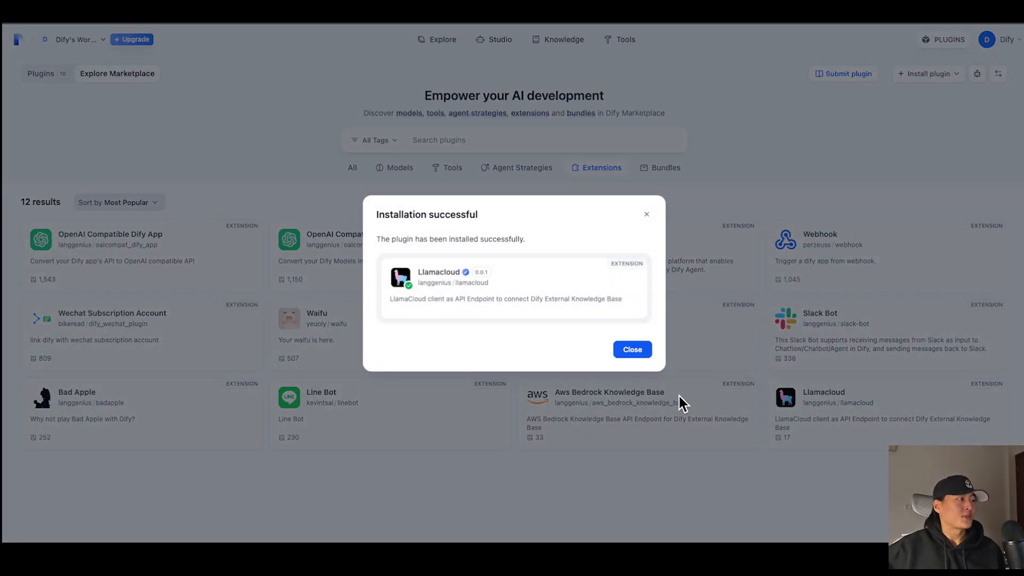
click(632, 349)
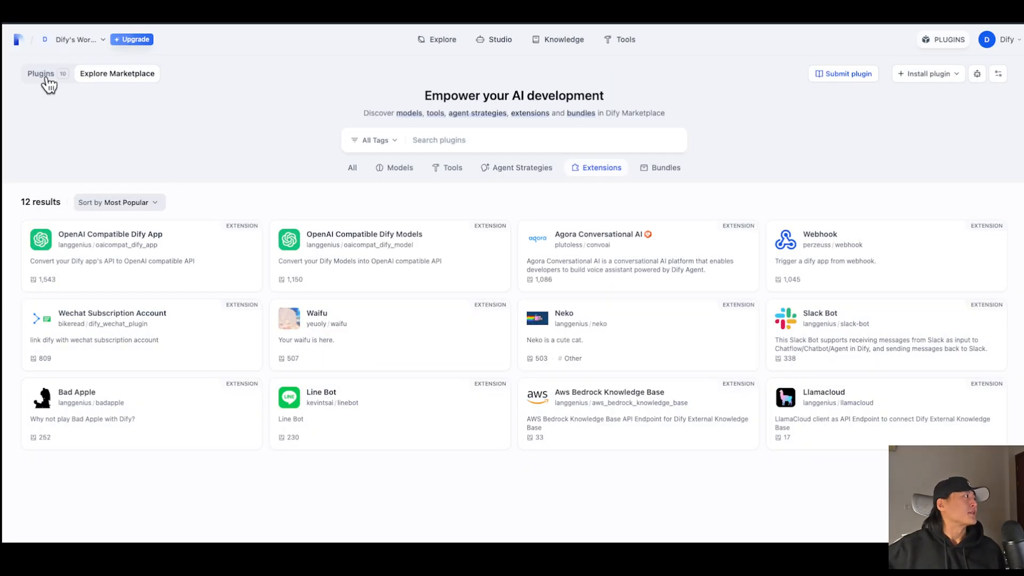
Step: Start a new endpoint on the installed Llamacloud plugin, entering the name 'llamat'
click(39, 74)
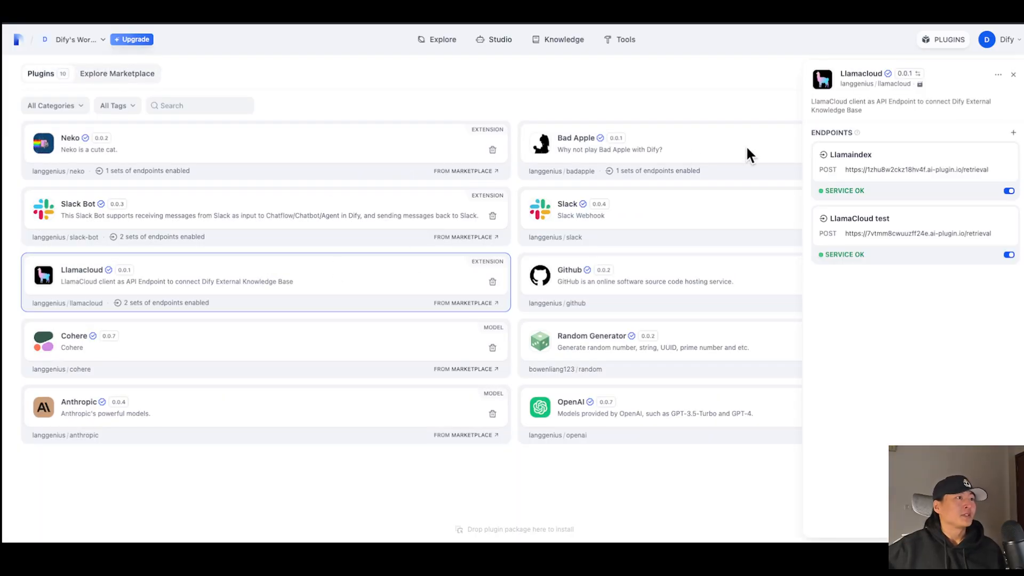
mouse_move(1013, 132)
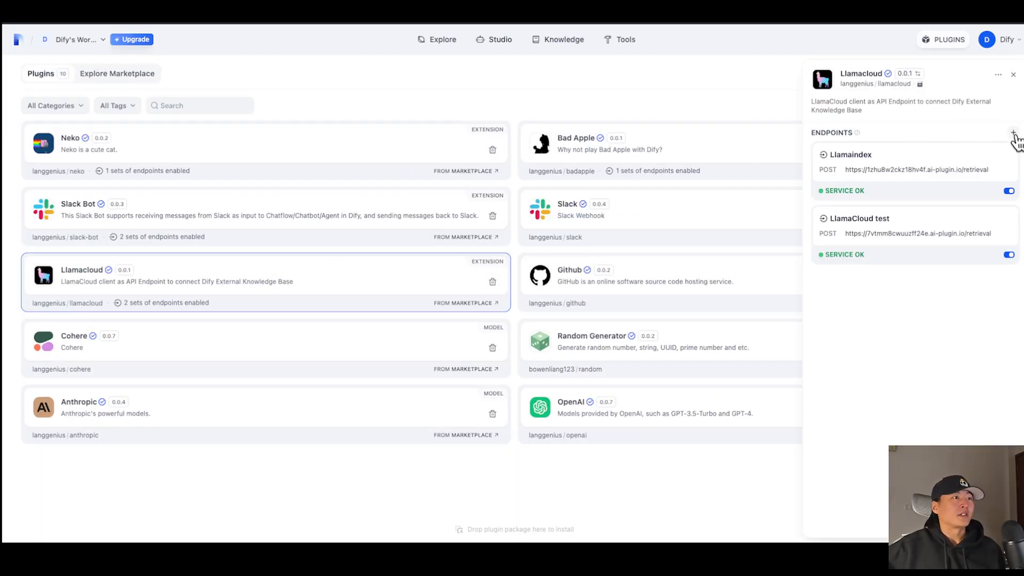
click(1012, 133)
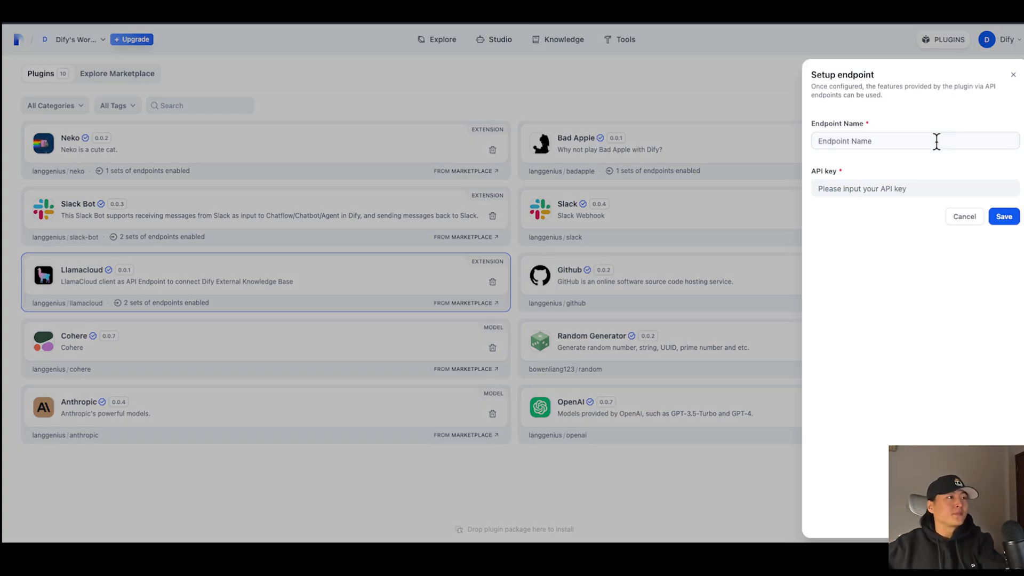
text(llamat)
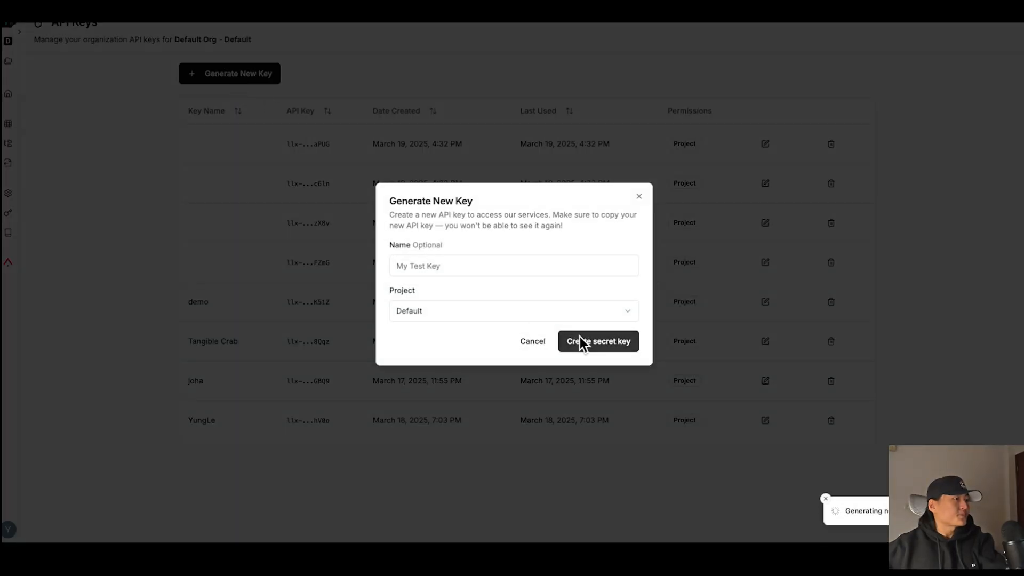
Step: Generate a new LlamaCloud API key for the Default project
click(597, 341)
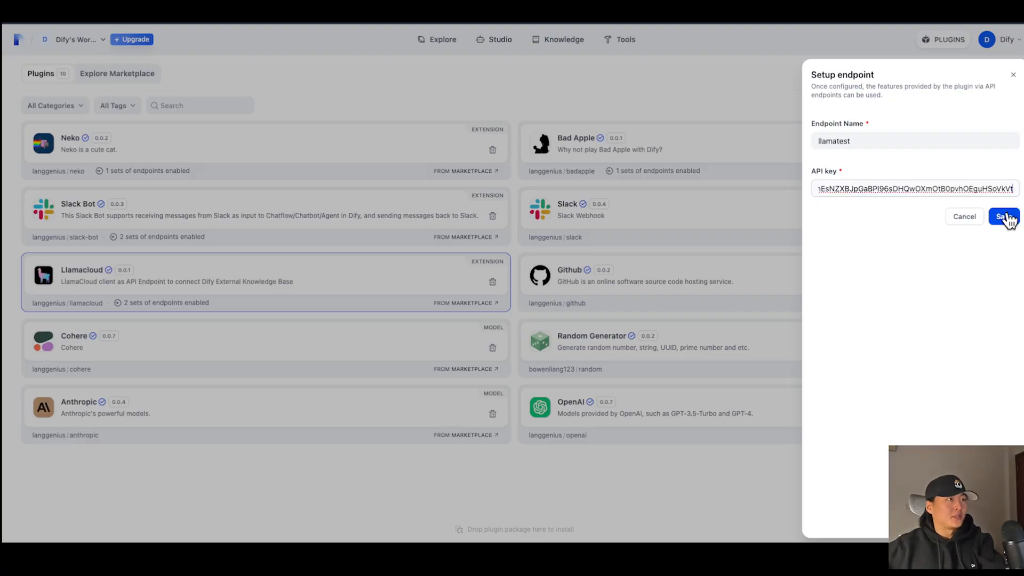
Step: Save the llamatest endpoint with the new API key so it shows Service OK
click(1003, 216)
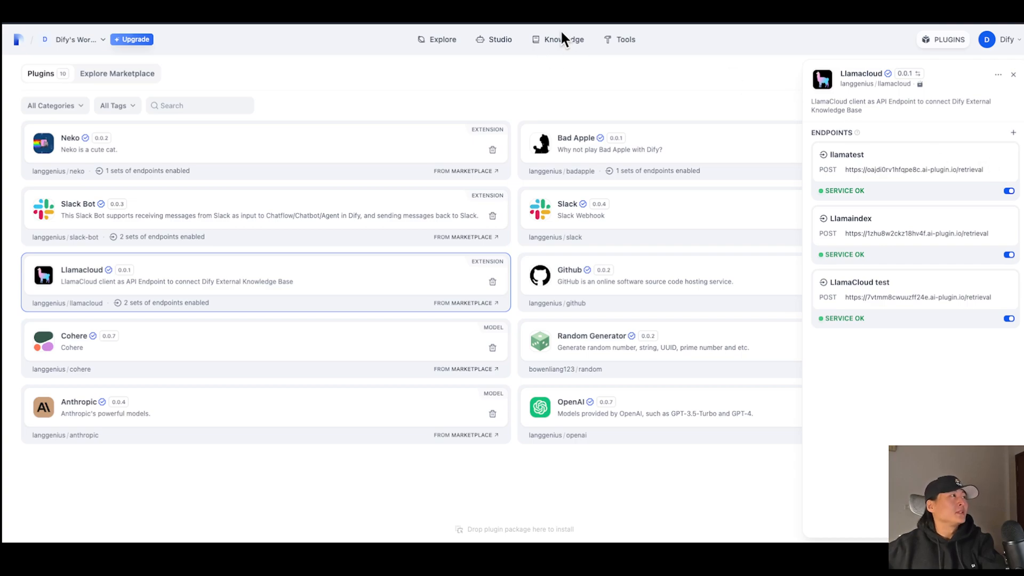
Step: Add the 'Llamacloud 2' external knowledge API with the trimmed endpoint URL and API key
click(563, 39)
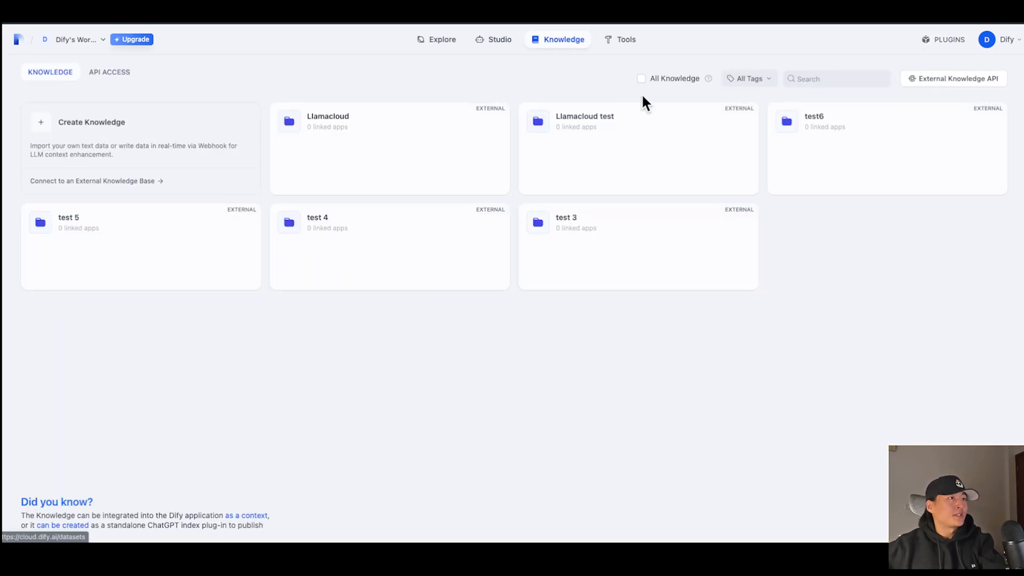
click(953, 79)
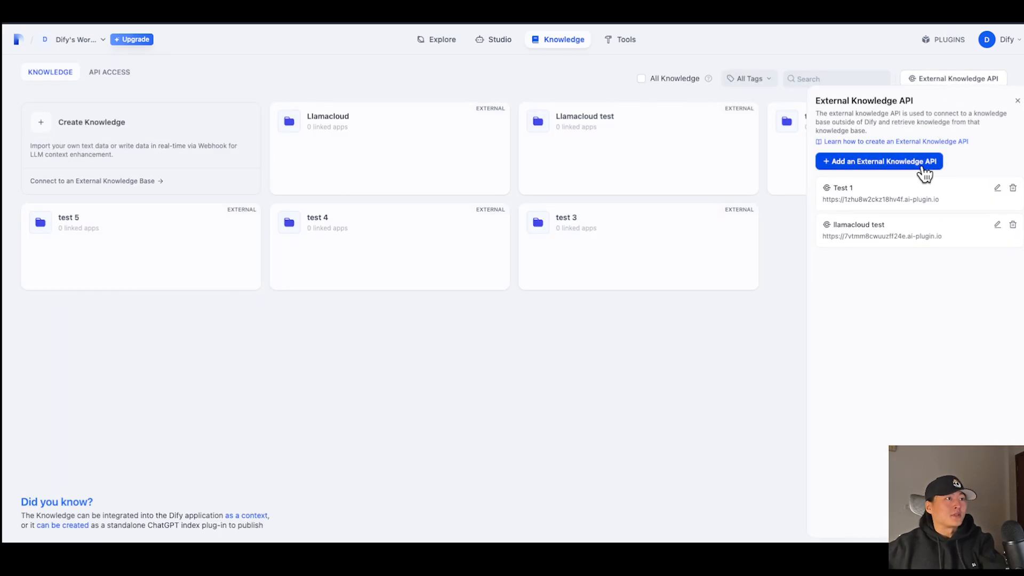
click(879, 161)
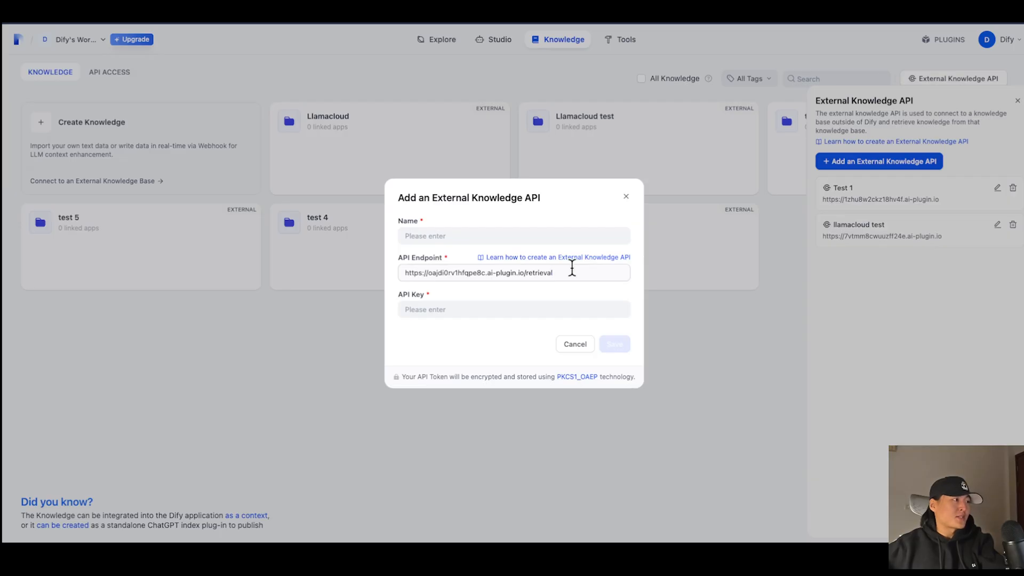
key(Backspace)
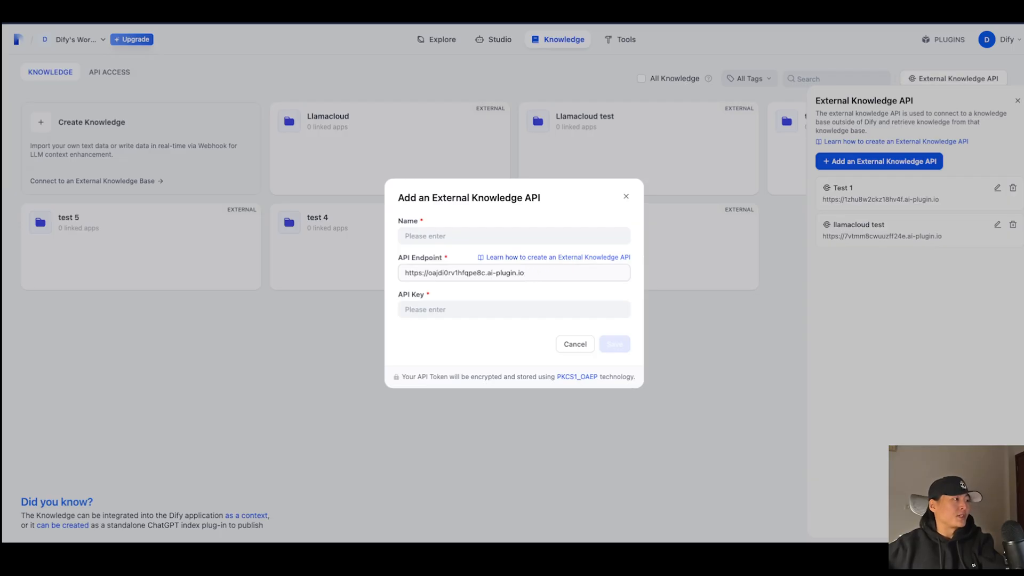
click(513, 236)
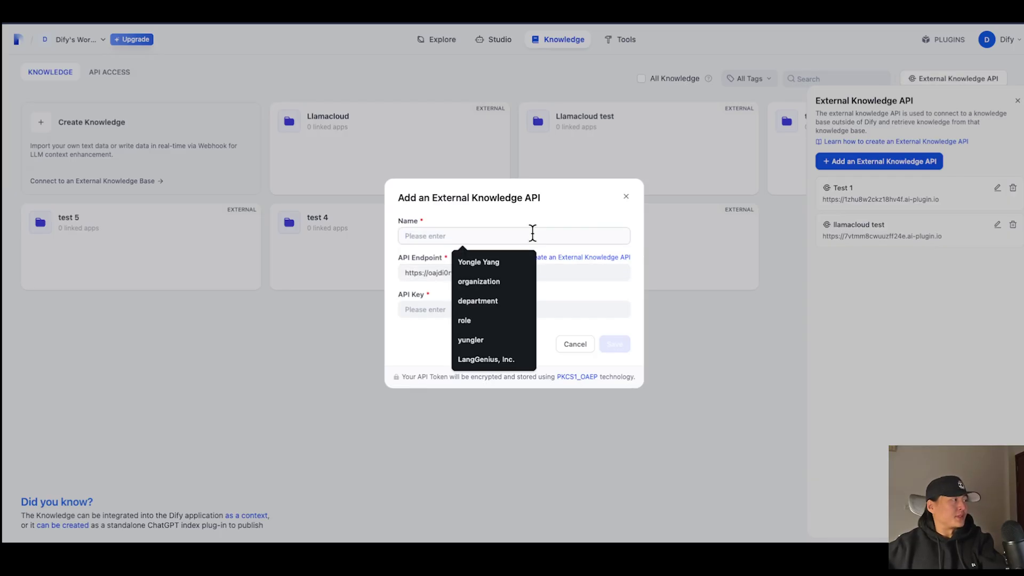
text(Llamacloud 2)
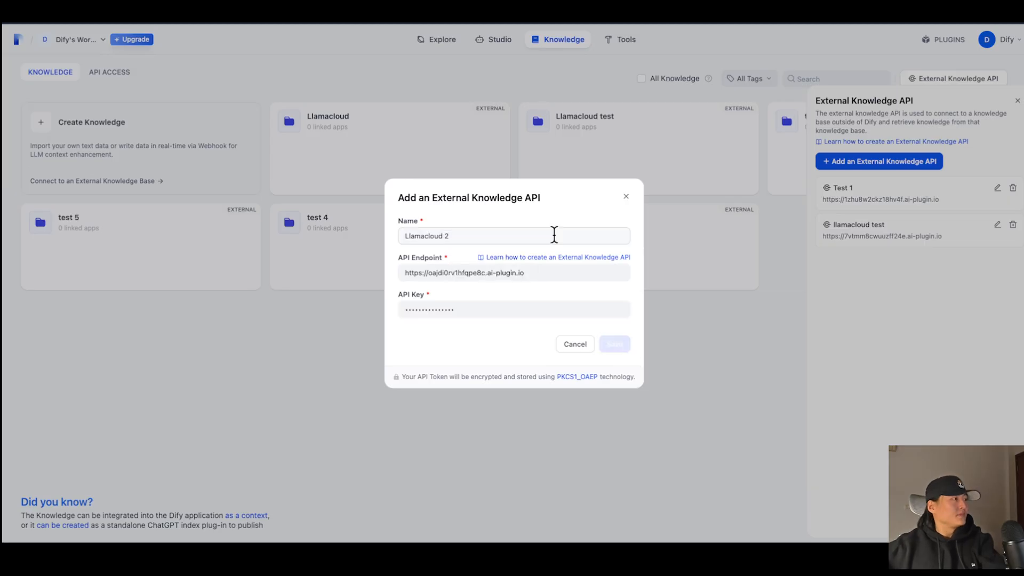
click(614, 343)
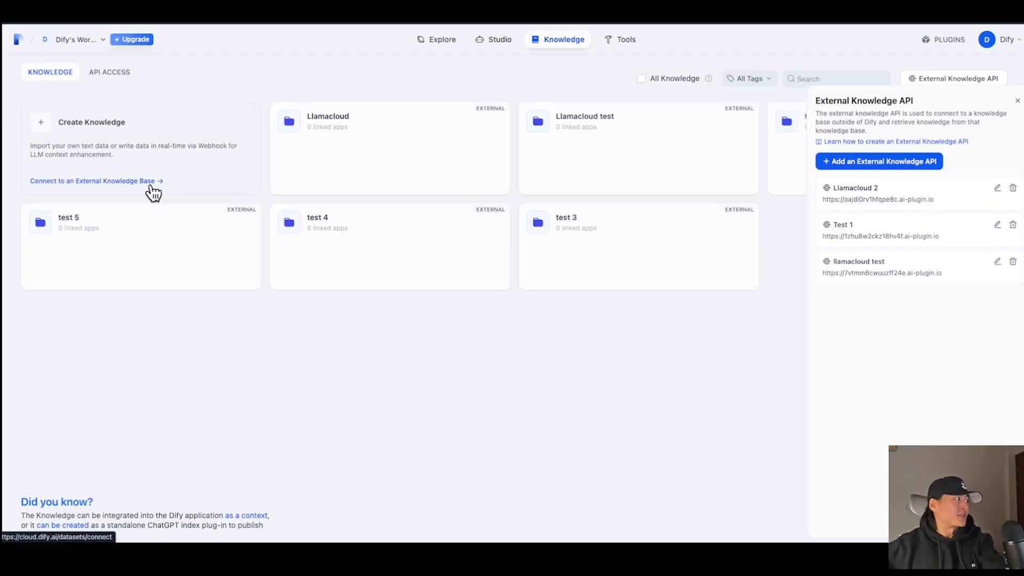
Step: Start connecting an external knowledge base named 'Llamacloud test 2'
click(94, 180)
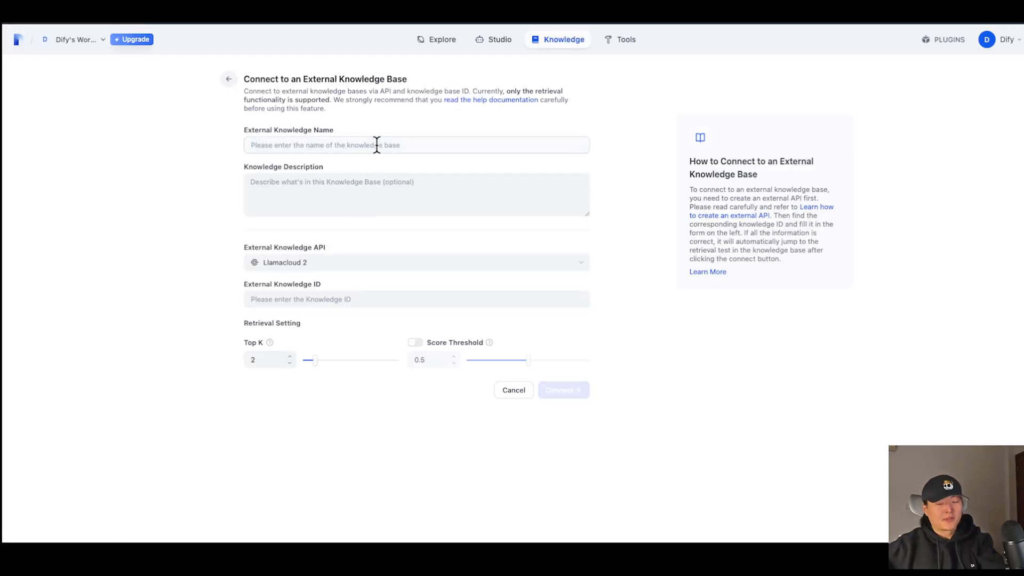
text(Llamacloud test 2)
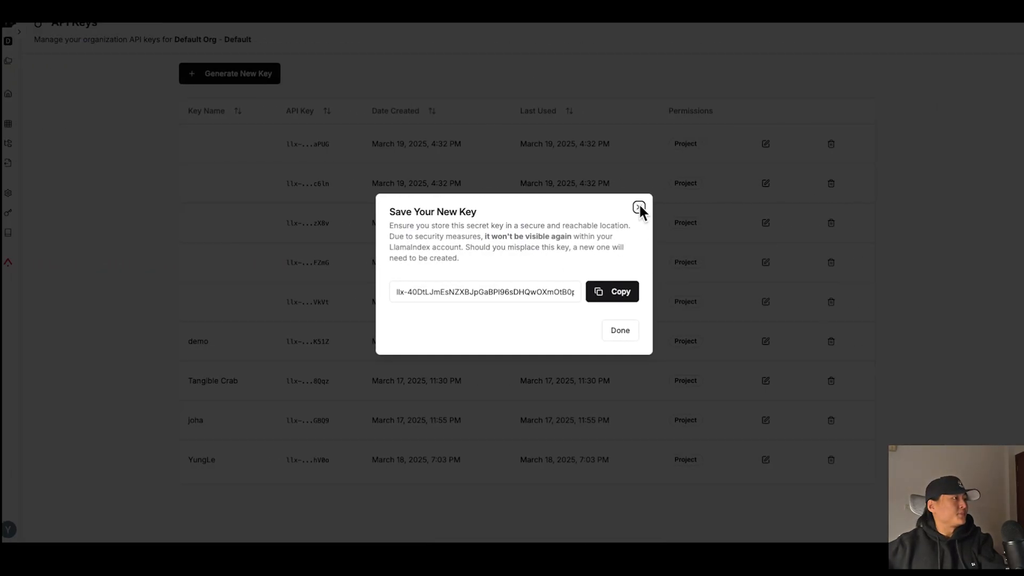
Step: Dismiss the Save Your New Key notice and show the LlamaCloud index list with pipeline IDs
click(639, 206)
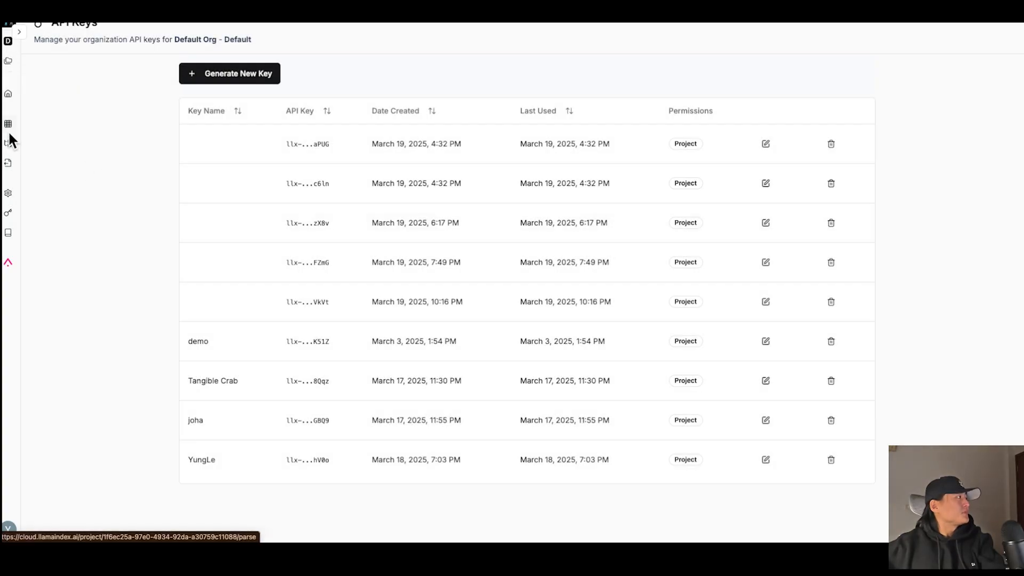
click(7, 144)
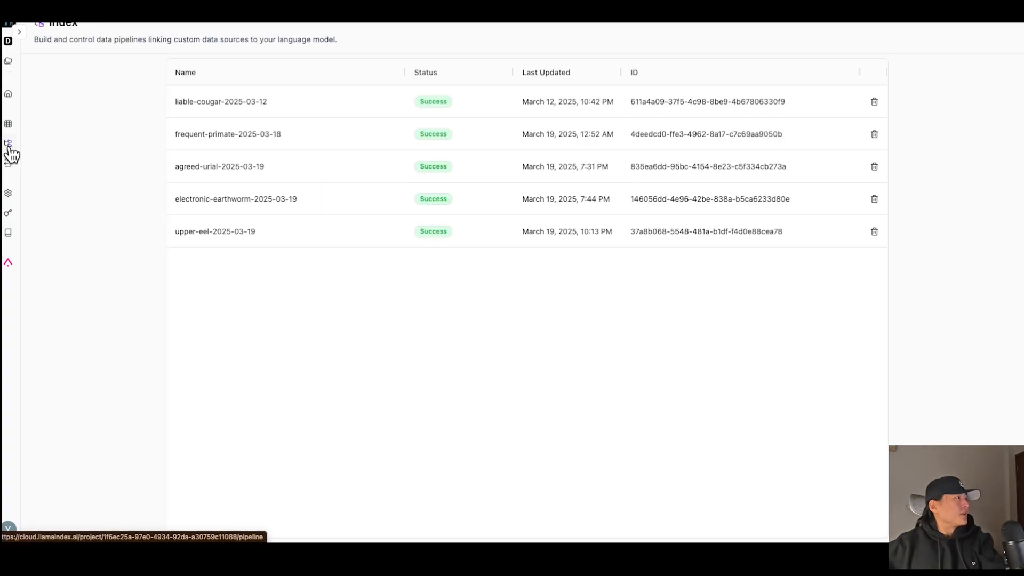
mouse_move(738, 150)
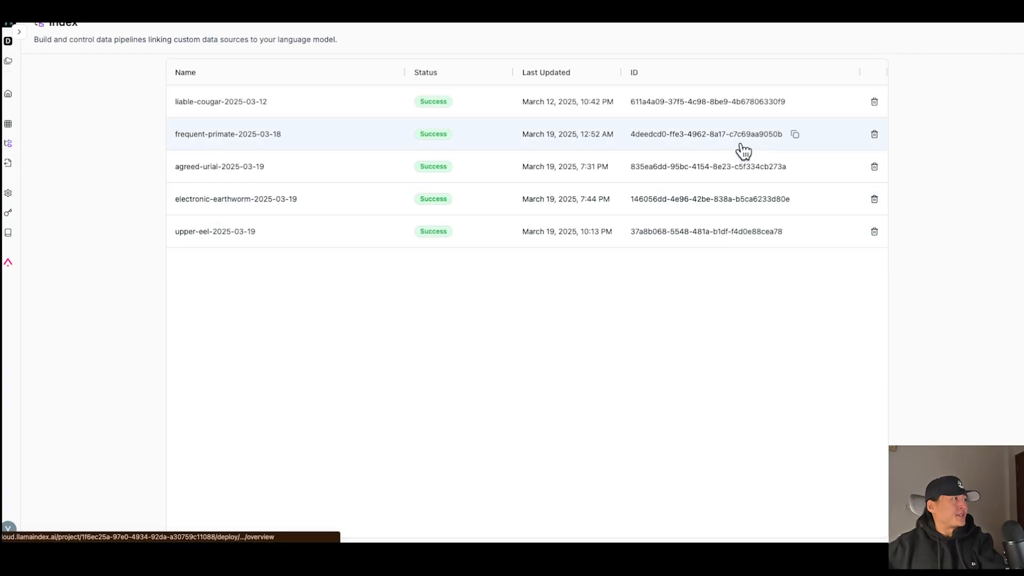
mouse_move(332, 101)
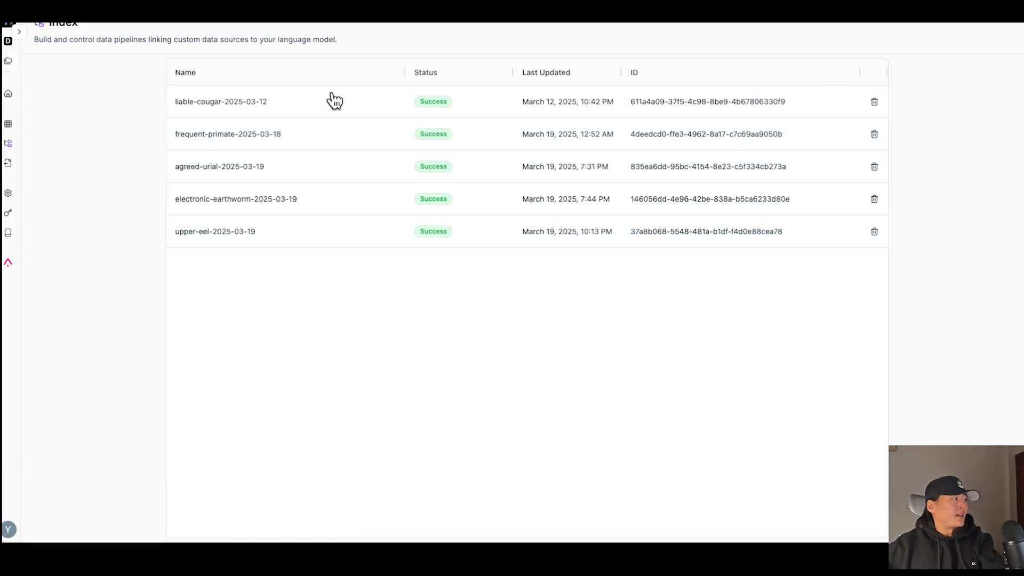
mouse_move(728, 230)
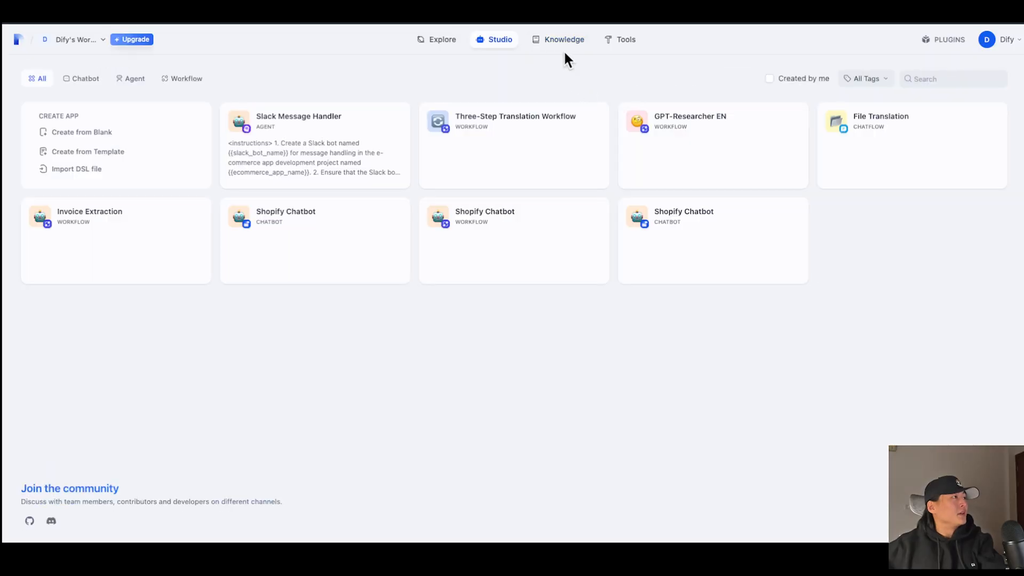
Step: Query Llamacloud test 2's retrieval test with 'what the iconic scene in the office...' and get two matching chunks
click(564, 39)
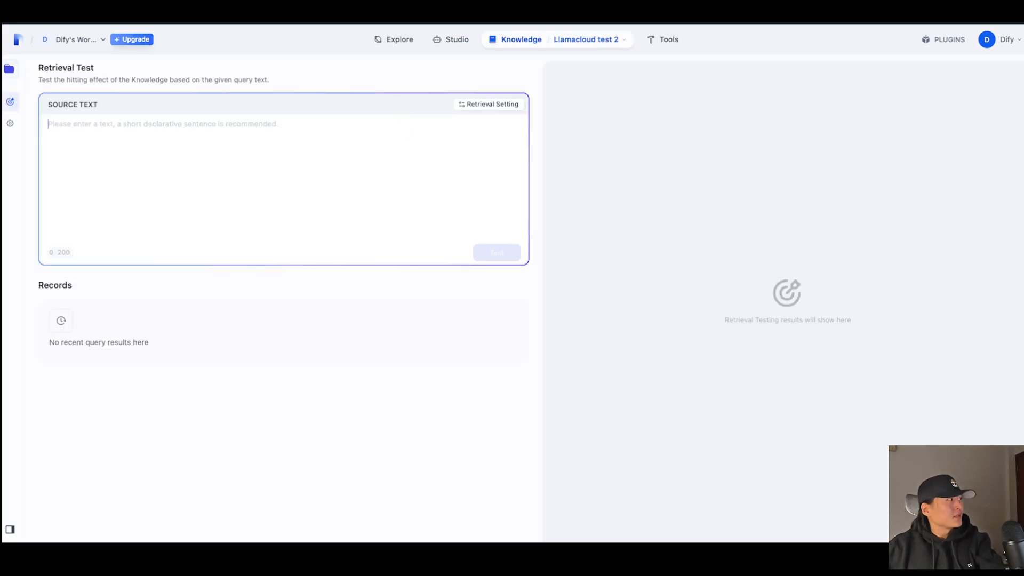
text(what's)
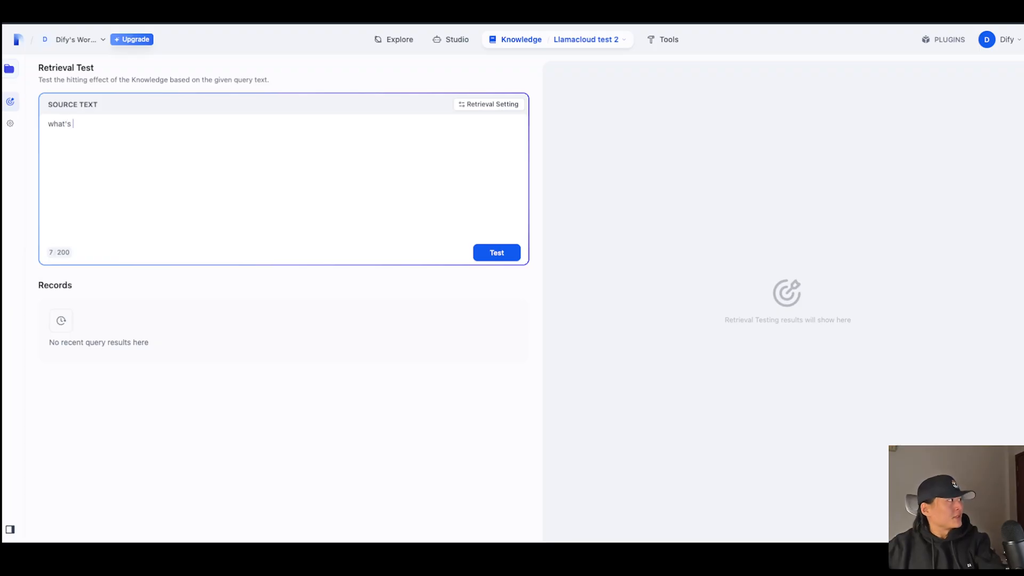
text(the)
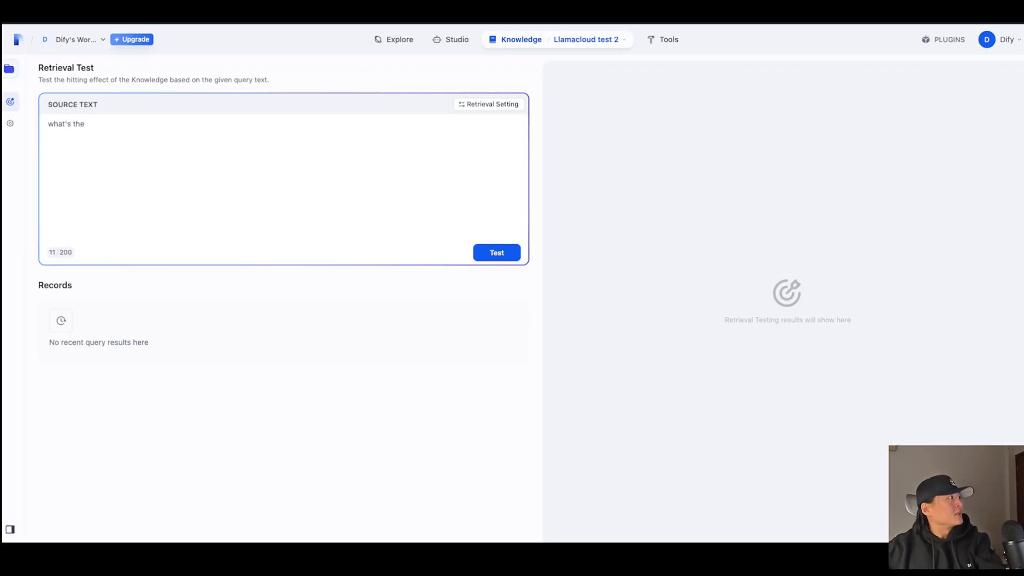
text(iconic)
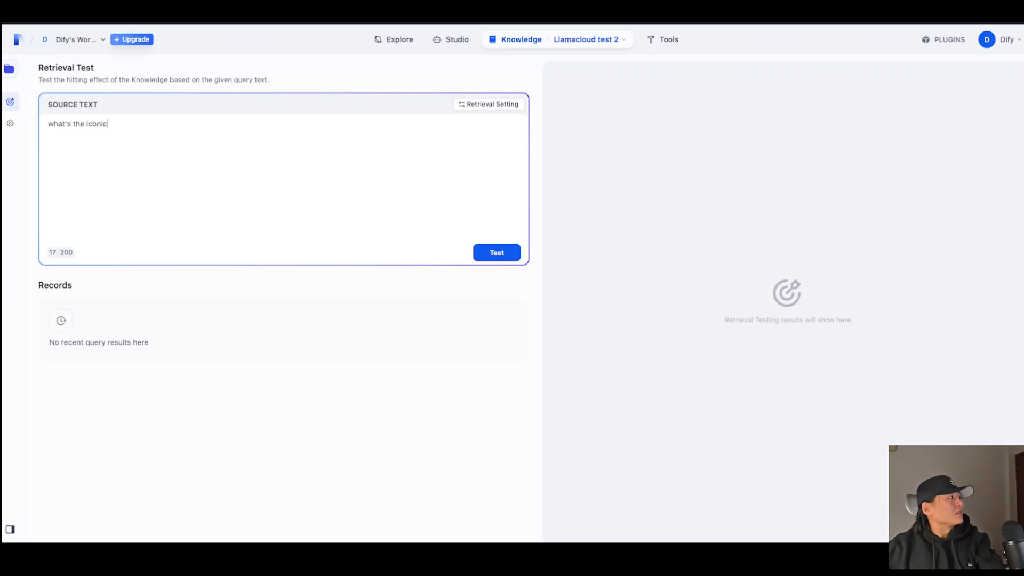
text(scene)
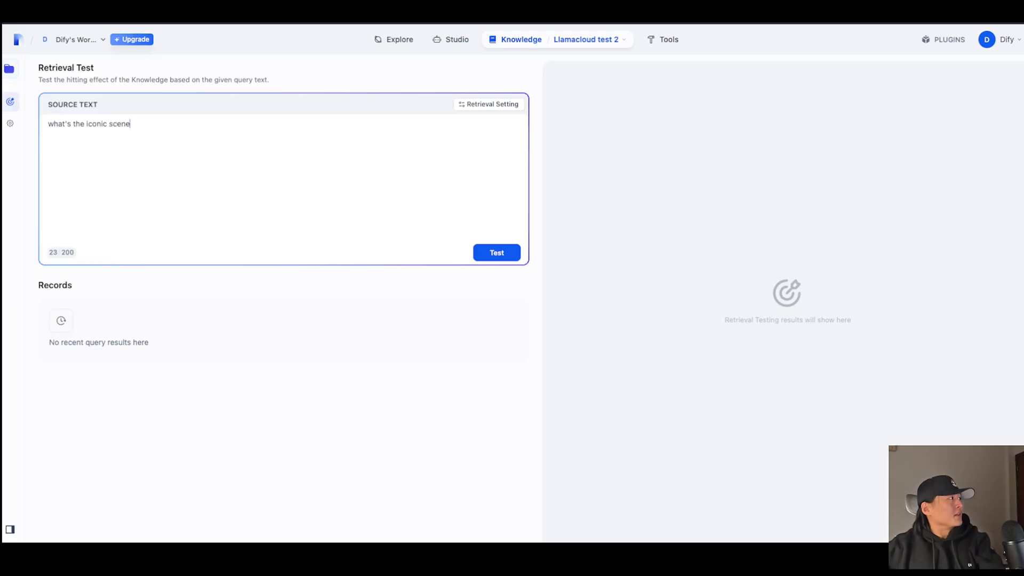
text(in the office season 1 episode1)
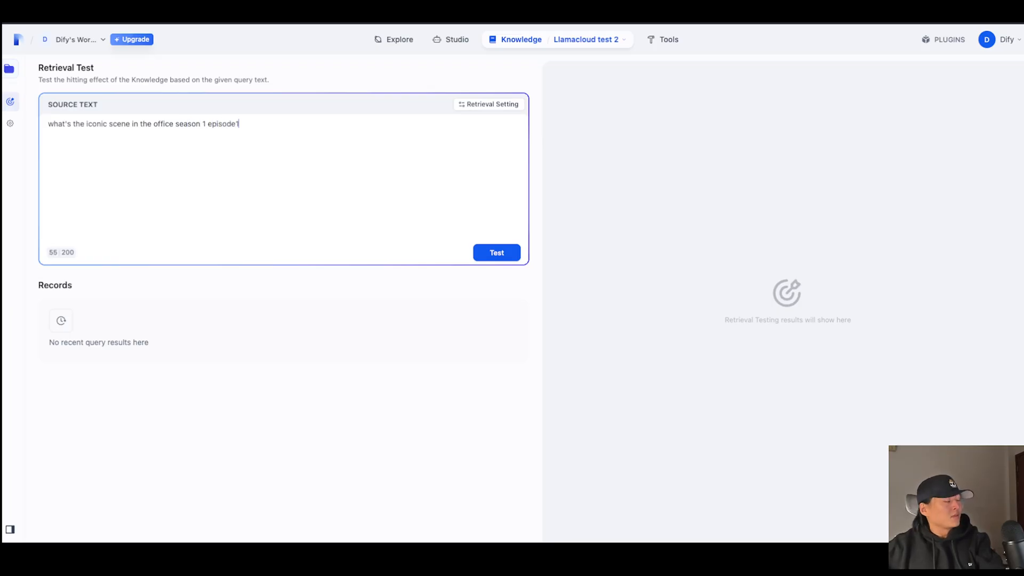
click(496, 252)
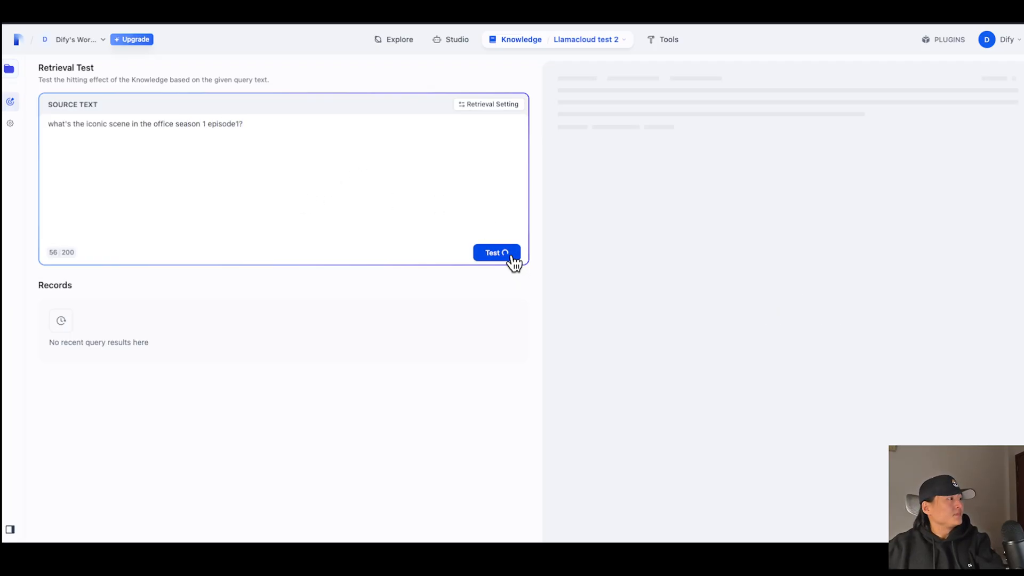
click(497, 251)
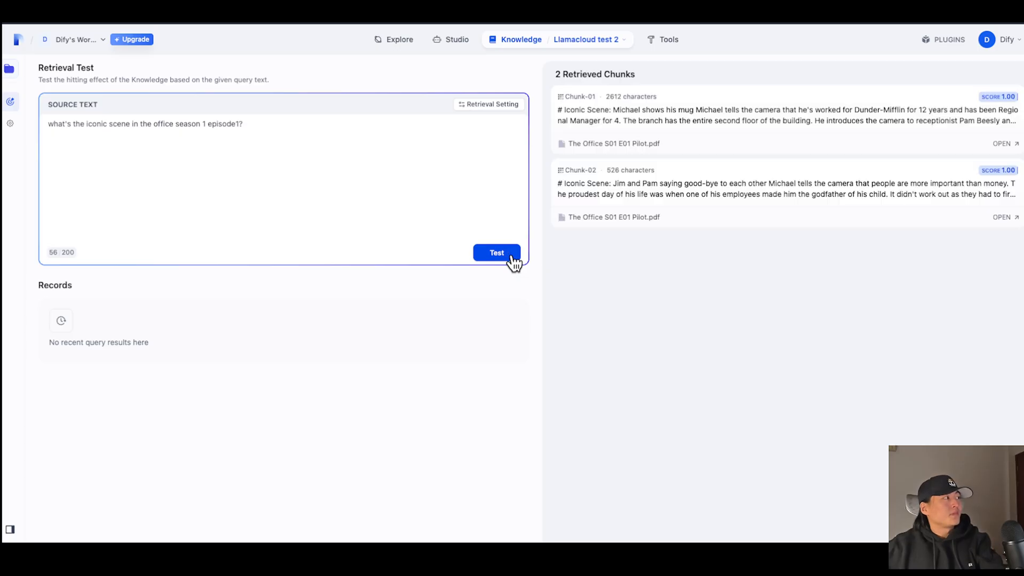
click(497, 253)
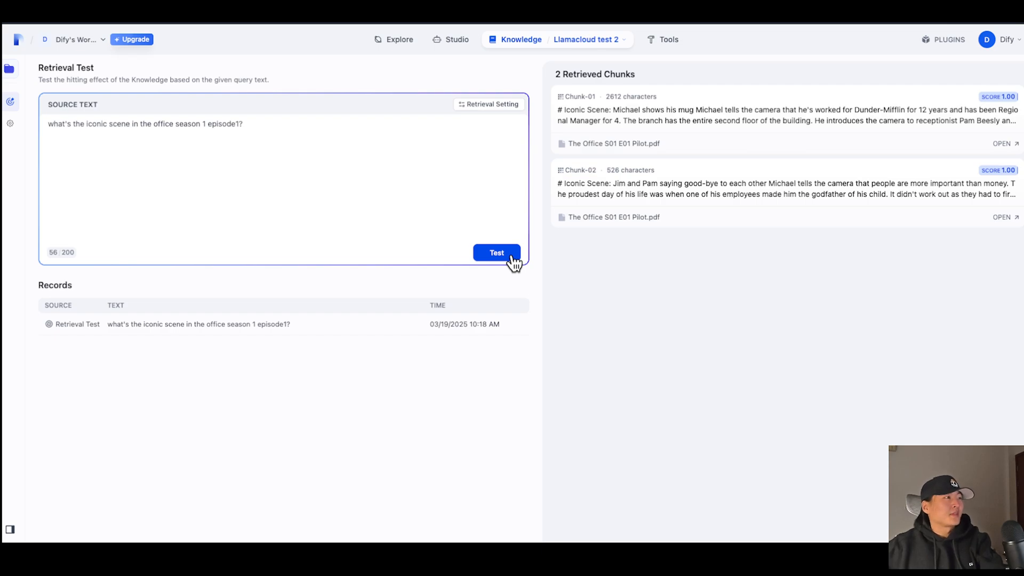
mouse_move(494, 49)
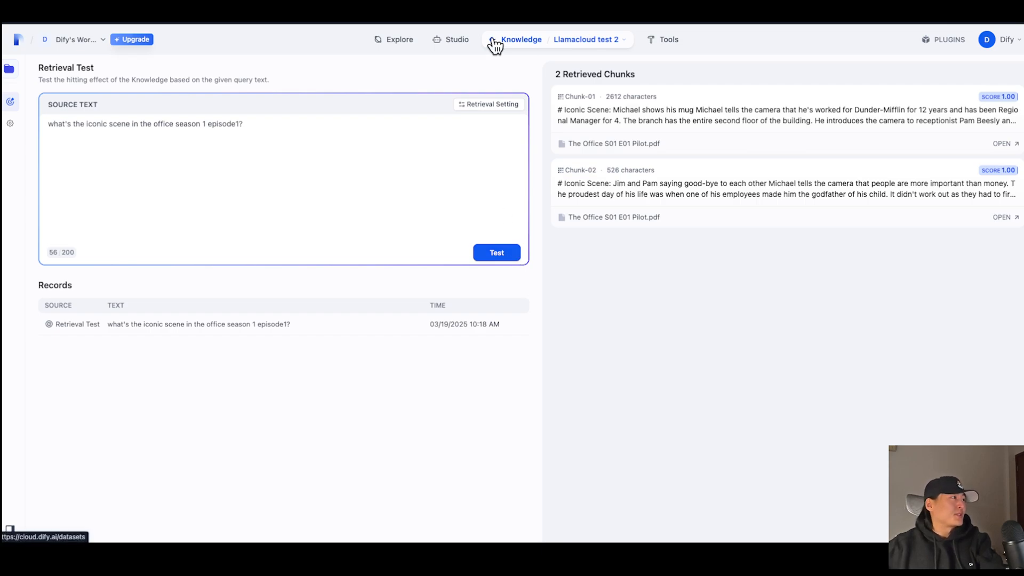
Step: Attach Llamacloud test 2 to the workflow's Knowledge Base node, then show the plugins marketplace
click(520, 40)
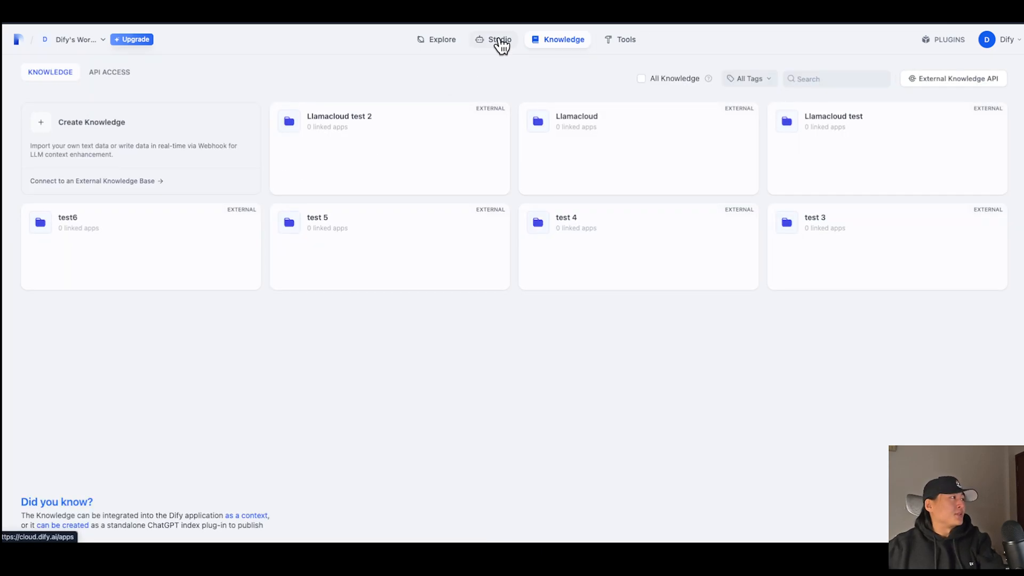
click(499, 40)
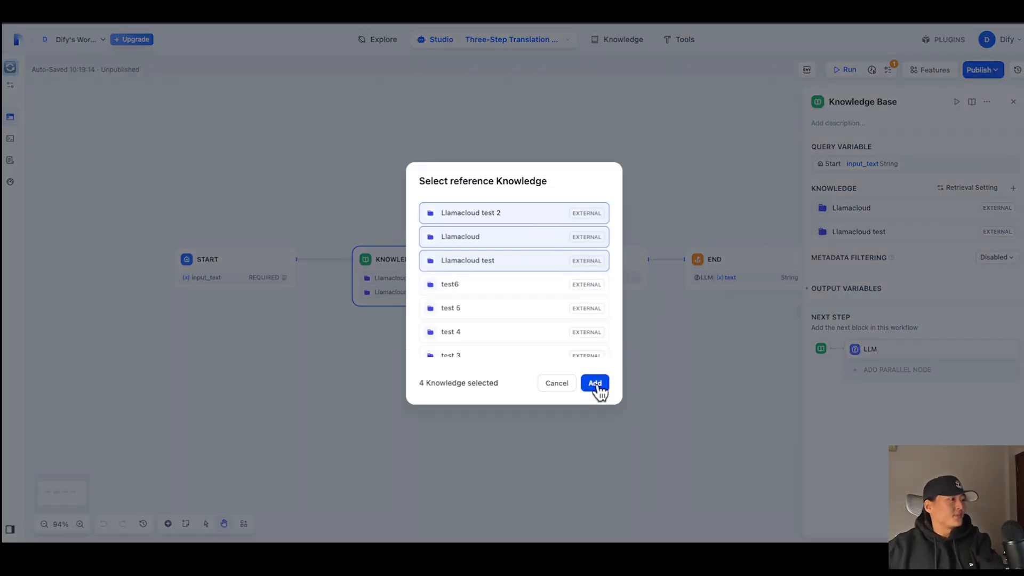
click(595, 383)
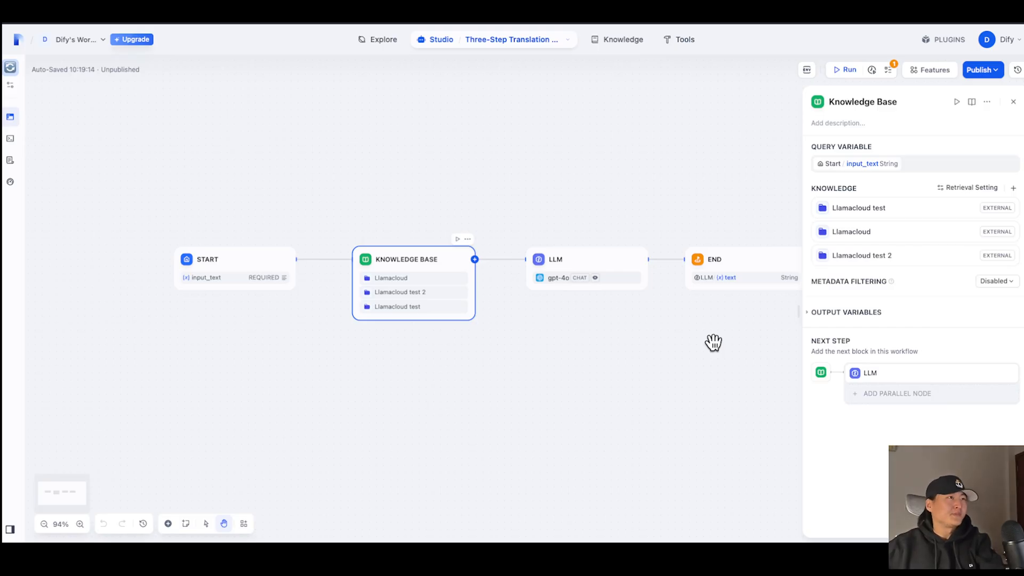
mouse_move(934, 41)
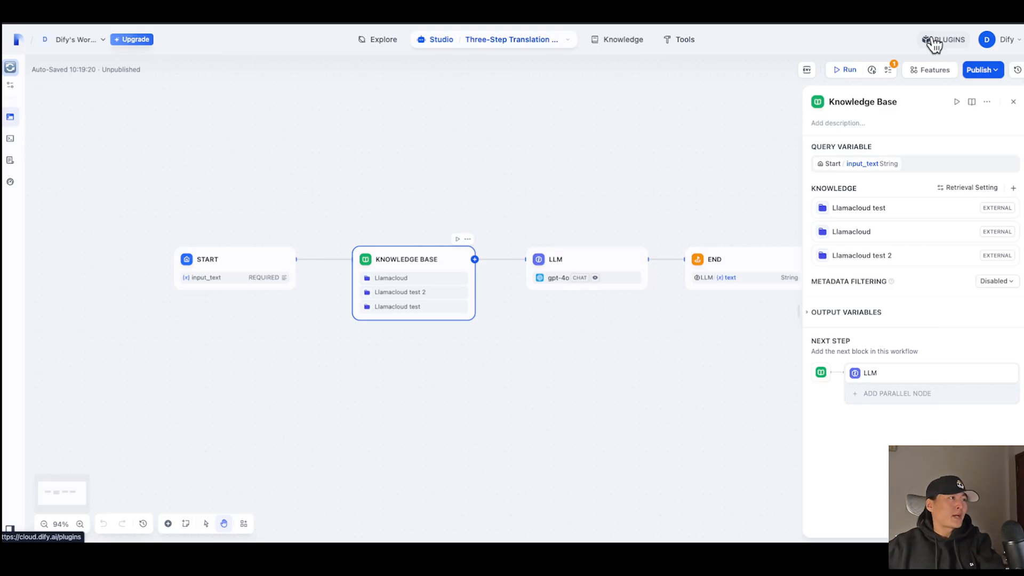
click(943, 38)
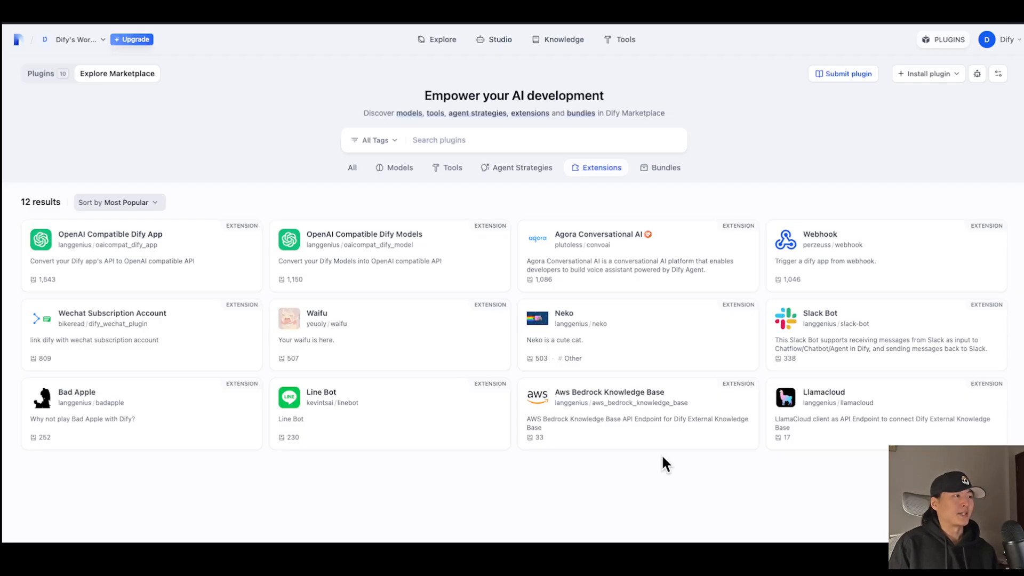
mouse_move(695, 481)
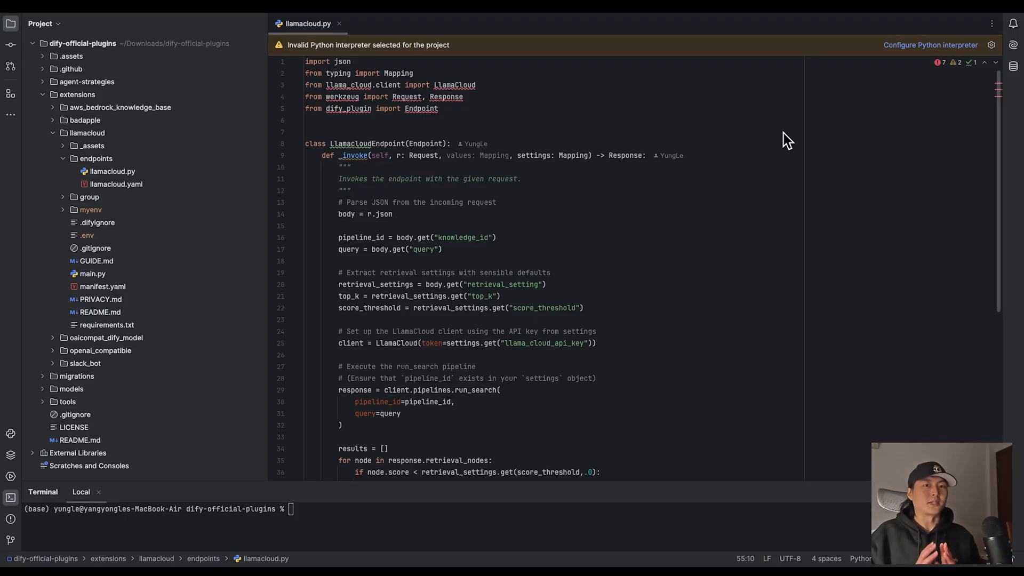
scroll(down, 3)
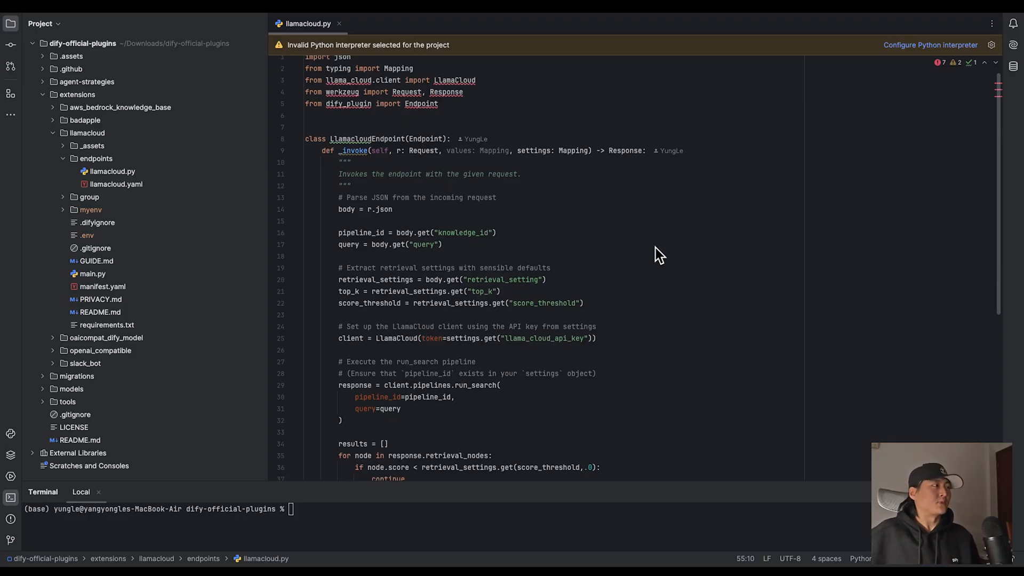
mouse_move(434, 259)
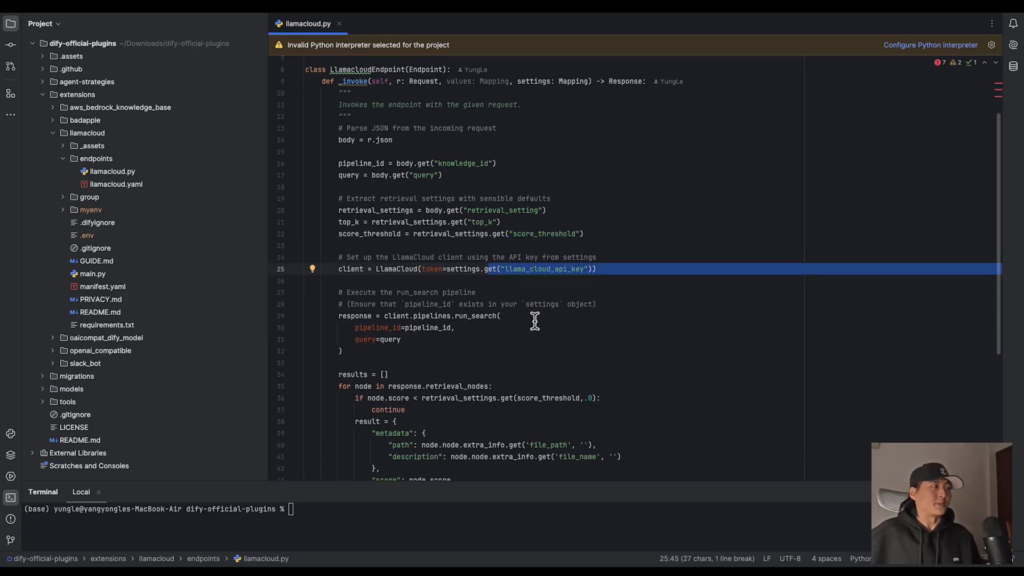
scroll(down, 3)
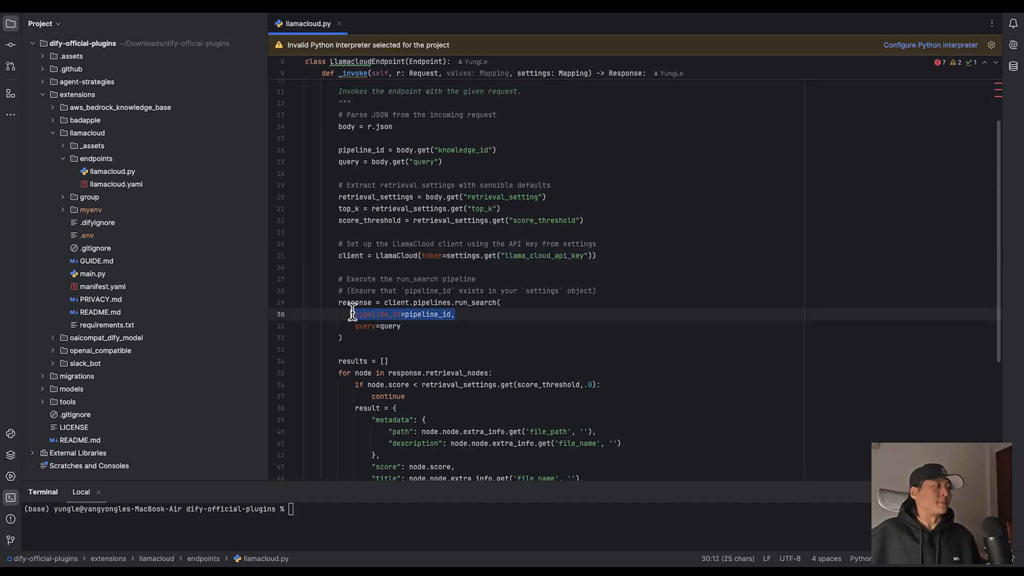
click(455, 314)
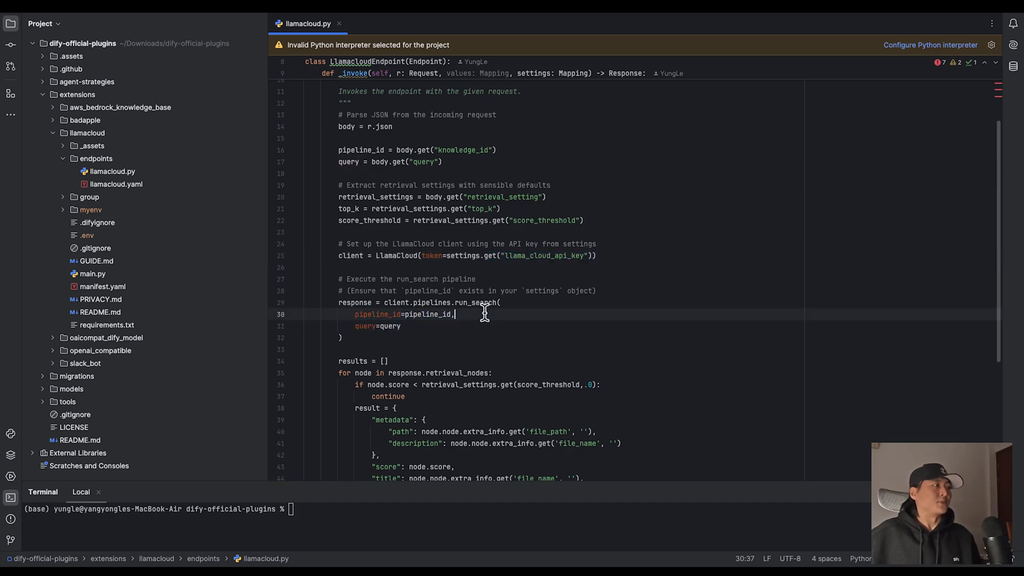
scroll(down, 3)
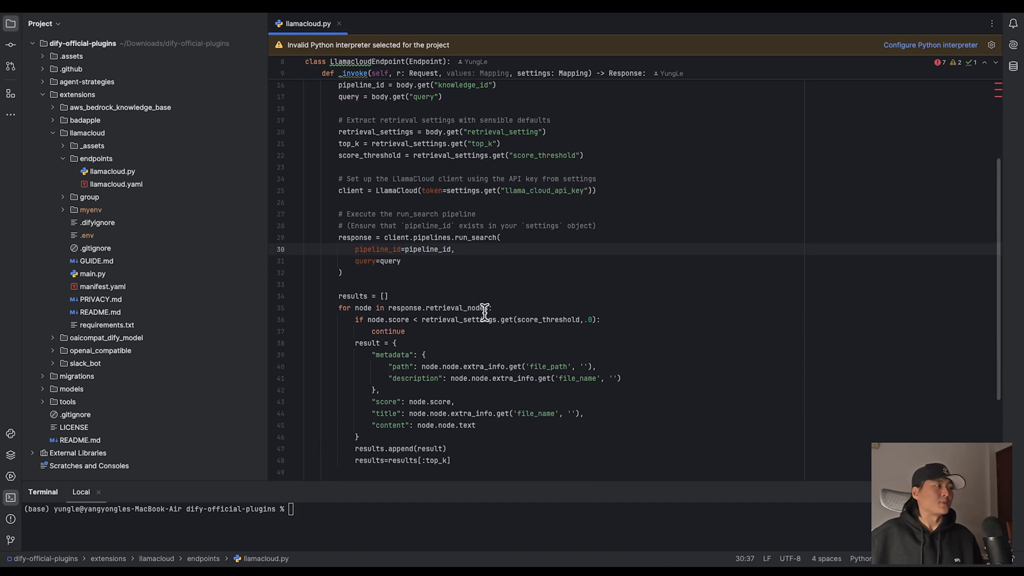
scroll(down, 3)
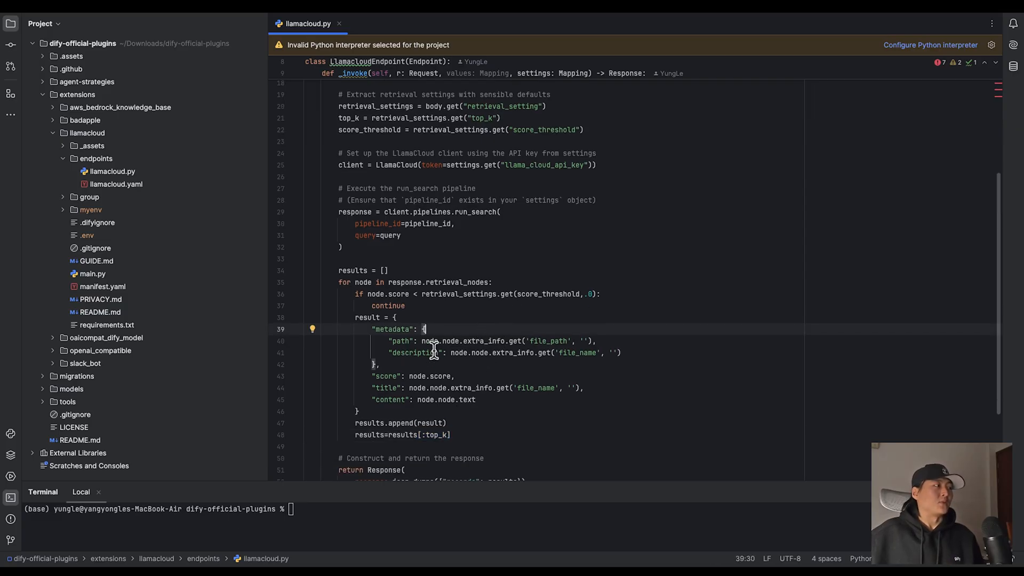
double_click(390, 376)
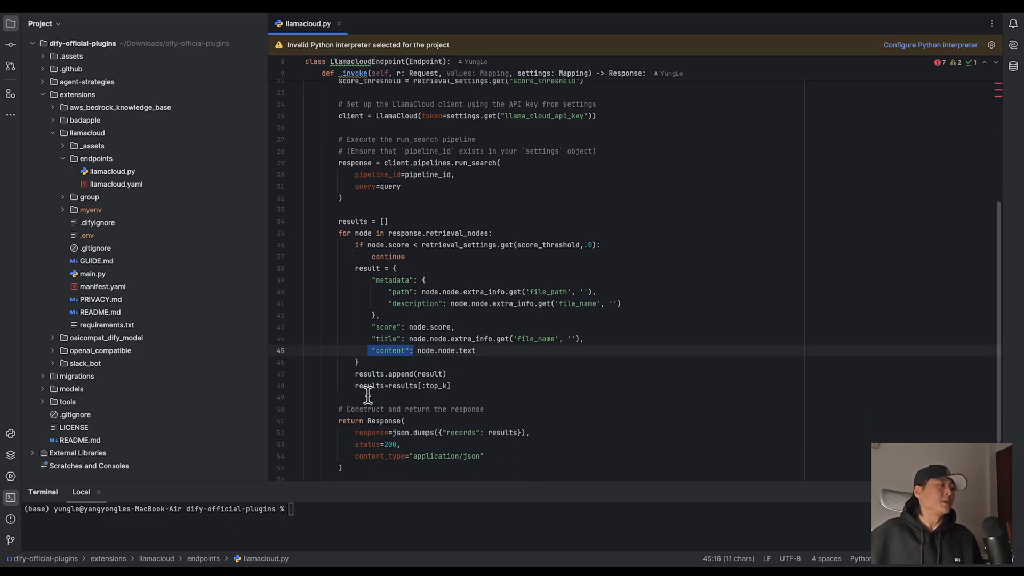
scroll(down, 3)
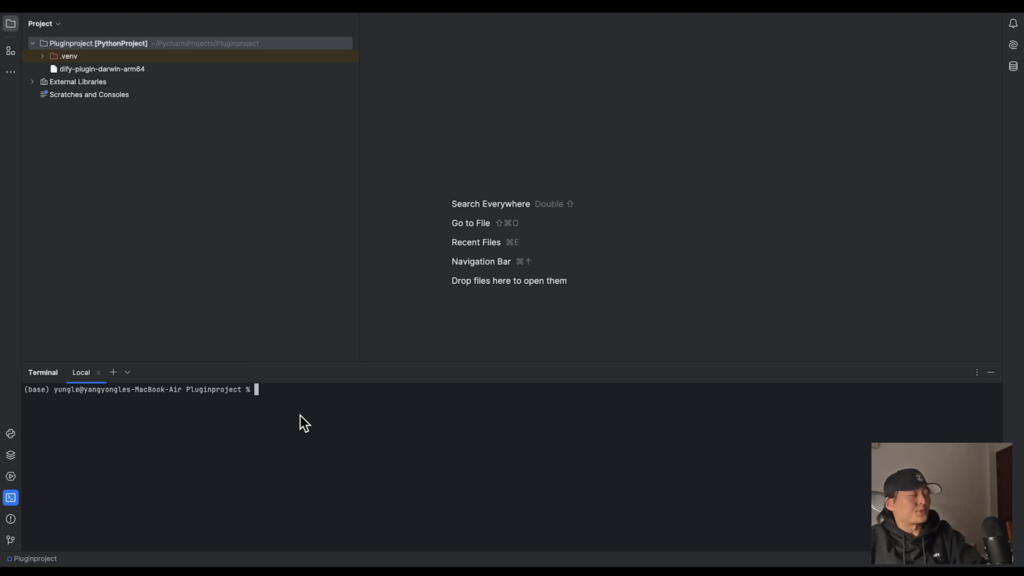
mouse_move(28, 145)
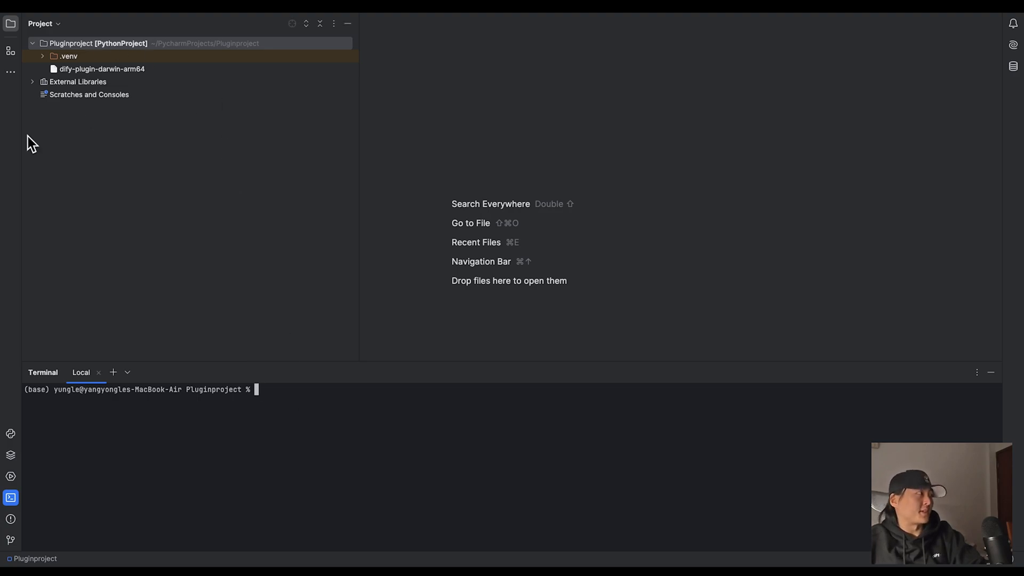
mouse_move(73, 155)
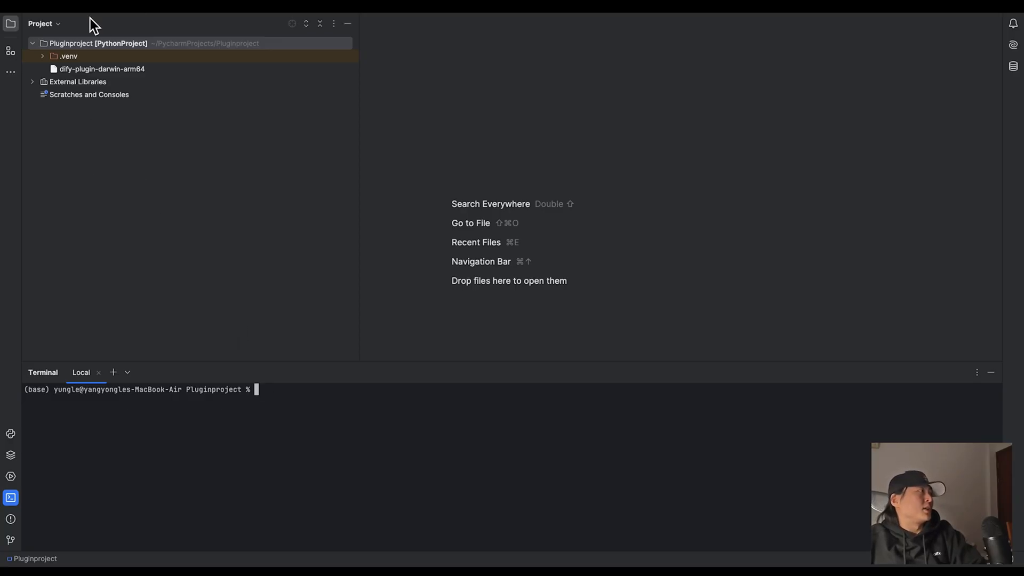
mouse_move(109, 78)
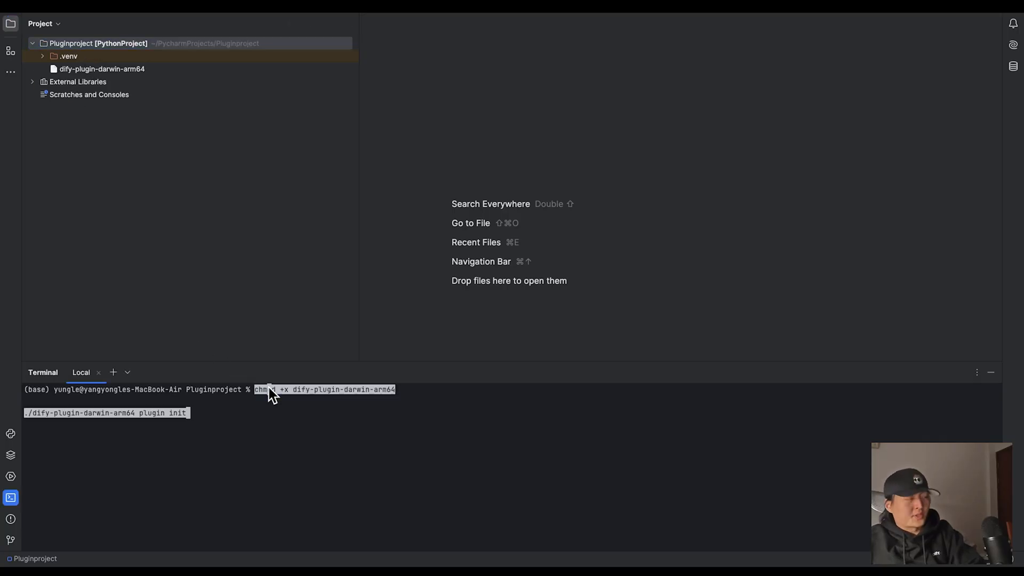
Step: Run dify-plugin-darwin-arm64 plugin init, naming the plugin llamaindex and choosing Python as its language
key(Enter)
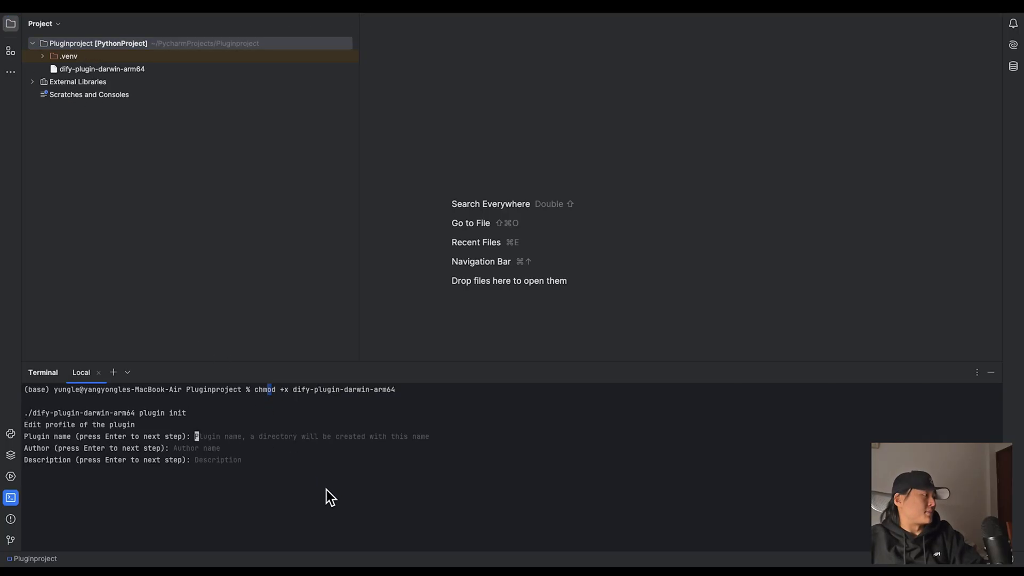
text(llamaindex)
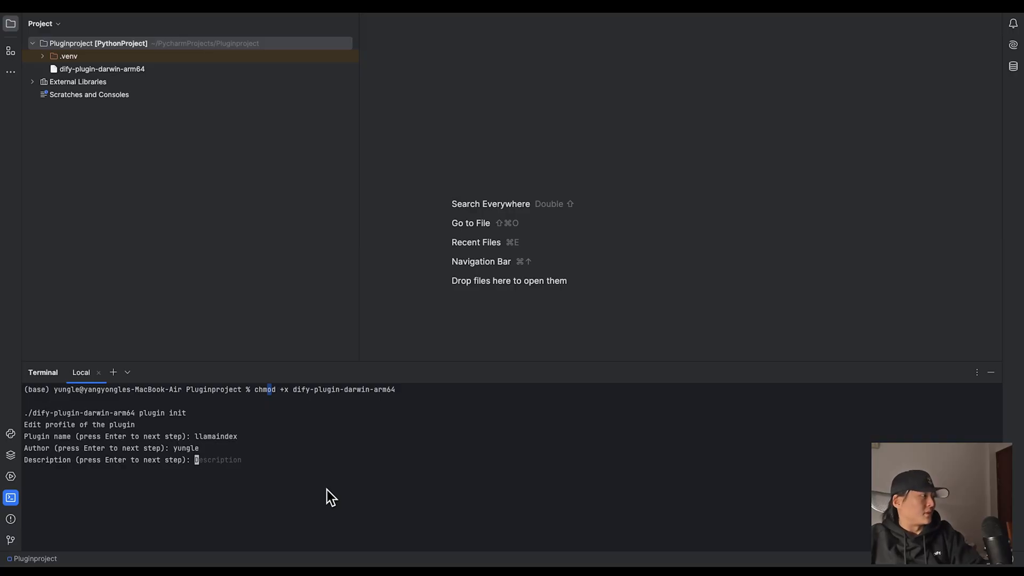
text(llama)
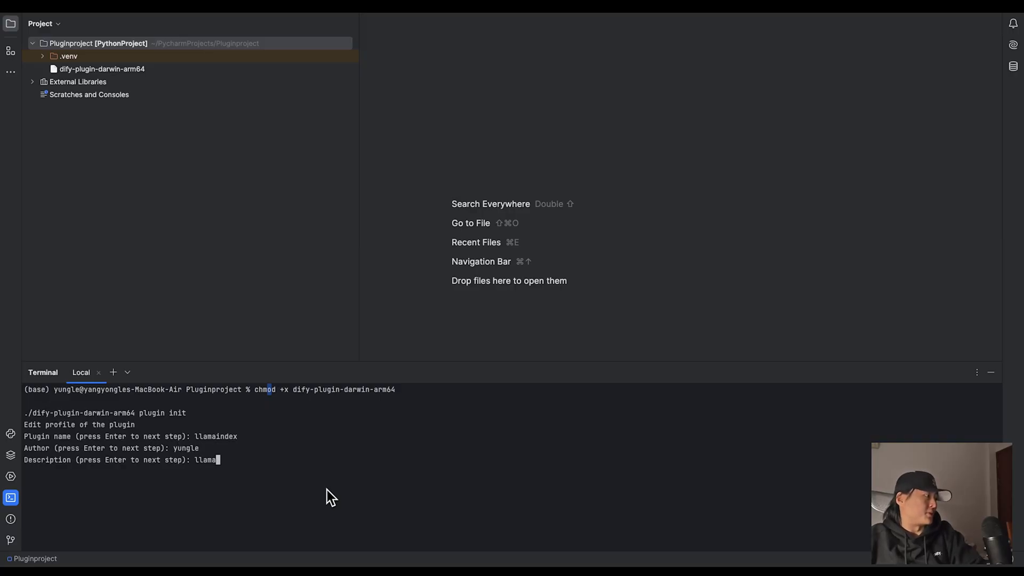
text(ind)
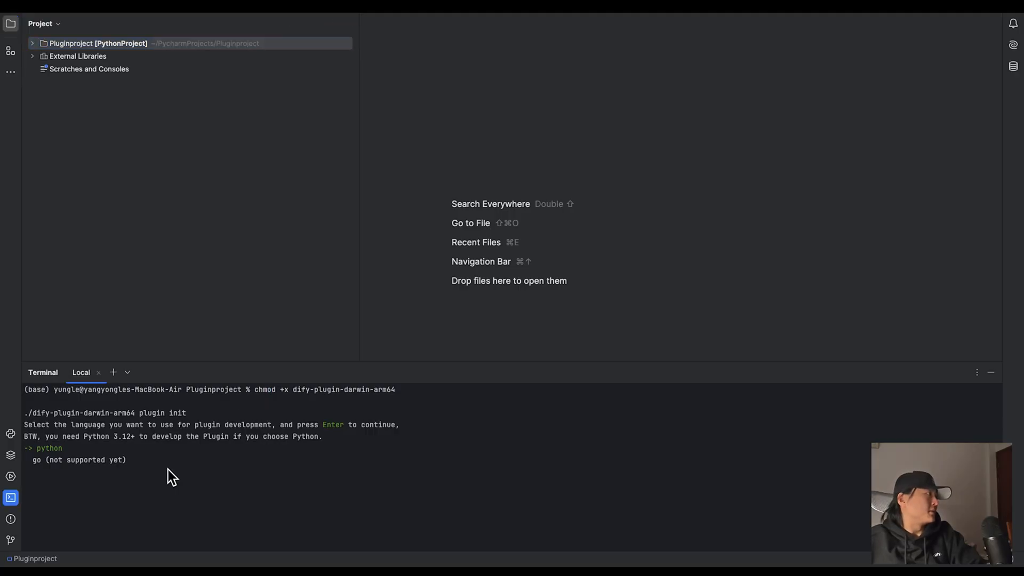
key(enter)
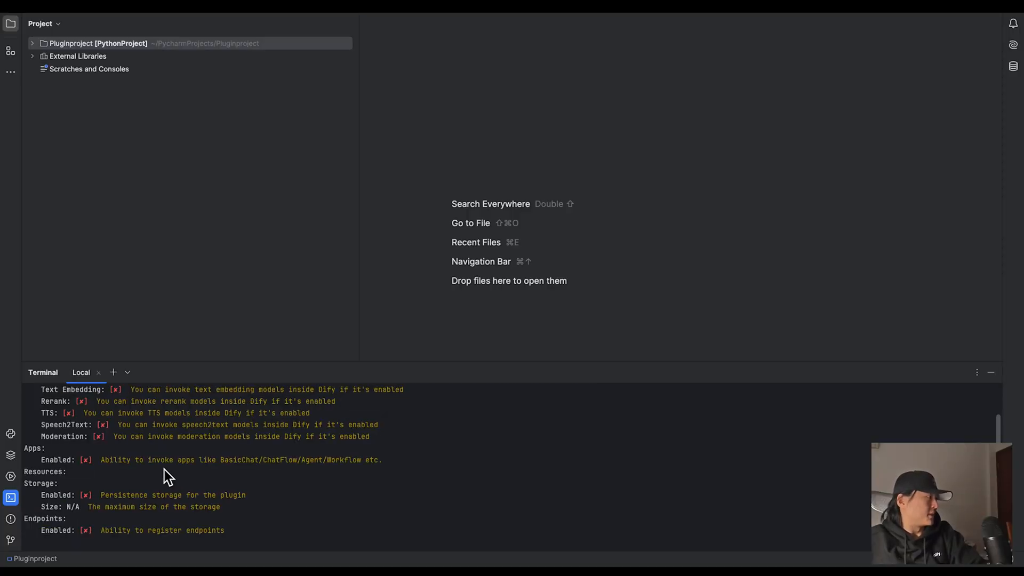
mouse_move(178, 462)
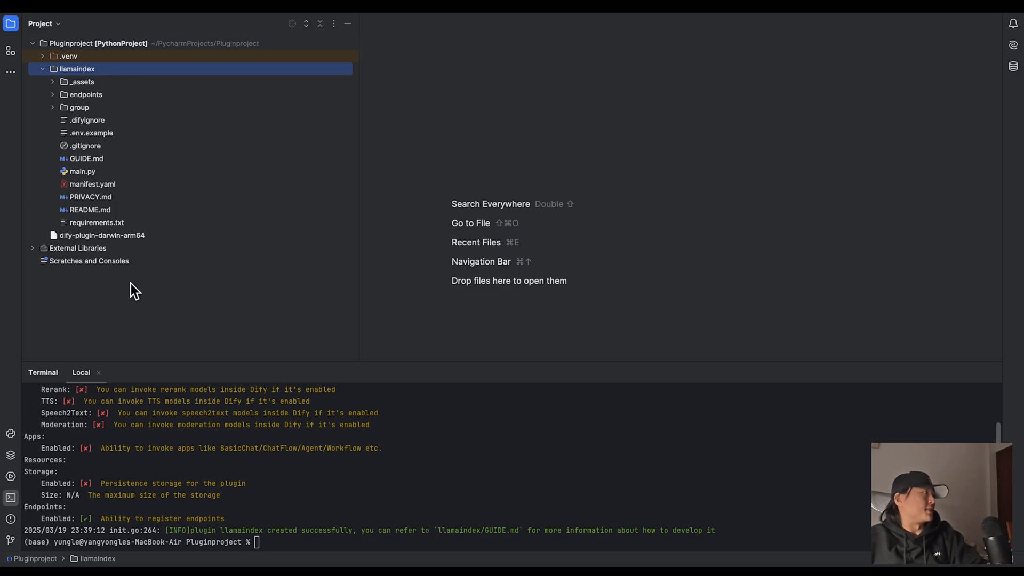
mouse_move(122, 31)
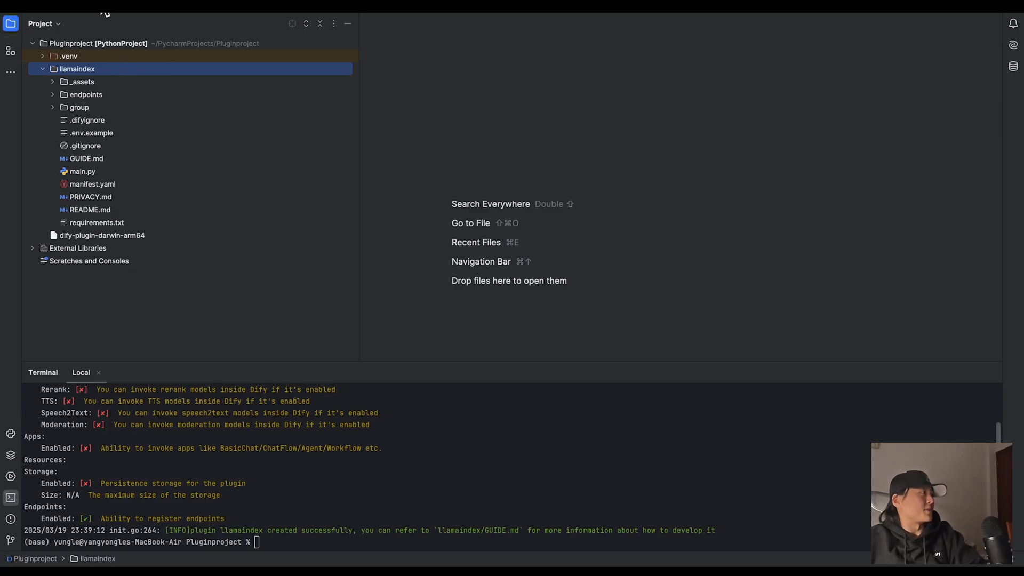
click(59, 23)
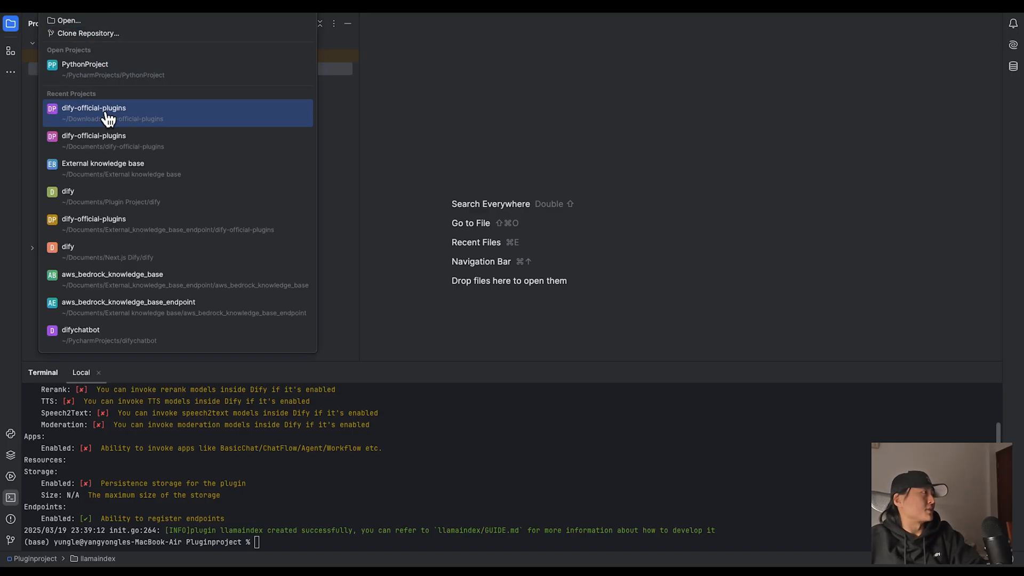
click(93, 108)
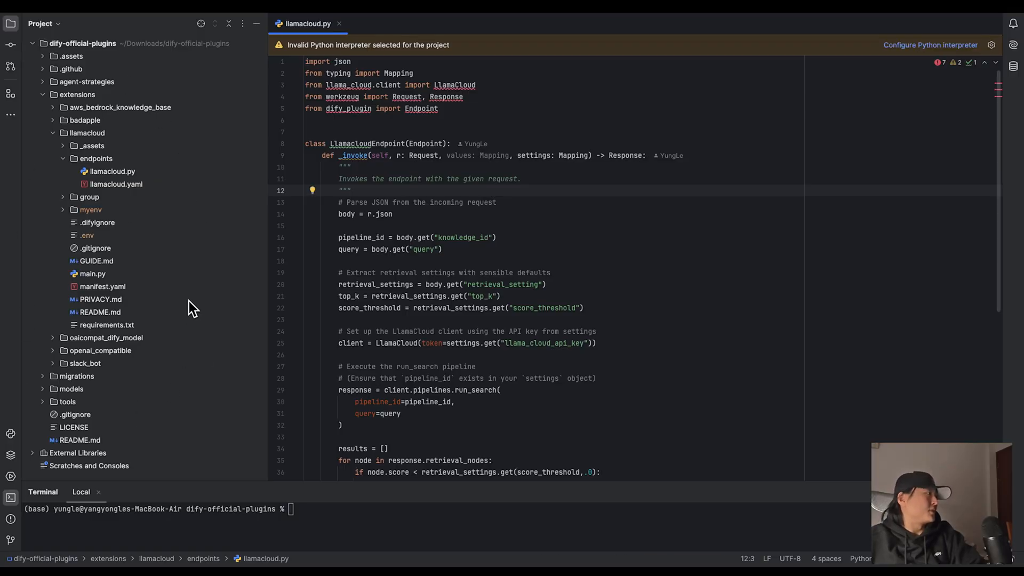
click(112, 171)
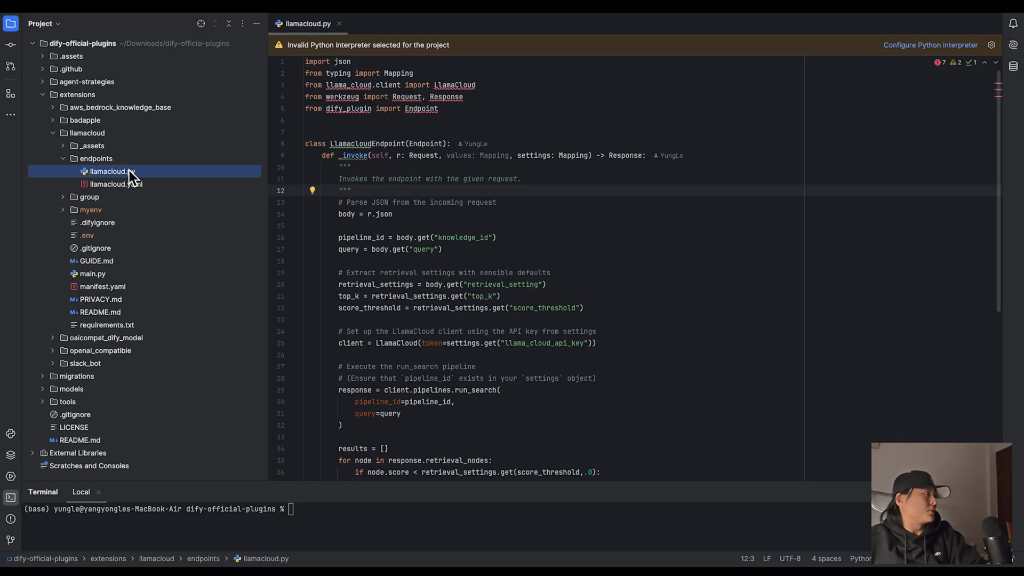
mouse_move(391, 149)
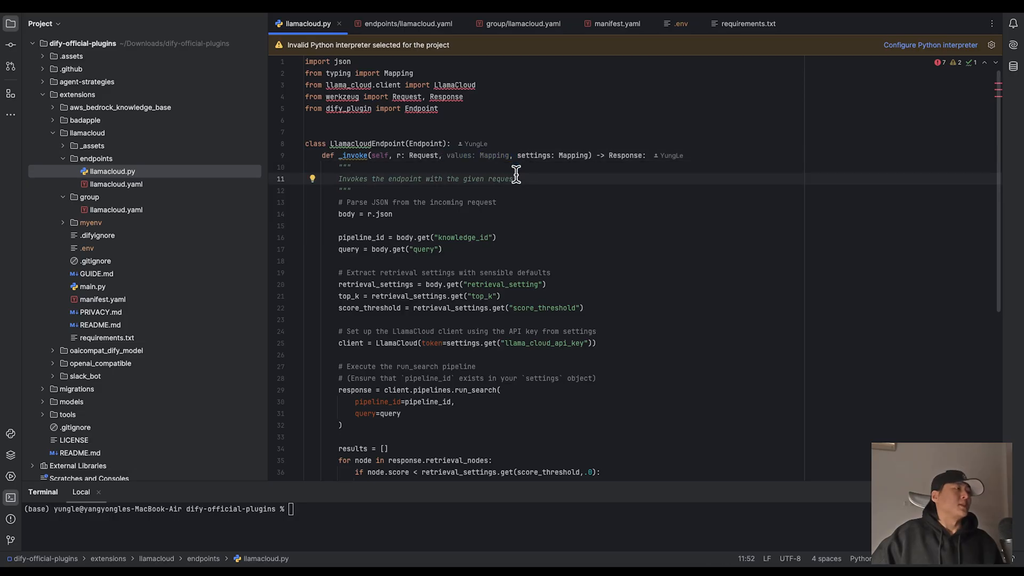
mouse_move(582, 161)
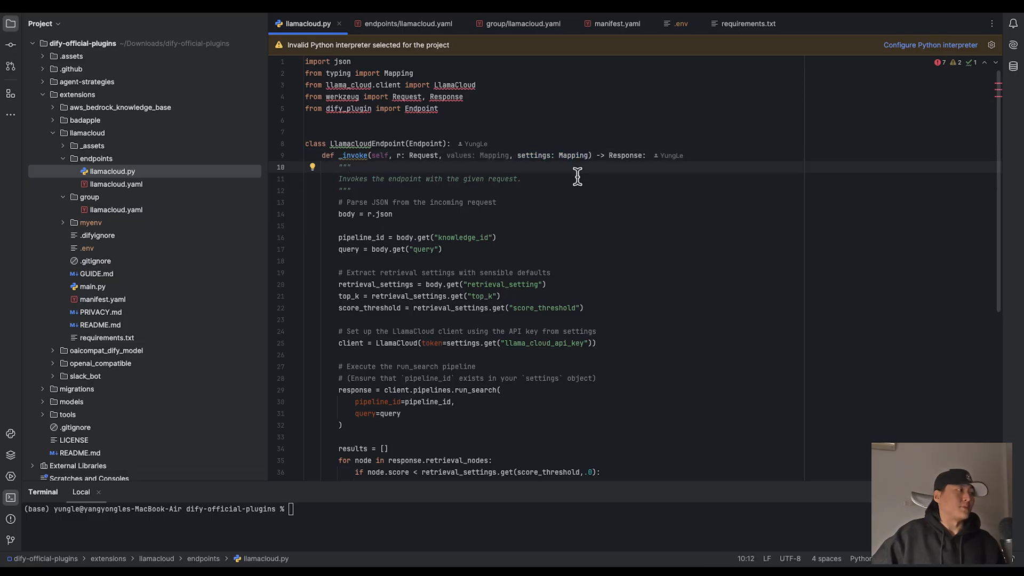
mouse_move(566, 179)
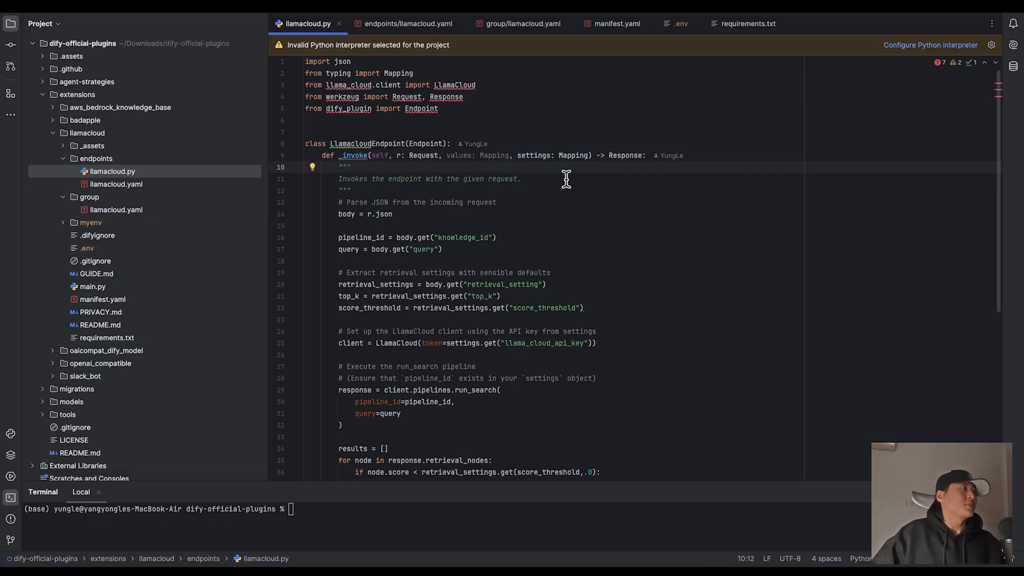
scroll(down, 3)
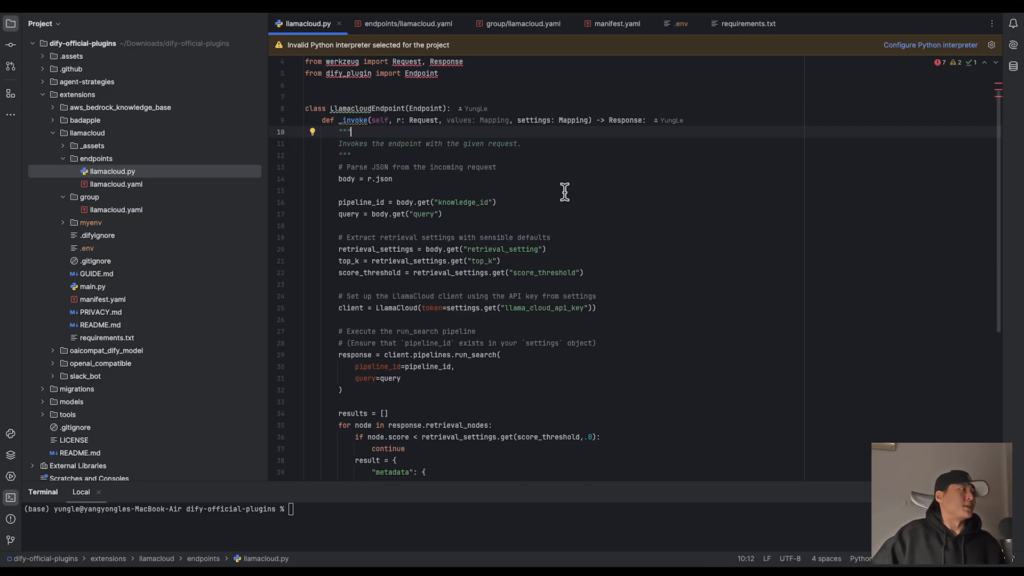
scroll(down, 3)
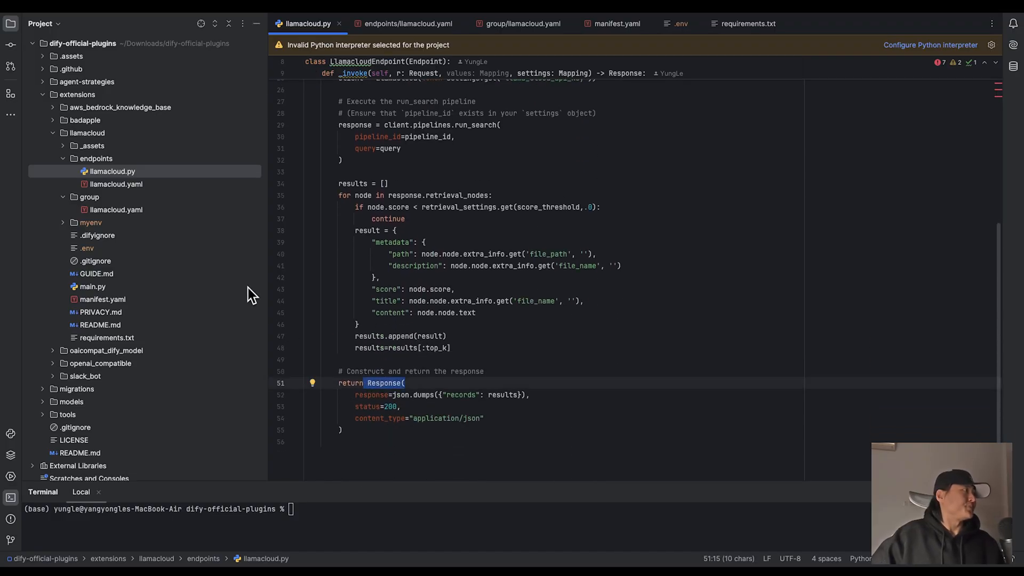
click(115, 183)
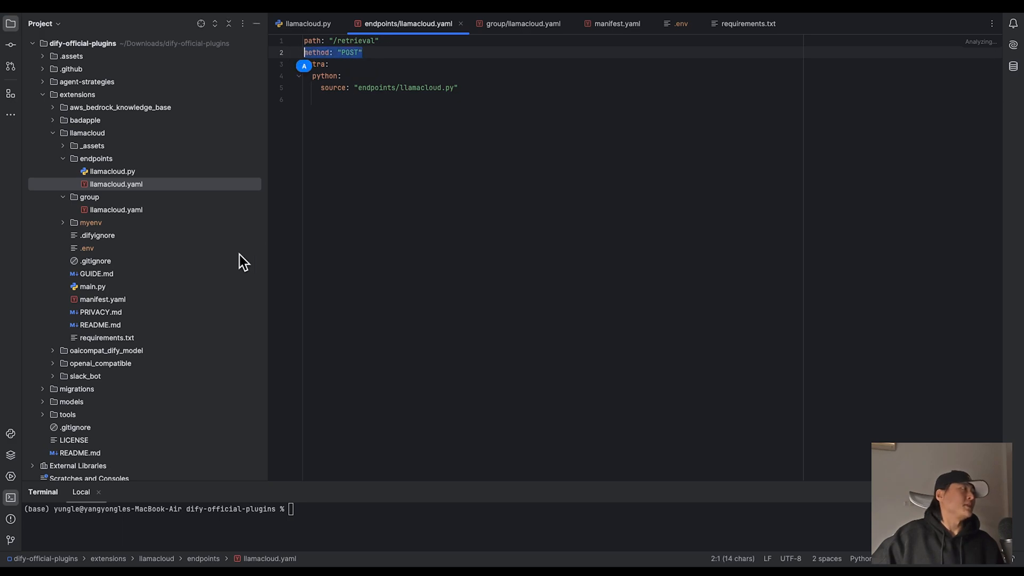
Step: Review group/llamacloud.yaml and its llama_cloud_api_key setting
click(115, 209)
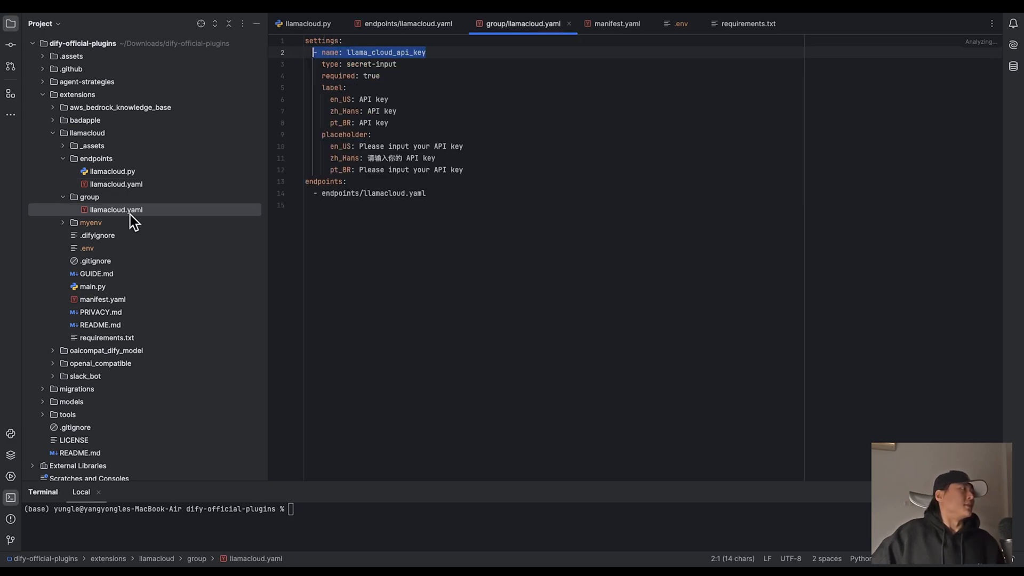
click(346, 181)
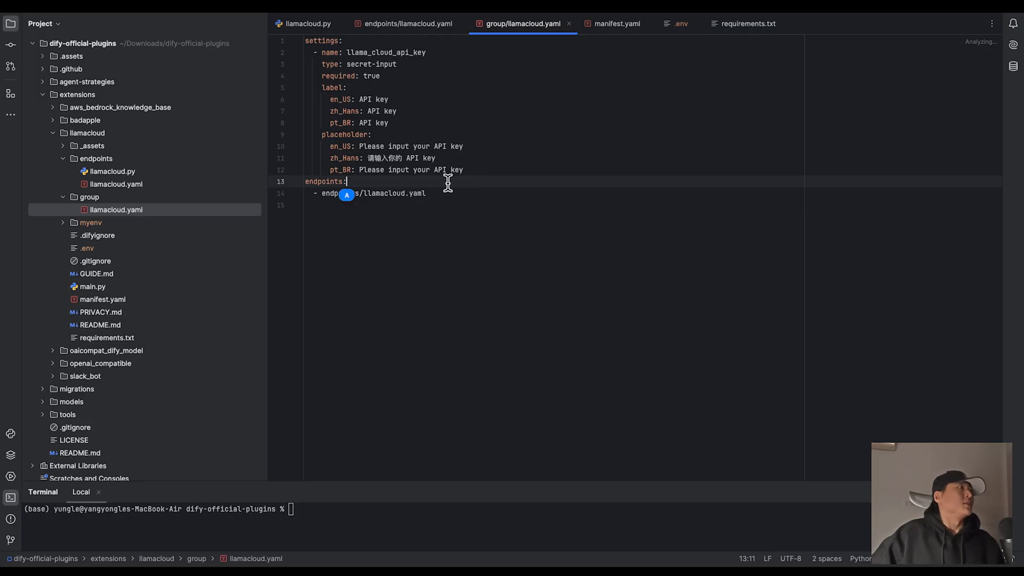
click(463, 169)
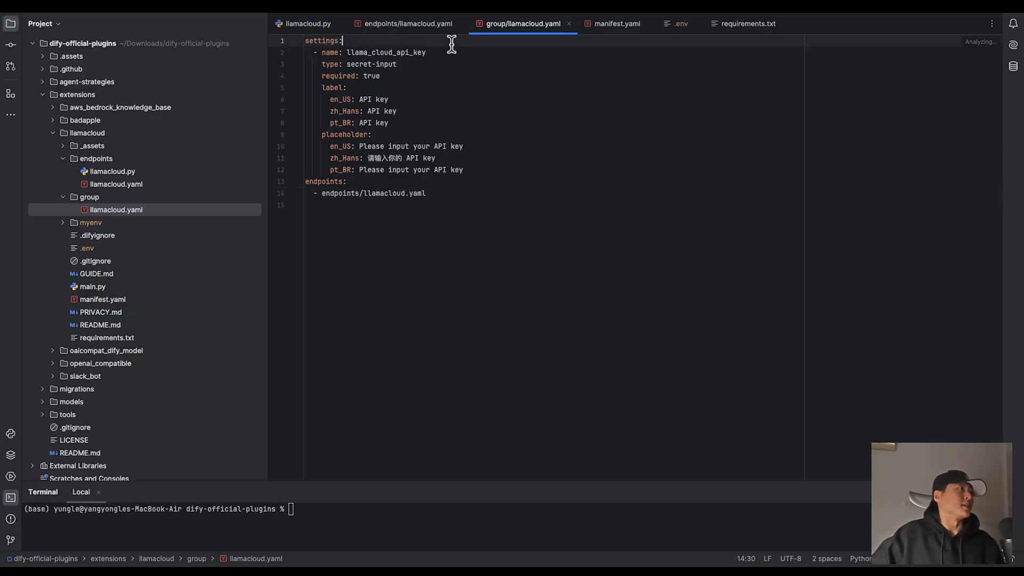
double_click(384, 53)
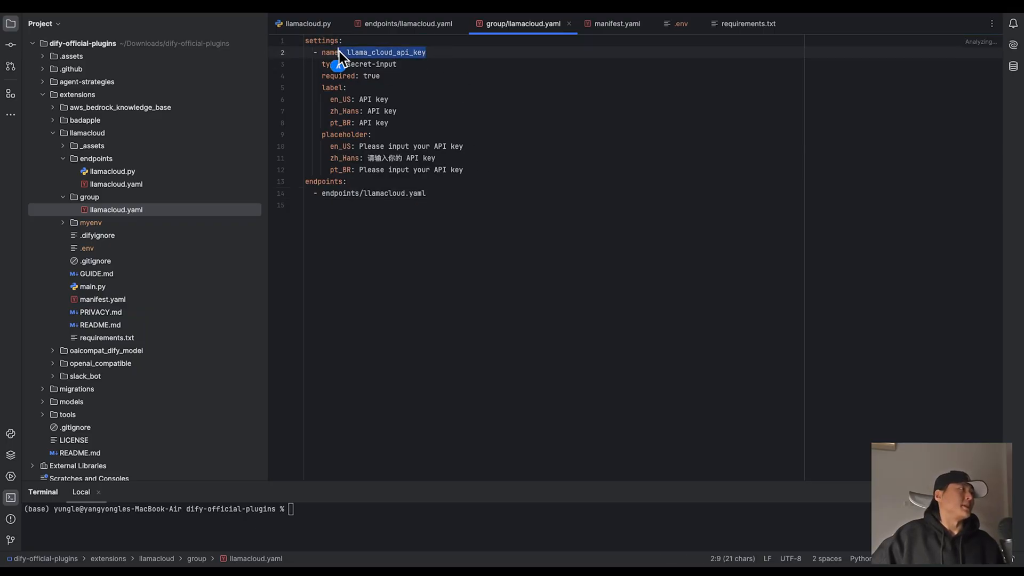
Step: Review manifest.yaml, then show the plugin's .env file
click(102, 298)
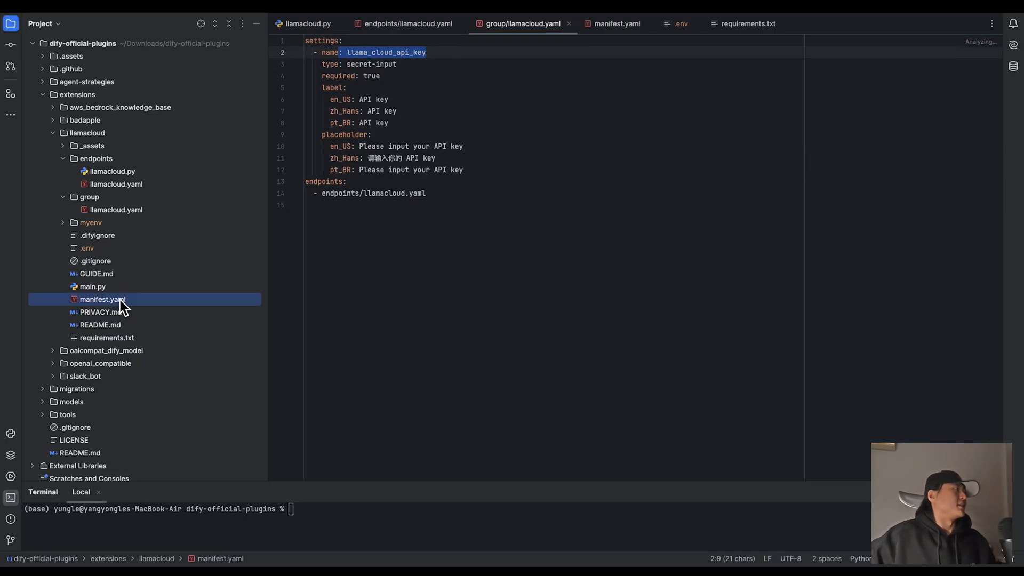
click(613, 24)
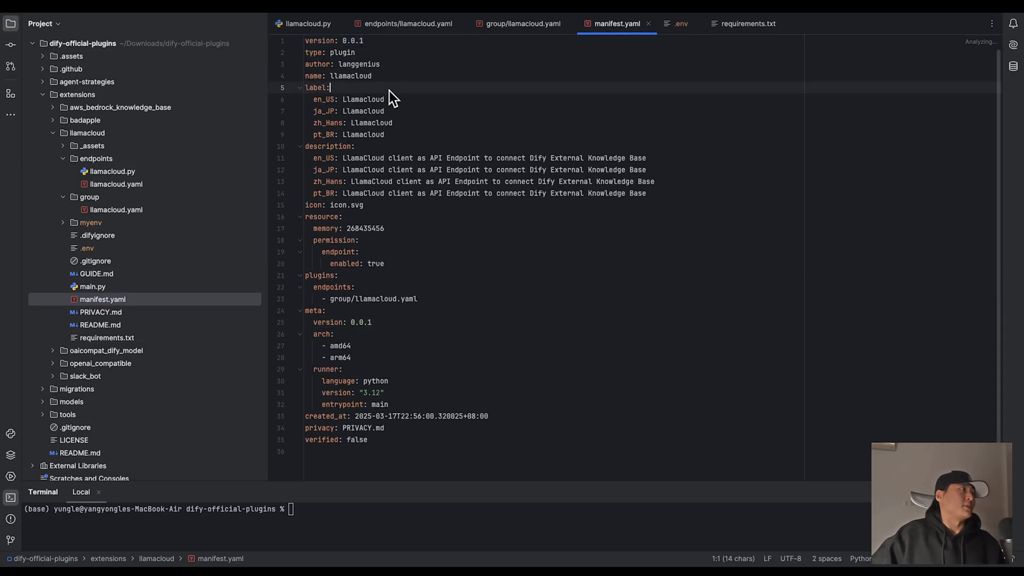
triple_click(337, 76)
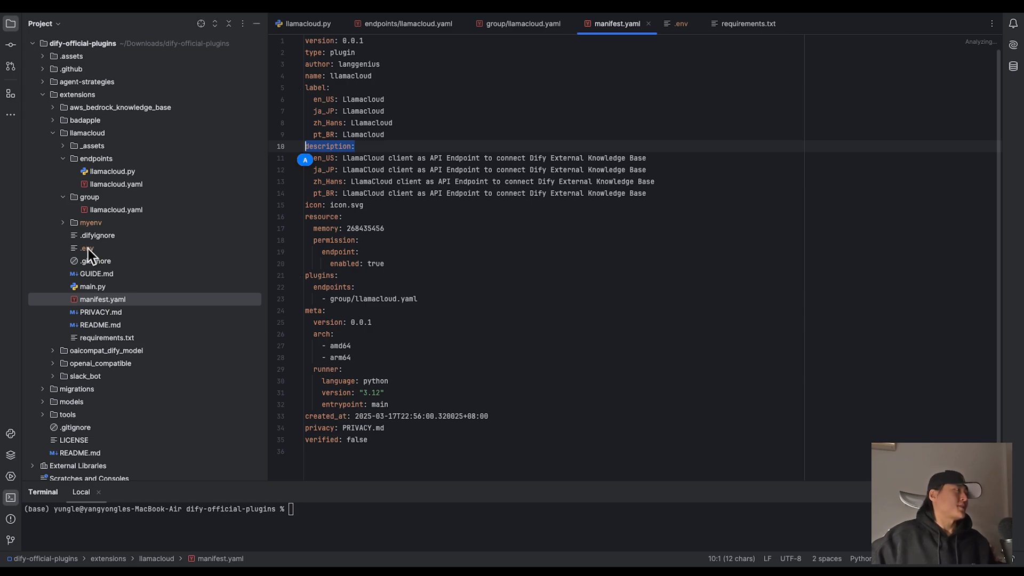
click(85, 248)
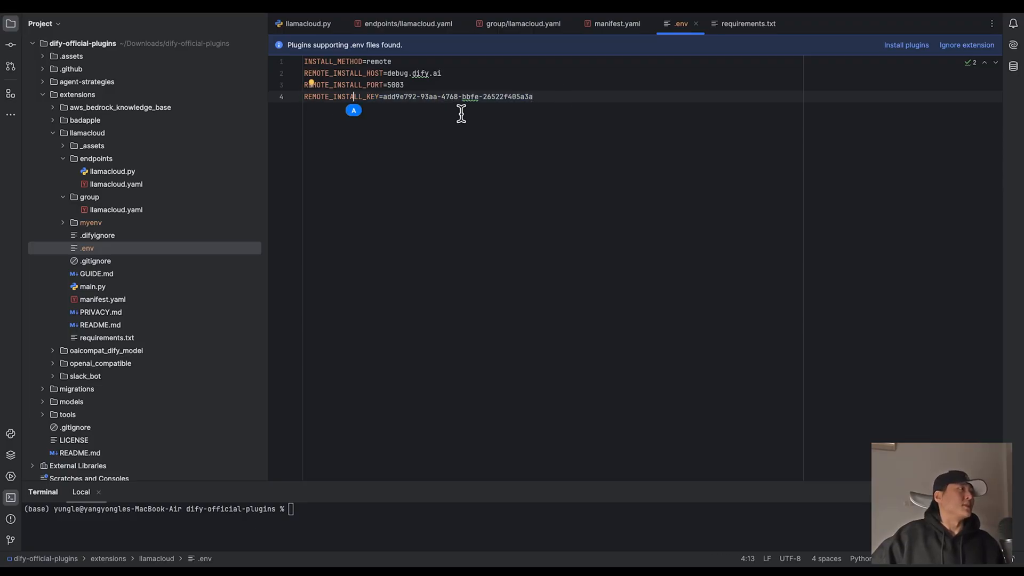
drag(383, 97, 532, 97)
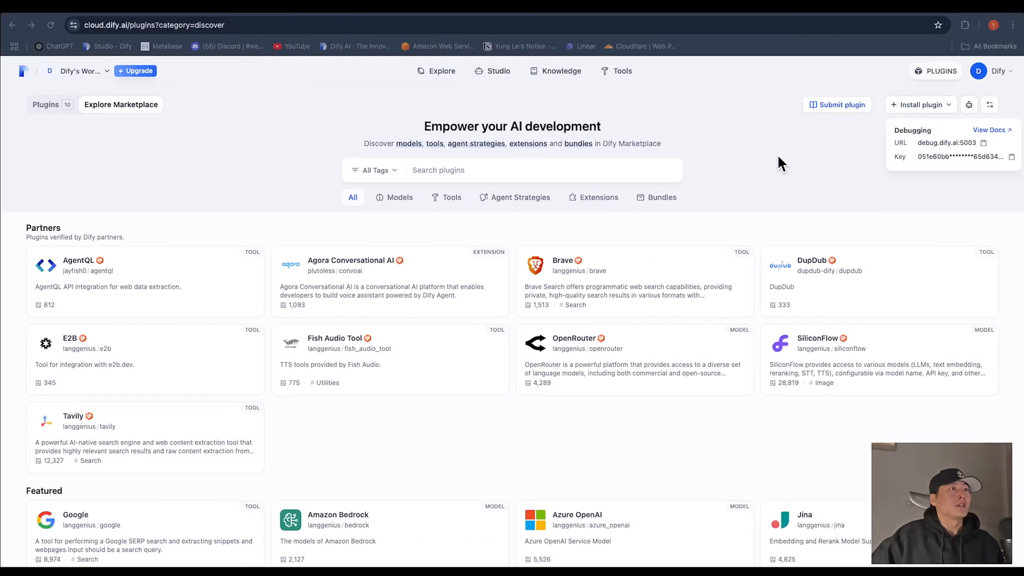
mouse_move(957, 128)
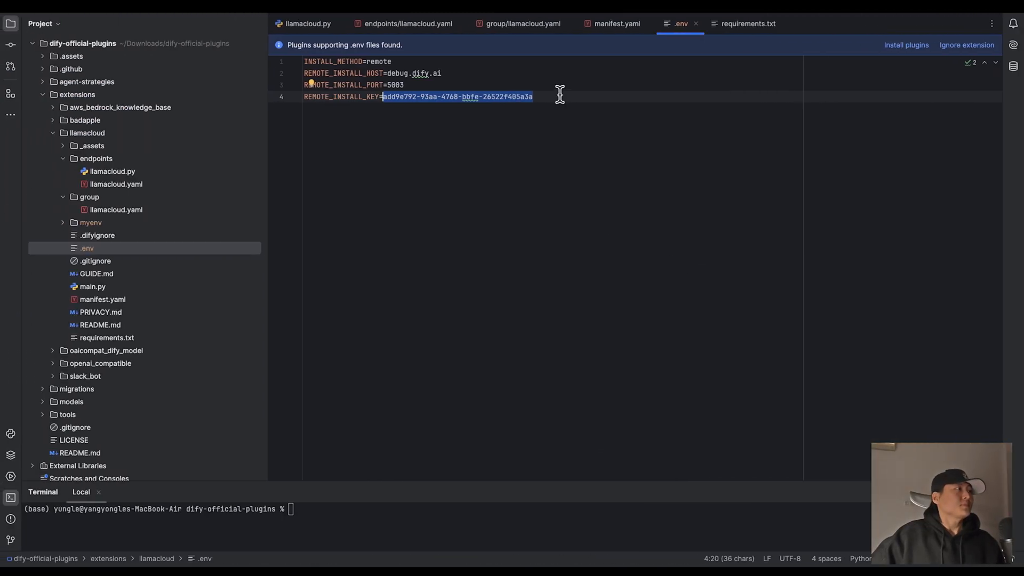
mouse_move(387, 96)
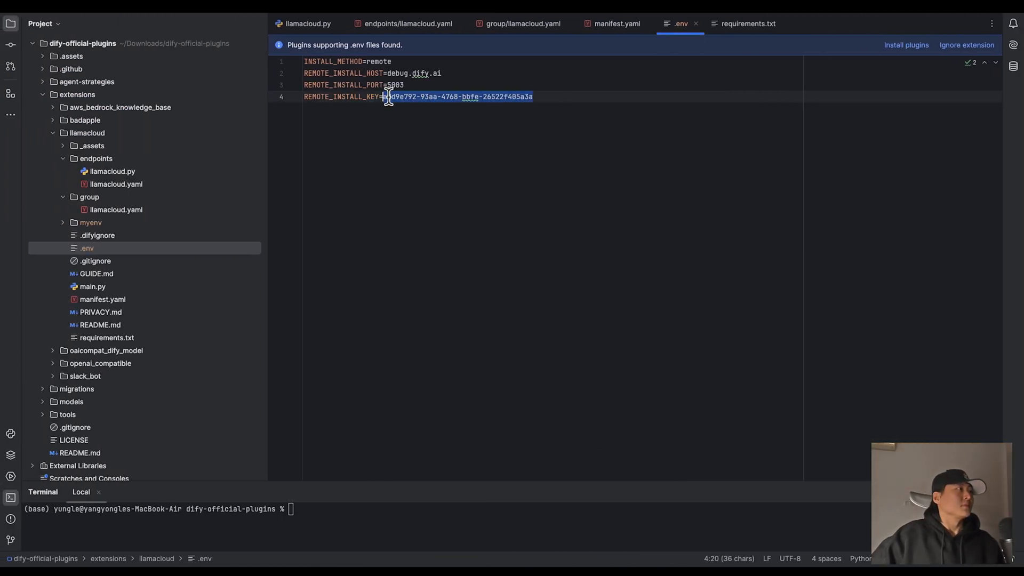
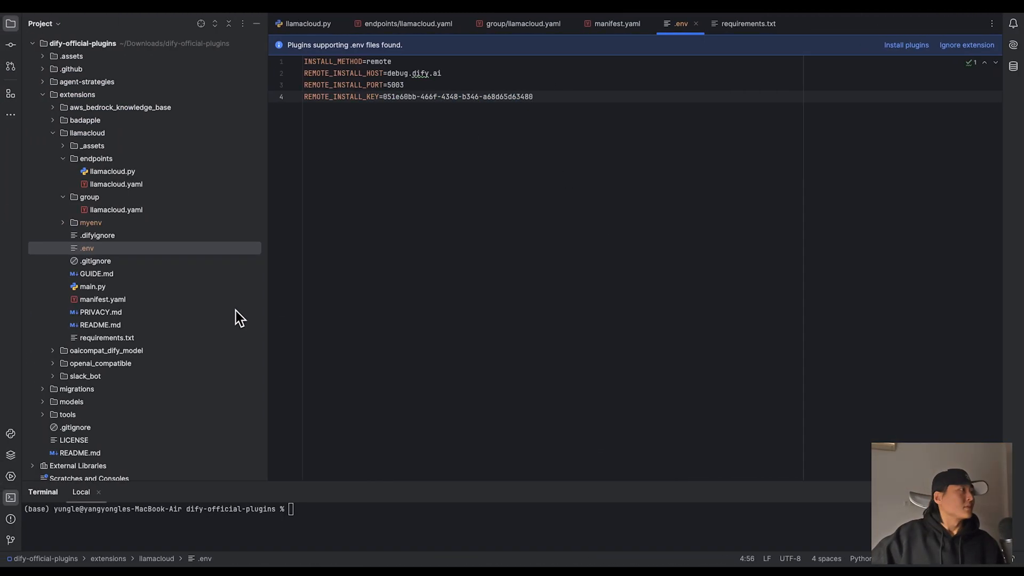
click(746, 23)
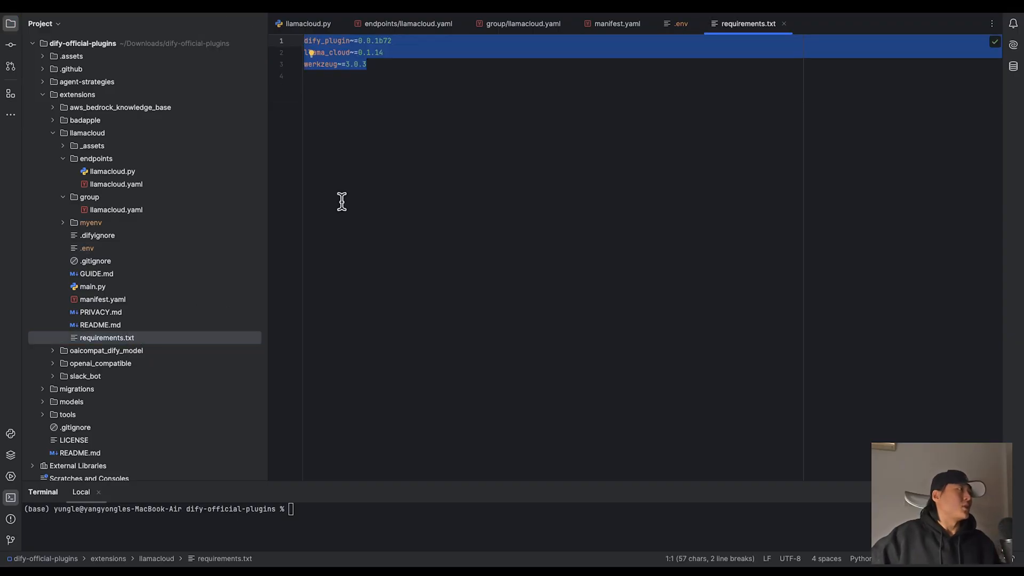
mouse_move(333, 279)
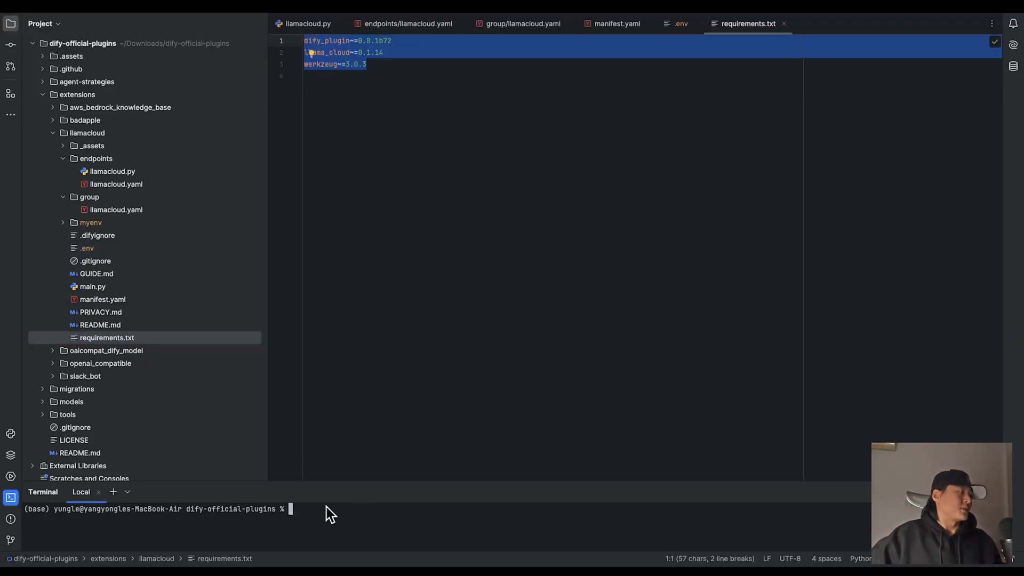
Step: Start the plugin locally with python -m main so it registers as a debugging plugin in Dify
text(p)
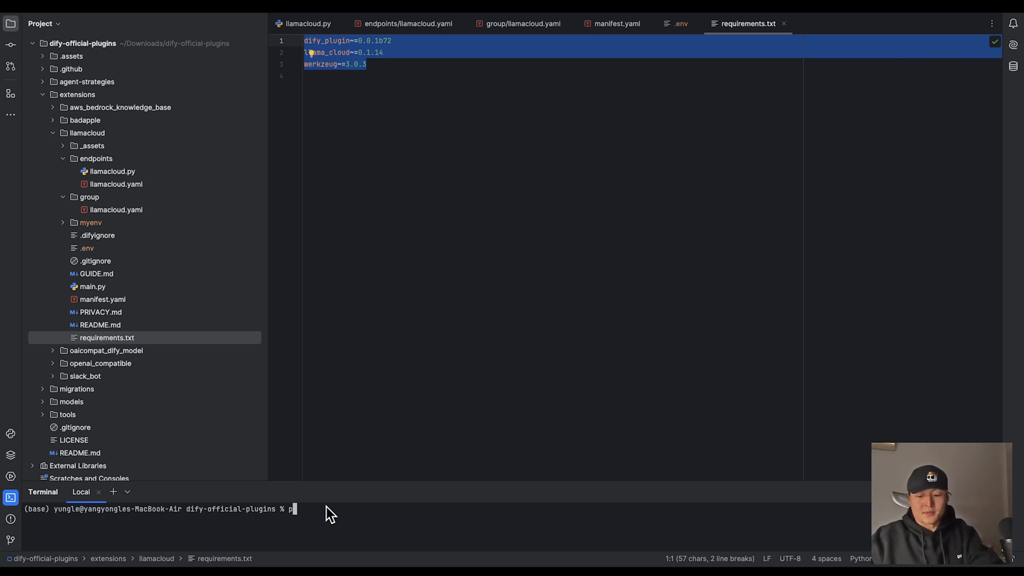
text(ython)
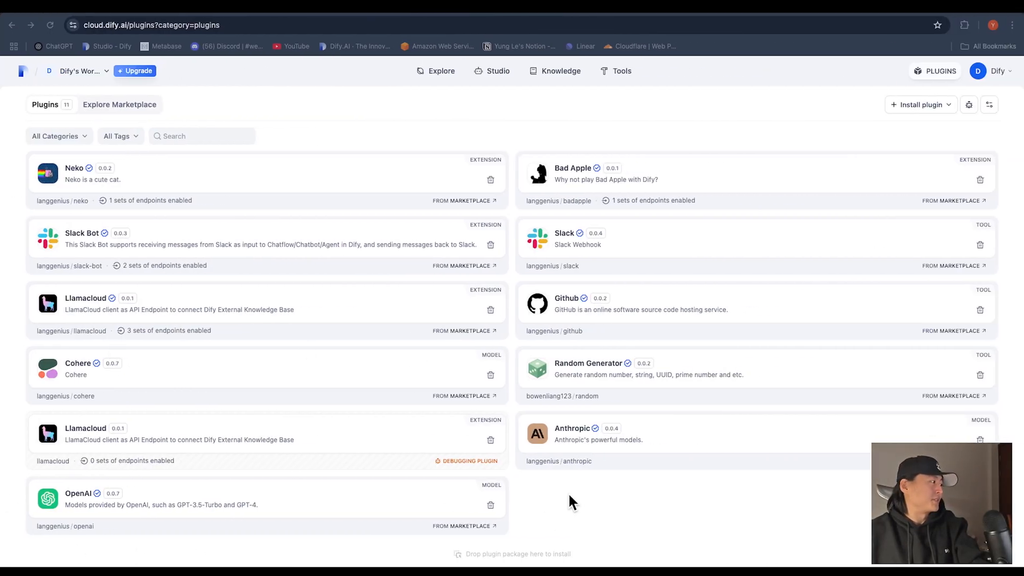
mouse_move(53, 414)
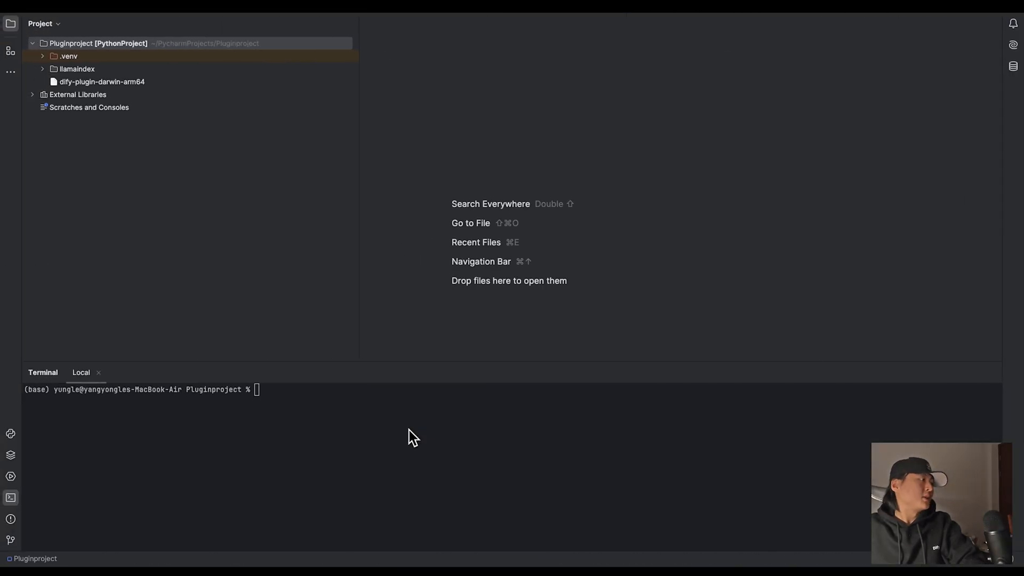
Step: Package ./llamaindex into llamaindex.difypkg with the dify-plugin tool and locate it in the project tree
text(./dify-plugin-darwin-arm64 plugin package ./llamaindex)
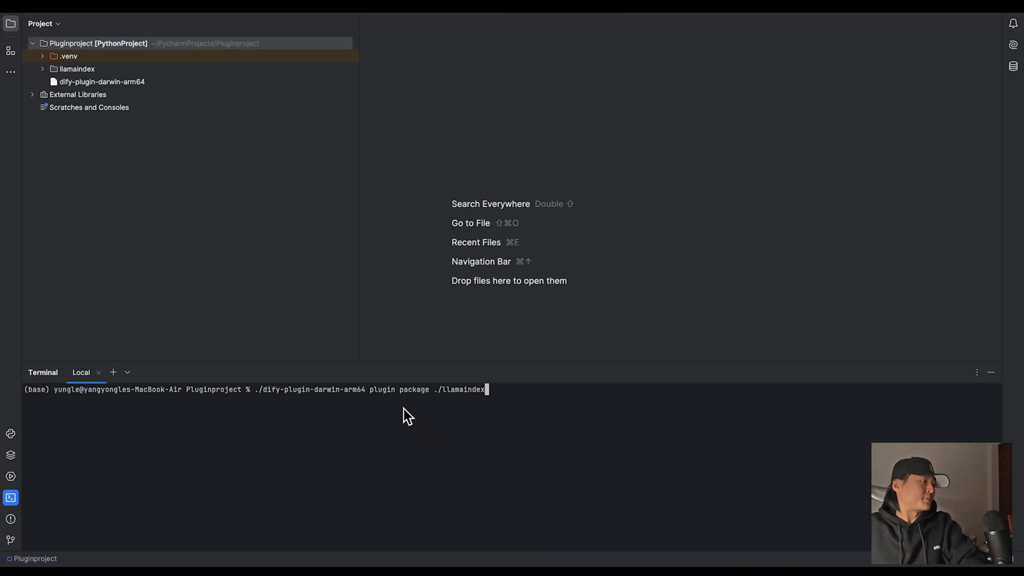
key(Enter)
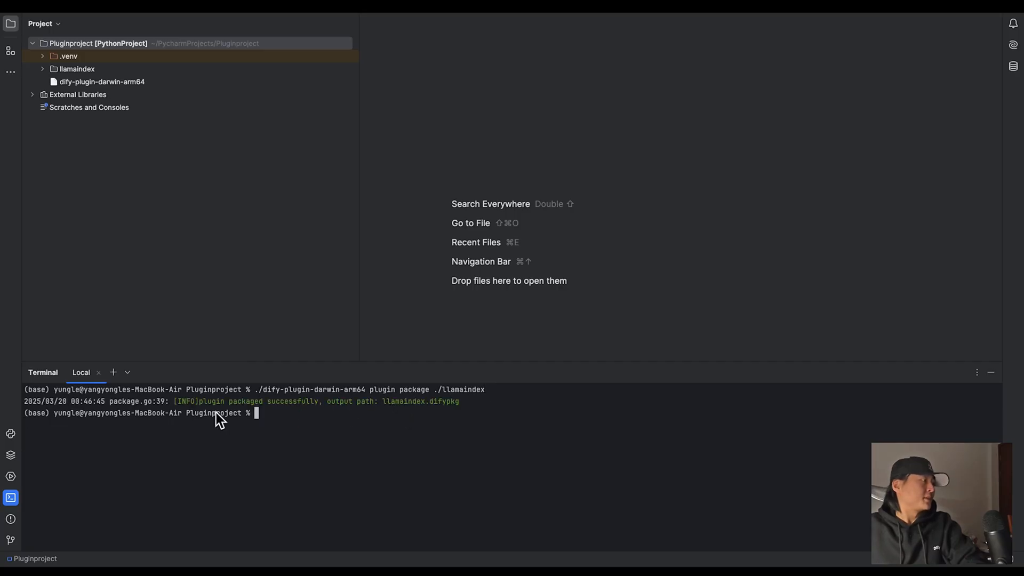
click(76, 68)
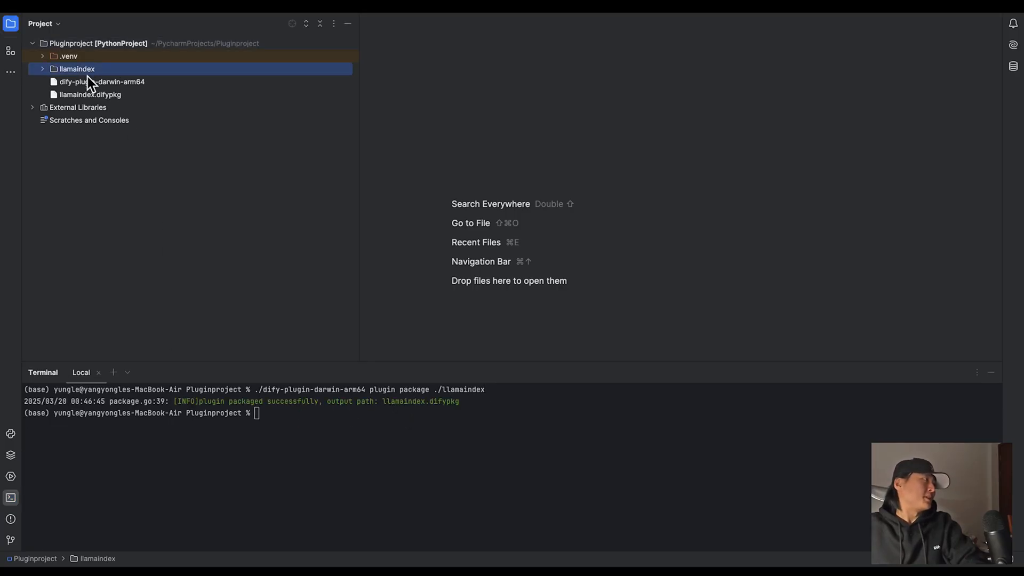
click(90, 94)
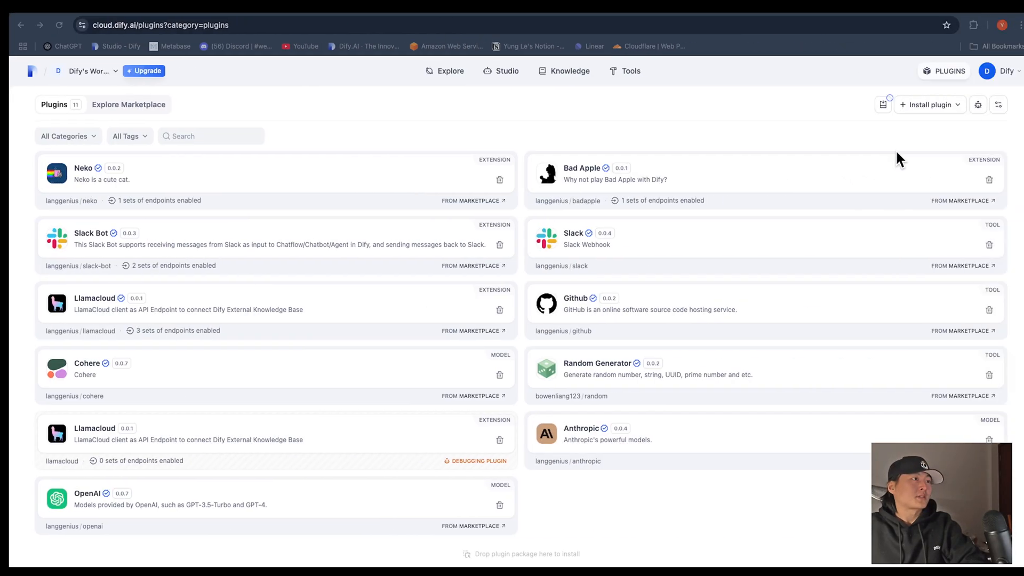
Step: Install llamaindex.difypkg from a local package file so it appears as a local plugin
click(930, 105)
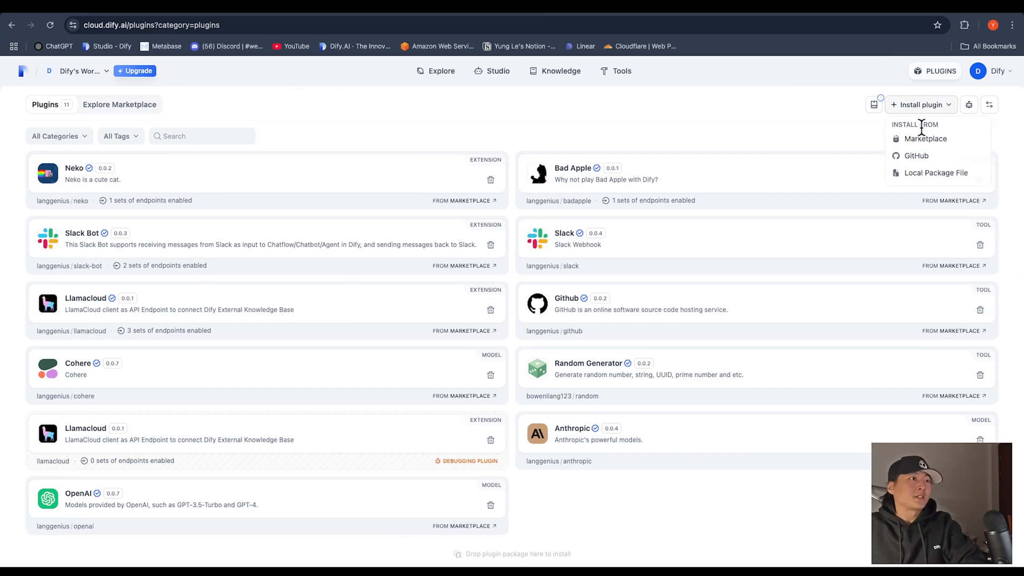
mouse_move(937, 173)
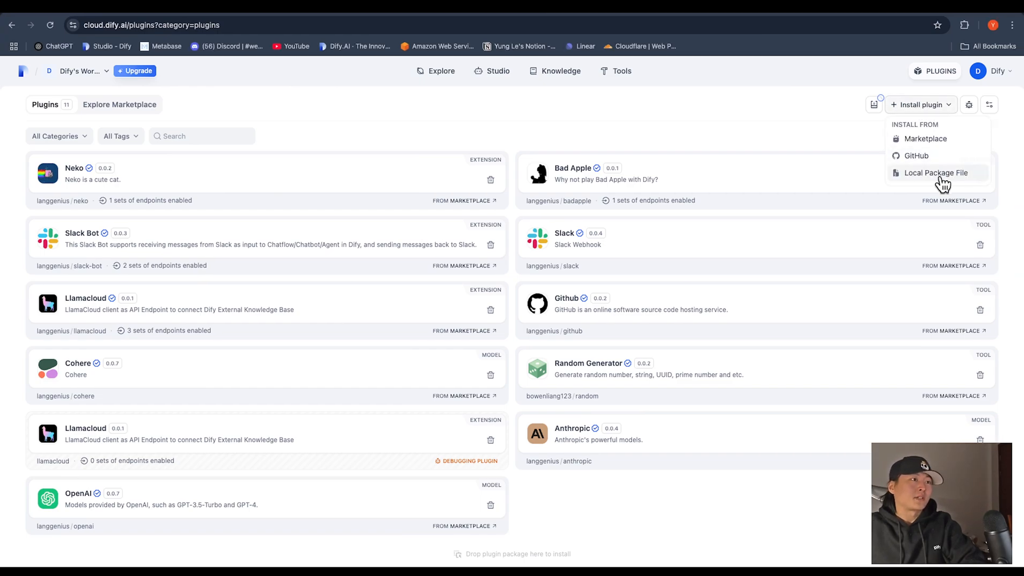
click(937, 173)
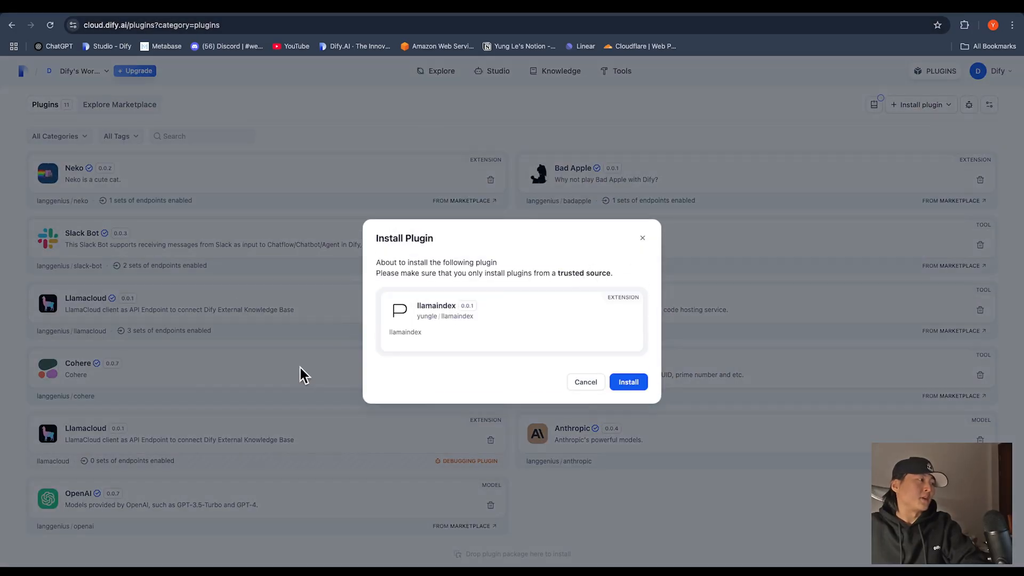
click(629, 382)
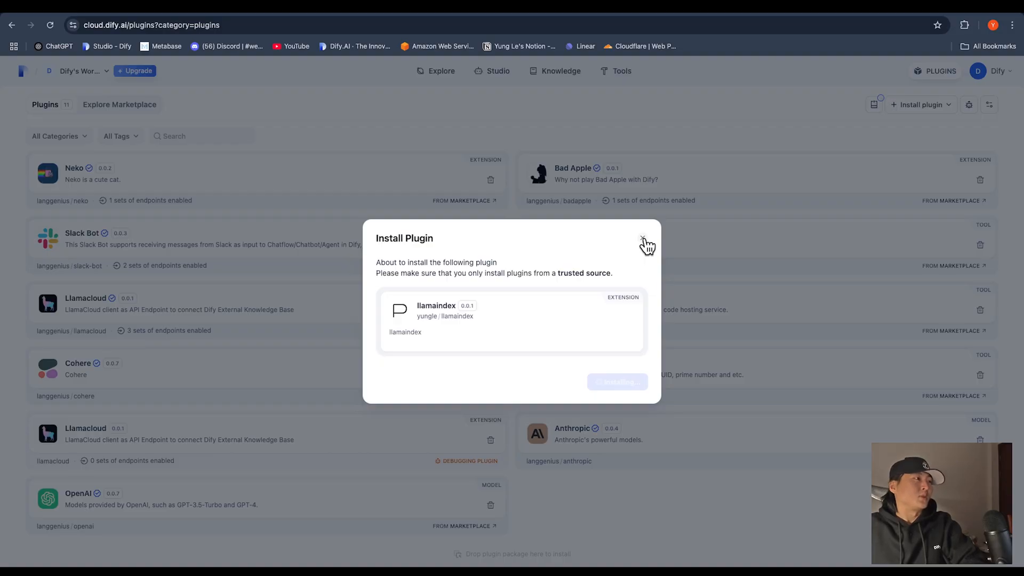
click(643, 239)
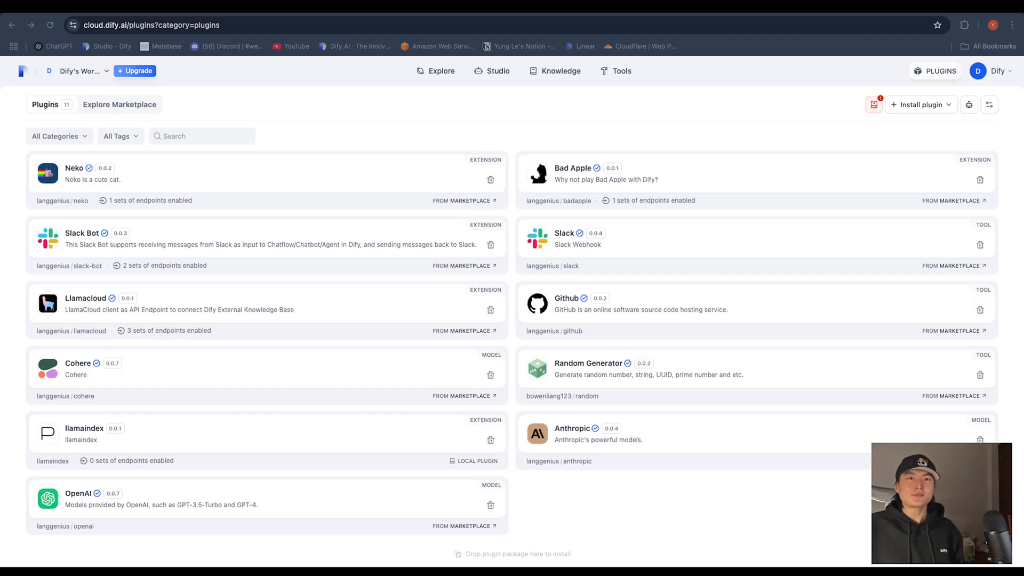